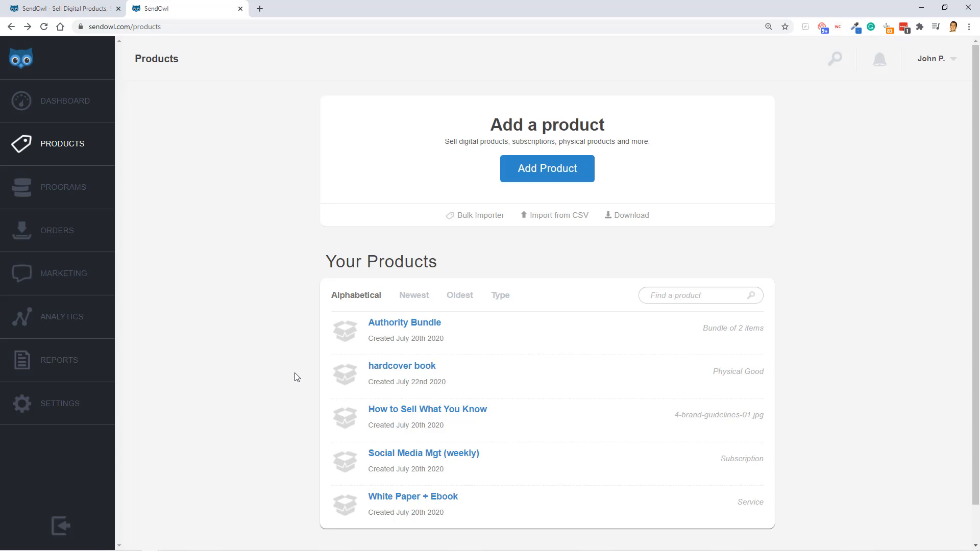
{"action": "mouse_move", "coordinate": [39, 148]}
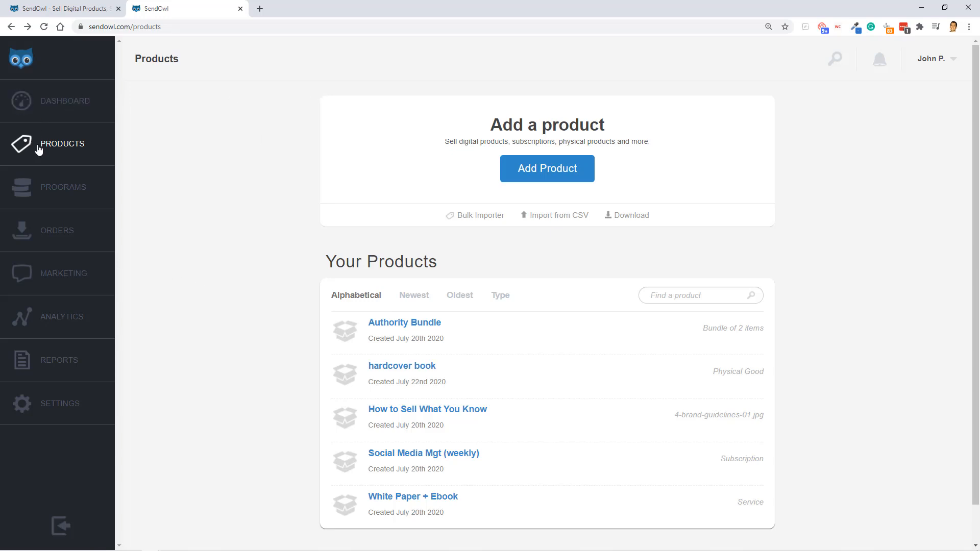
{"action": "mouse_move", "coordinate": [546, 169]}
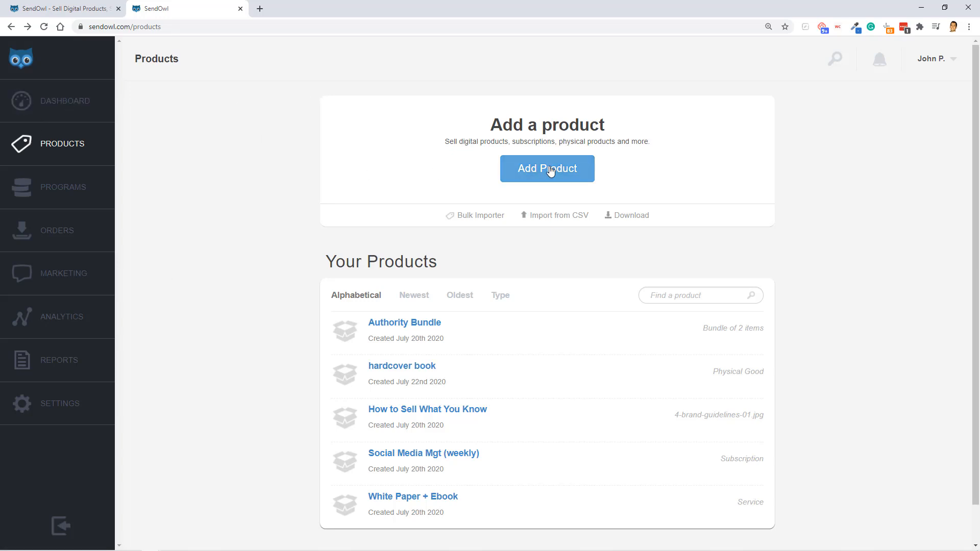
Bring up the add-item chooser with Product, Service, Subscription and Bundle options
{"action": "left_click", "coordinate": [546, 169]}
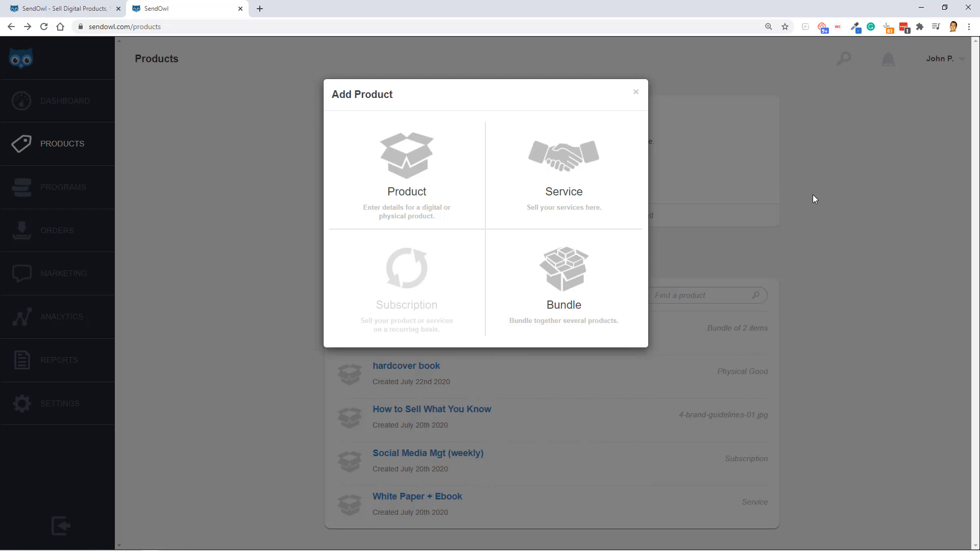
{"action": "mouse_move", "coordinate": [799, 190]}
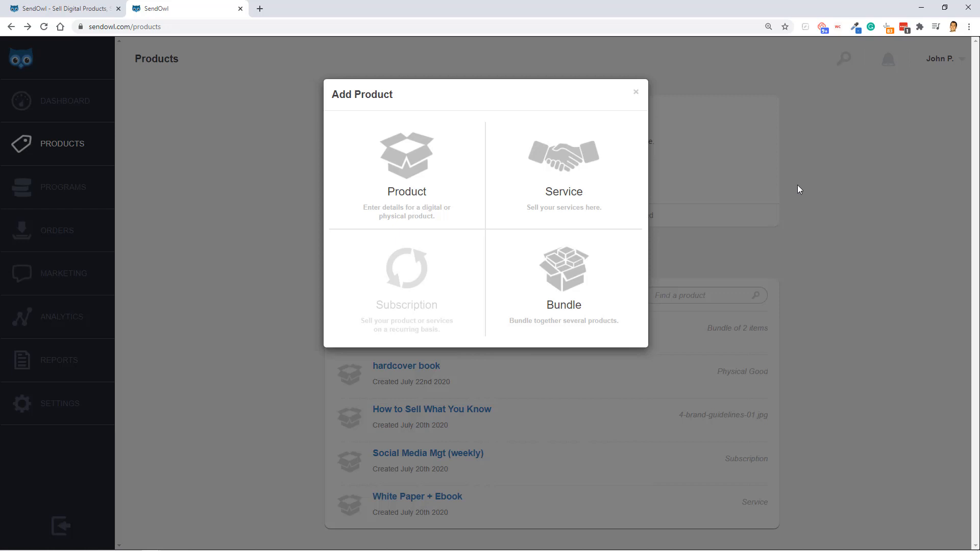
{"action": "mouse_move", "coordinate": [397, 197]}
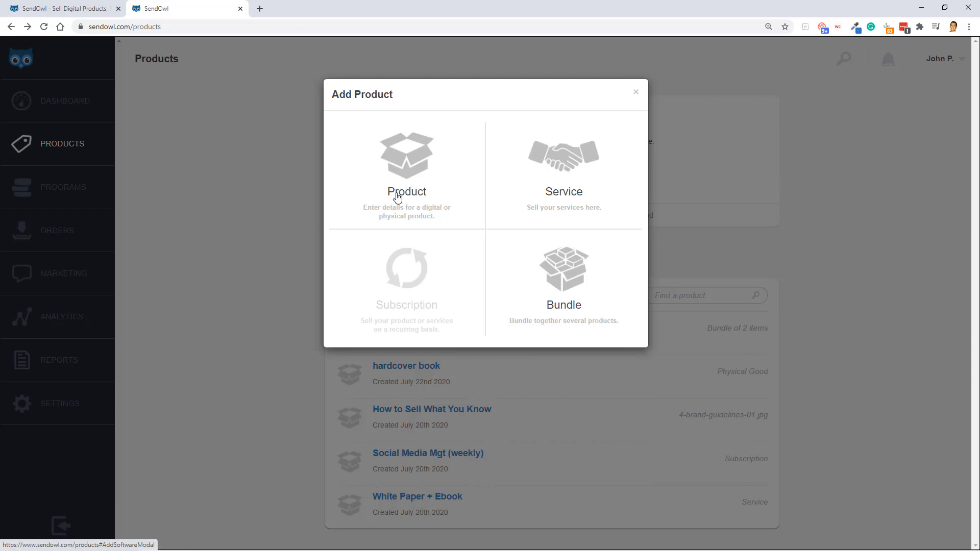
{"action": "left_click", "coordinate": [406, 175]}
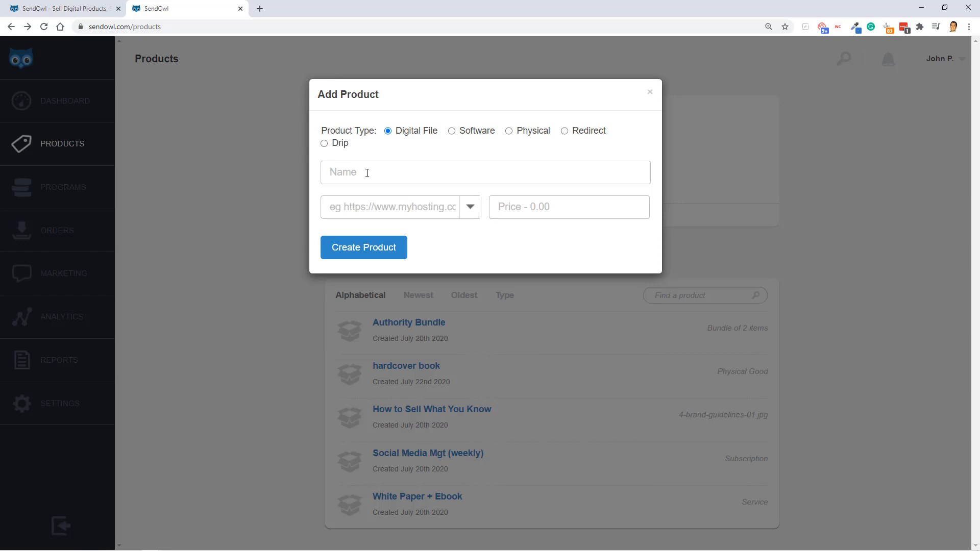
{"action": "type", "text": "Audiobook file"}
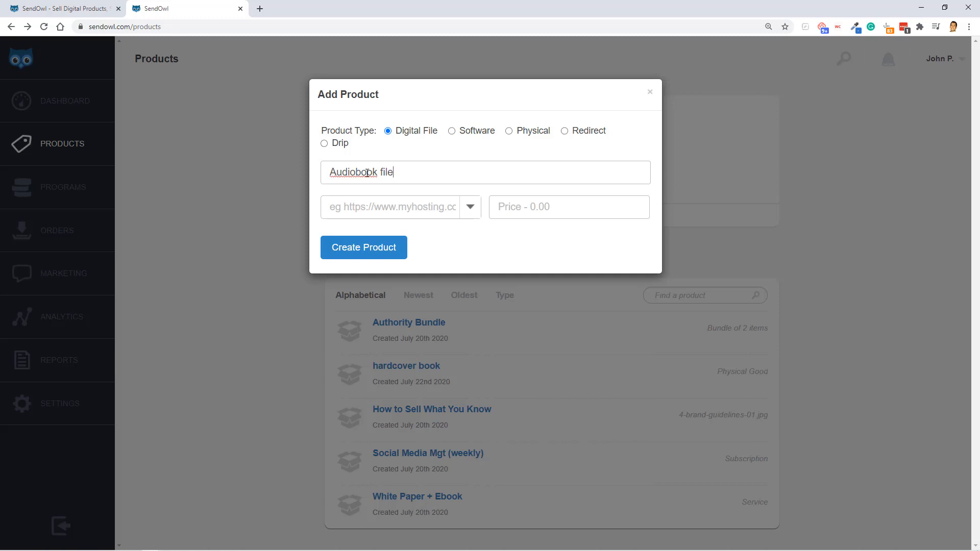
{"action": "mouse_move", "coordinate": [419, 192]}
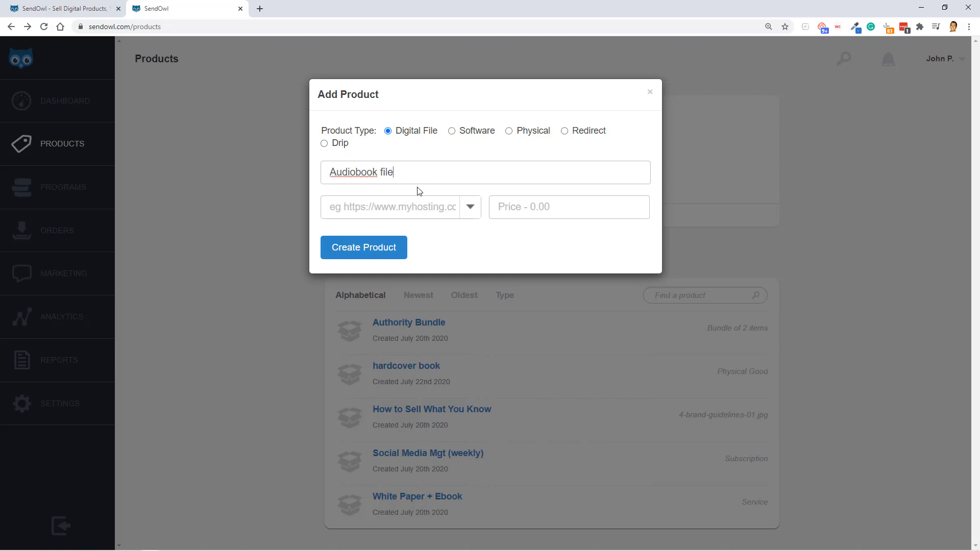
{"action": "left_click", "coordinate": [469, 206]}
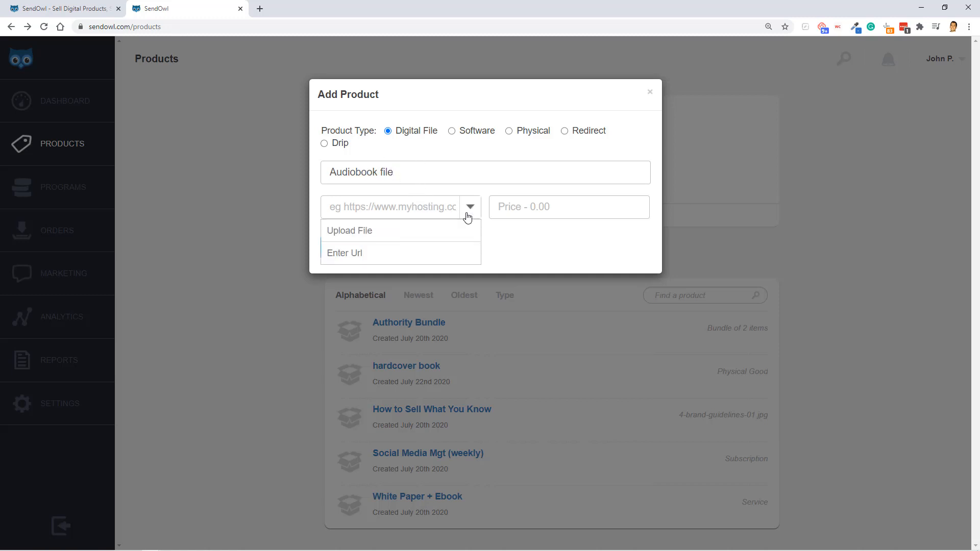
{"action": "mouse_move", "coordinate": [362, 237]}
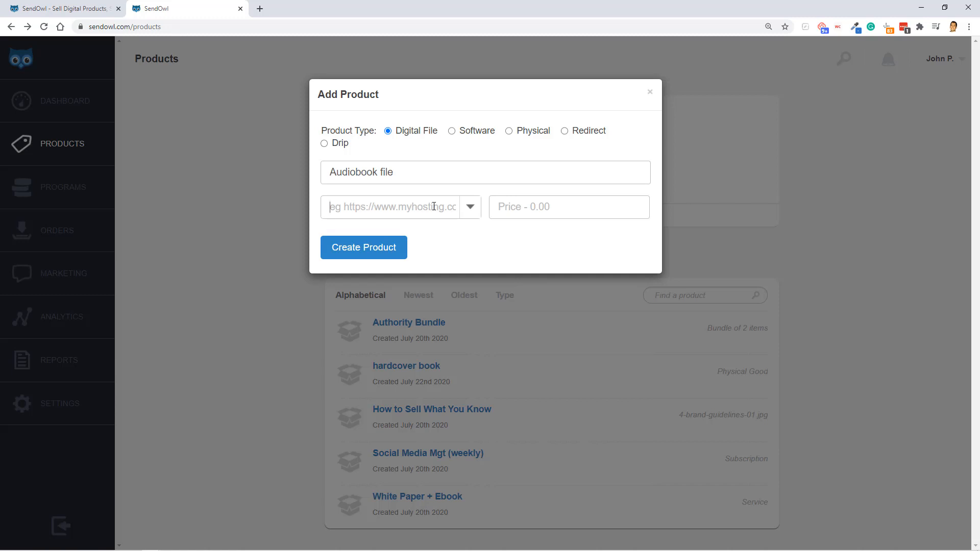
{"action": "type", "text": "www.fr"}
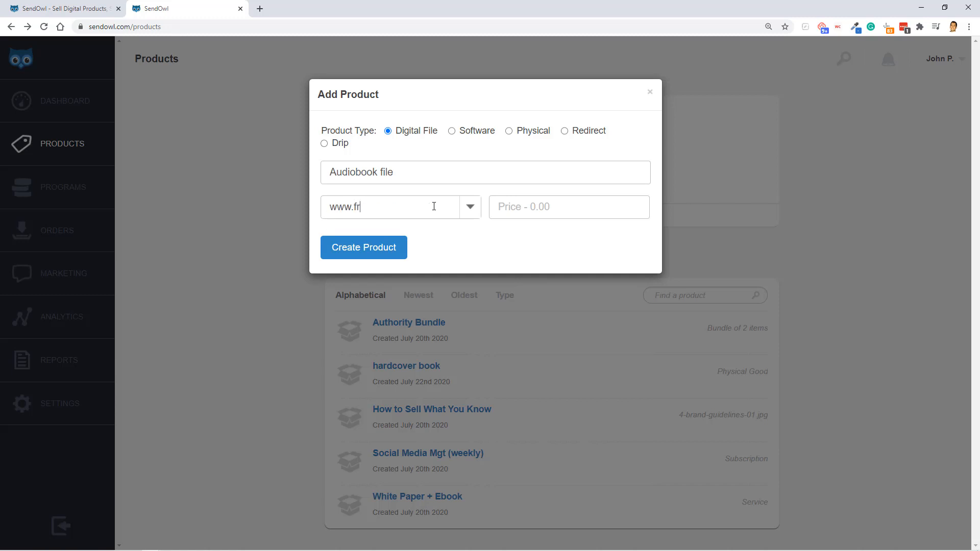
{"action": "type", "text": "eedomboundbusiness"}
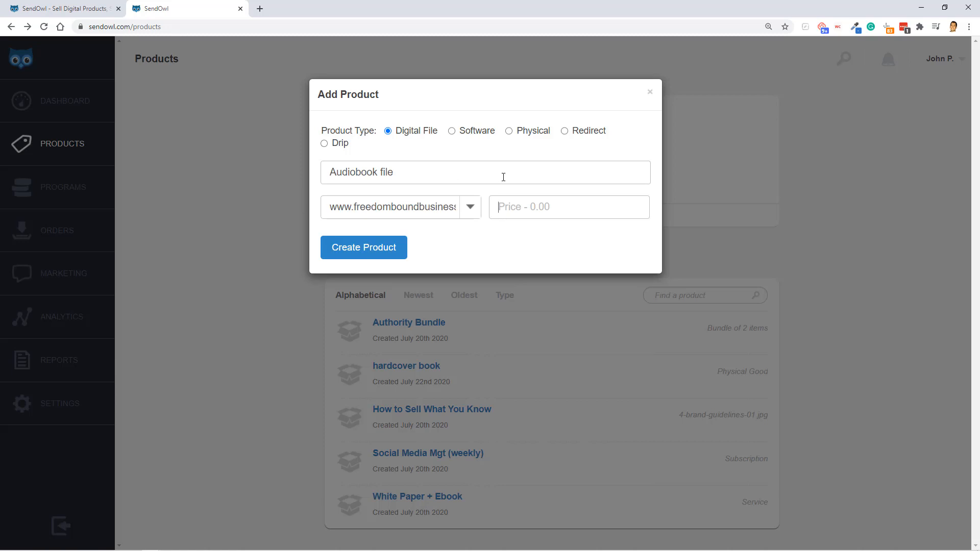
{"action": "type", "text": "25"}
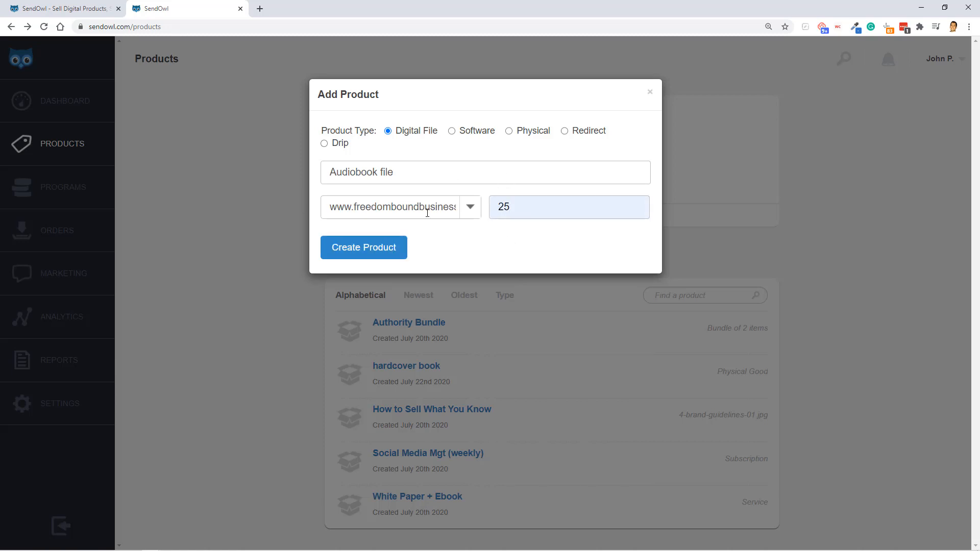
{"action": "mouse_move", "coordinate": [459, 142]}
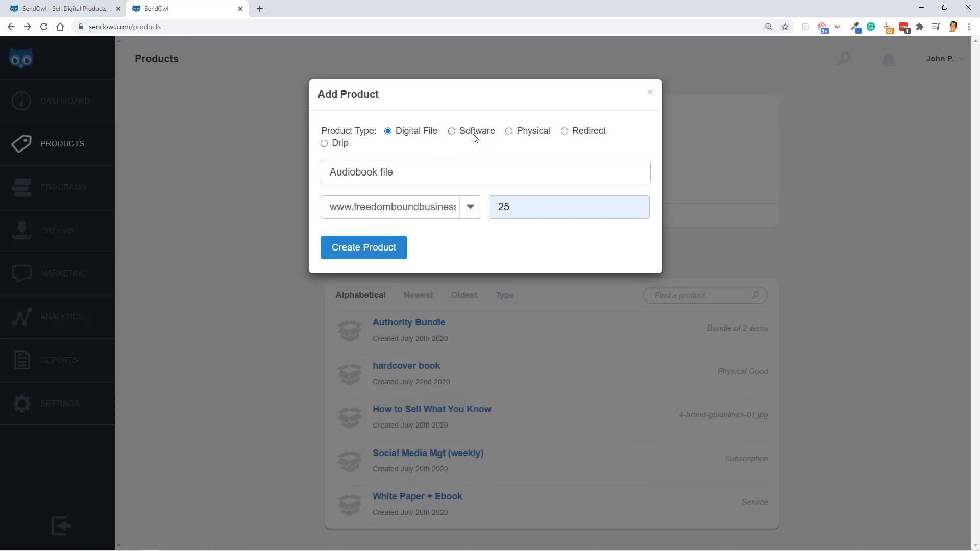
{"action": "mouse_move", "coordinate": [570, 143]}
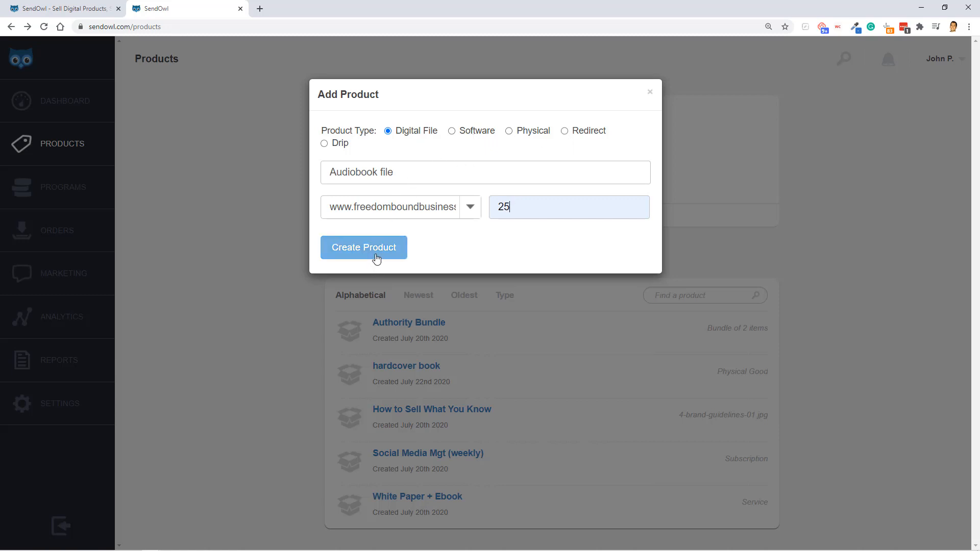
{"action": "left_click", "coordinate": [363, 248]}
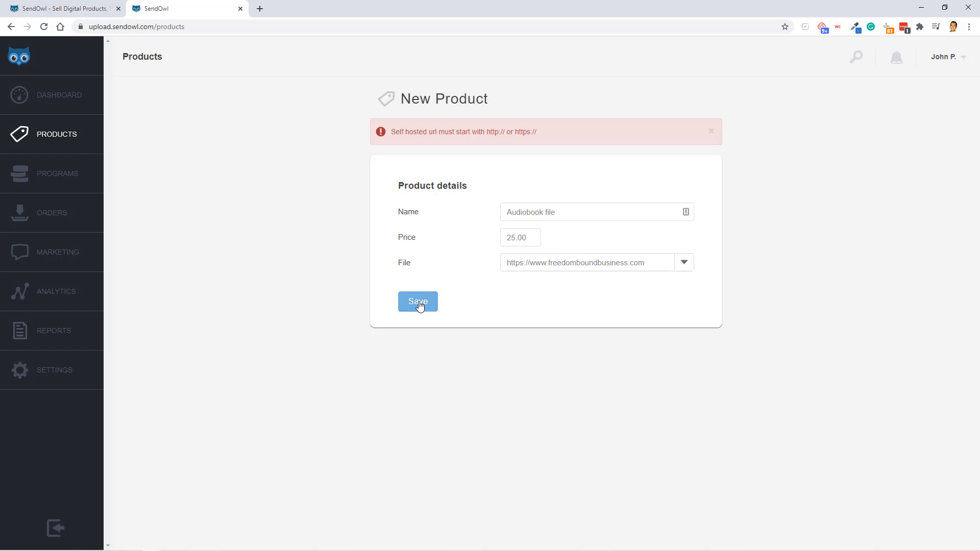
Save the corrected Audiobook file product to get its quick-sell link and buy-button code
{"action": "left_click", "coordinate": [418, 302]}
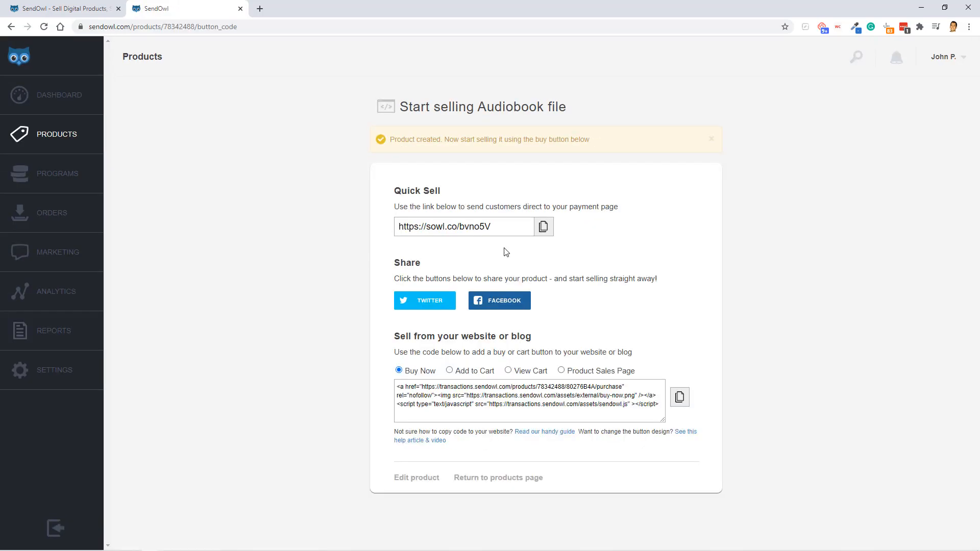
{"action": "mouse_move", "coordinate": [533, 247]}
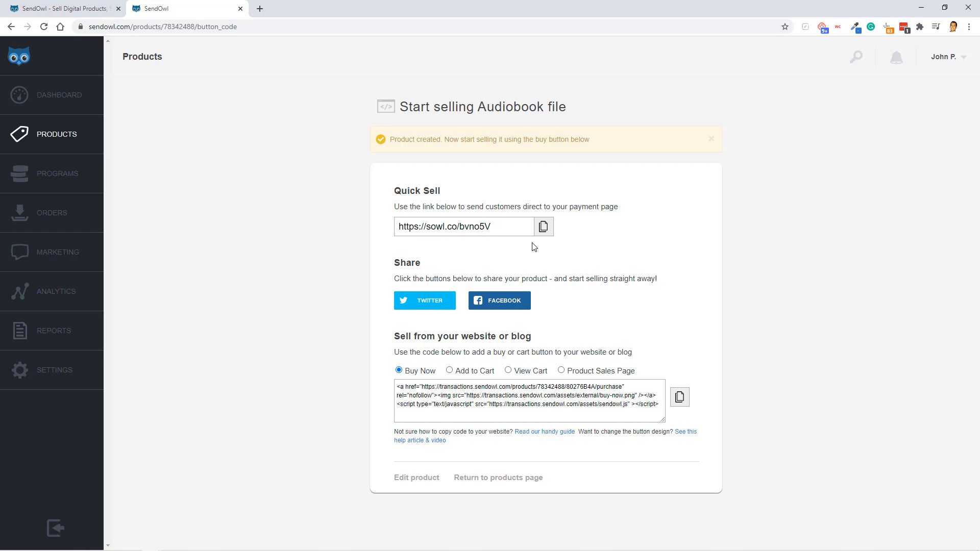
{"action": "mouse_move", "coordinate": [376, 232]}
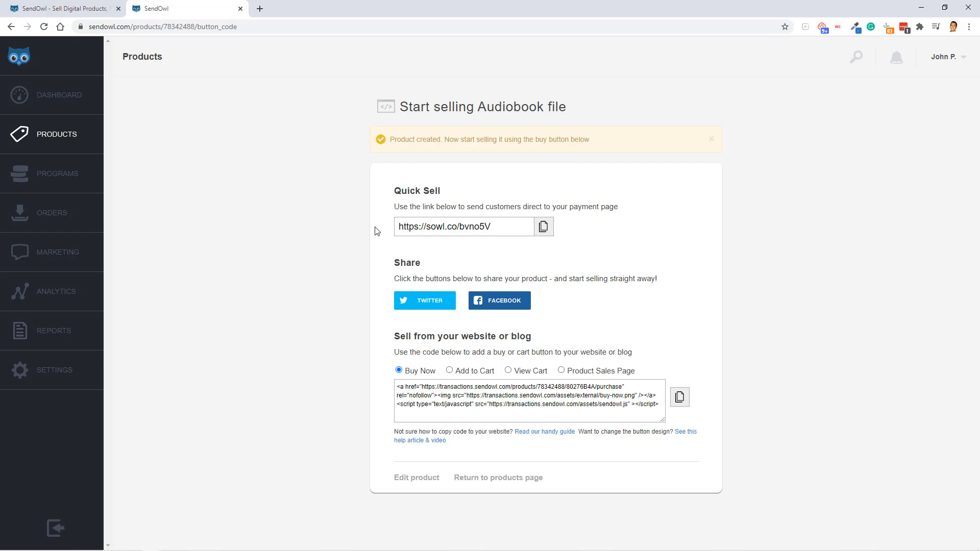
{"action": "mouse_move", "coordinate": [529, 225]}
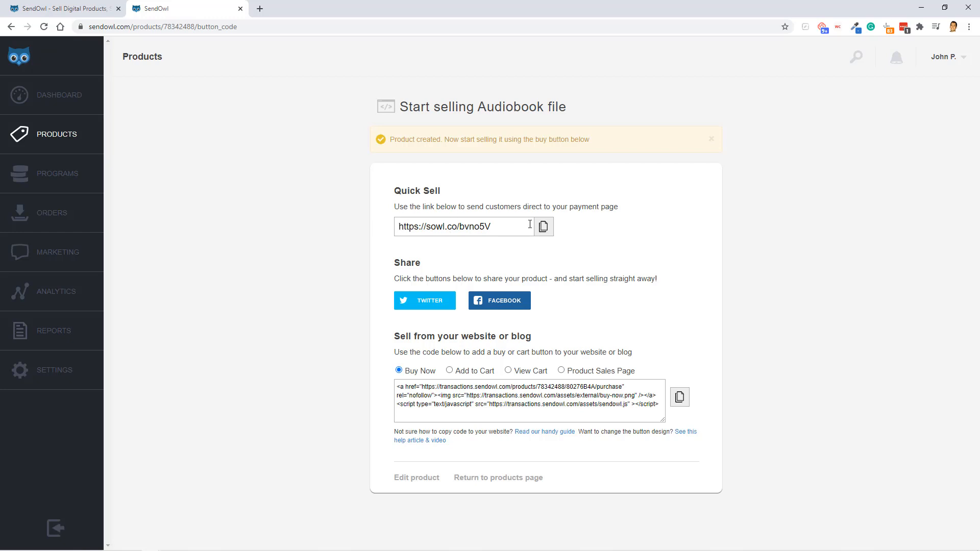
{"action": "mouse_move", "coordinate": [671, 286]}
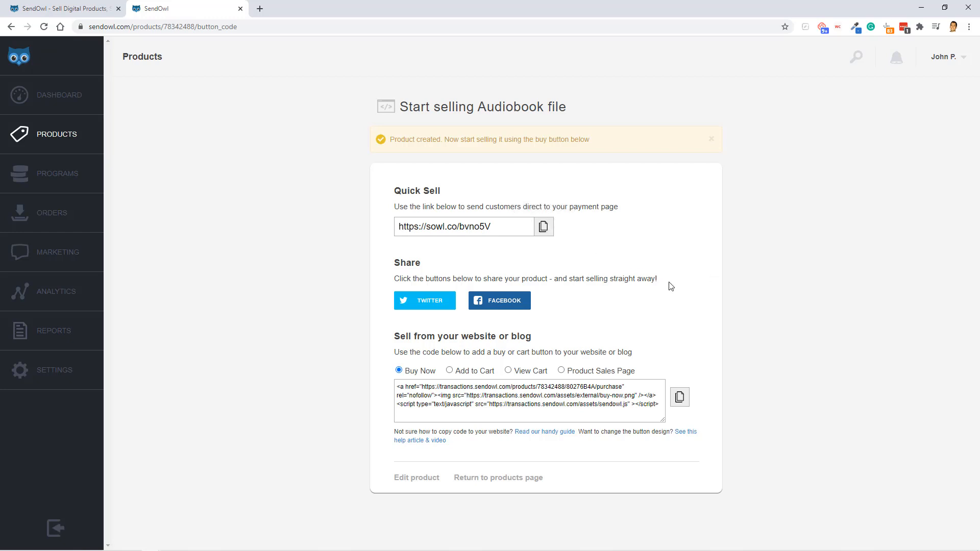
{"action": "mouse_move", "coordinate": [596, 336]}
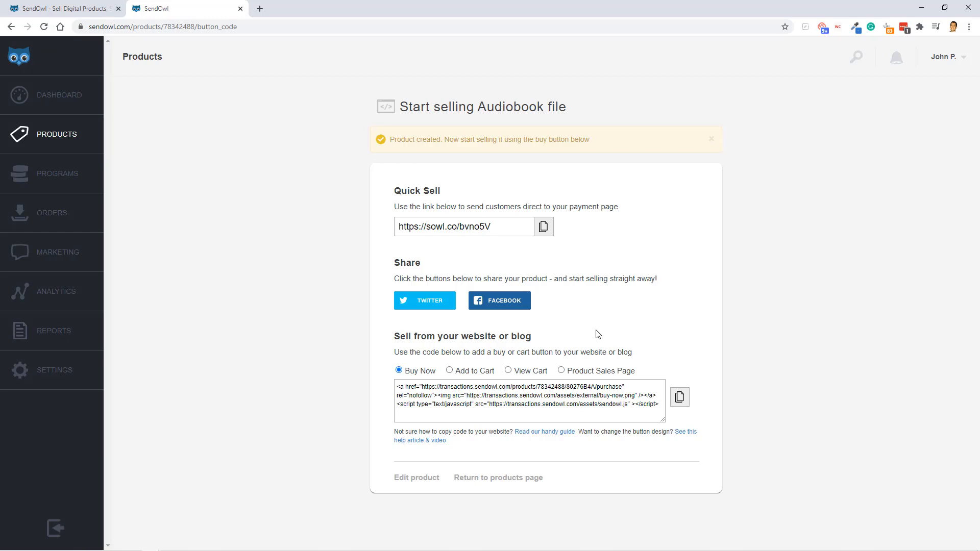
{"action": "mouse_move", "coordinate": [432, 456]}
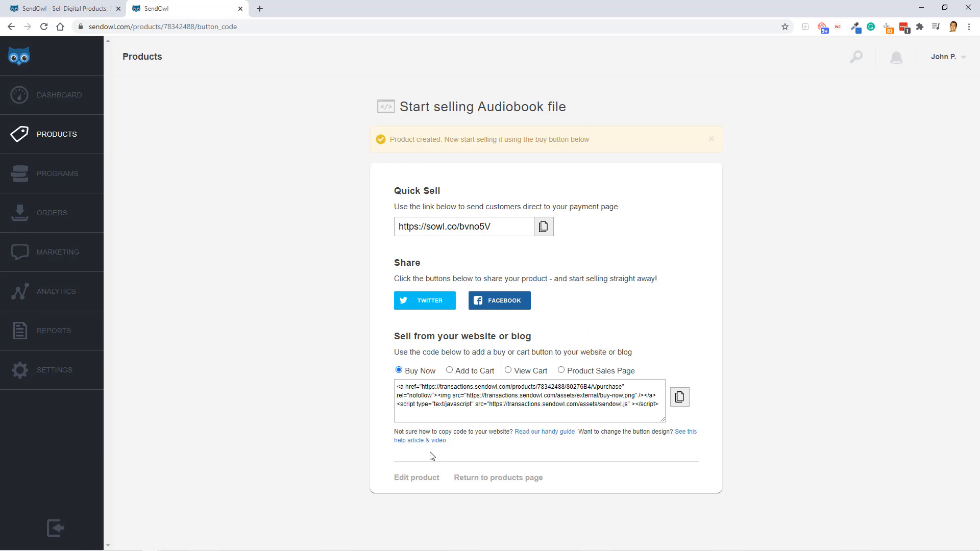
{"action": "mouse_move", "coordinate": [416, 478]}
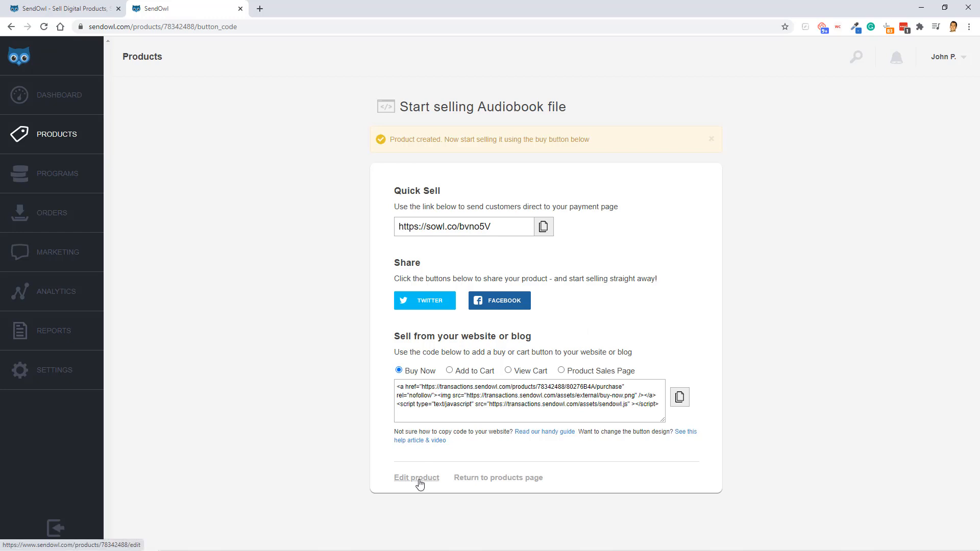
Open the Audiobook file's sales page details and save them
{"action": "left_click", "coordinate": [417, 477]}
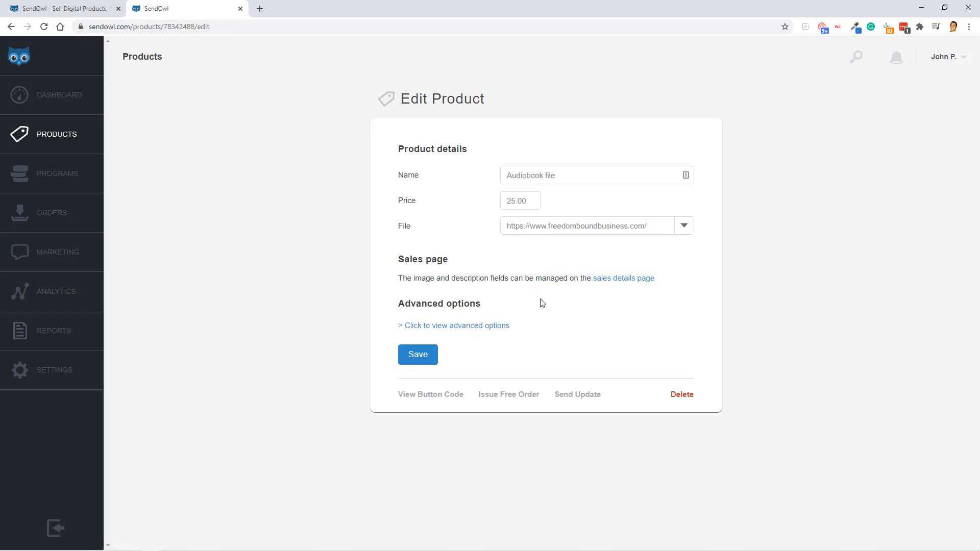
{"action": "mouse_move", "coordinate": [417, 256]}
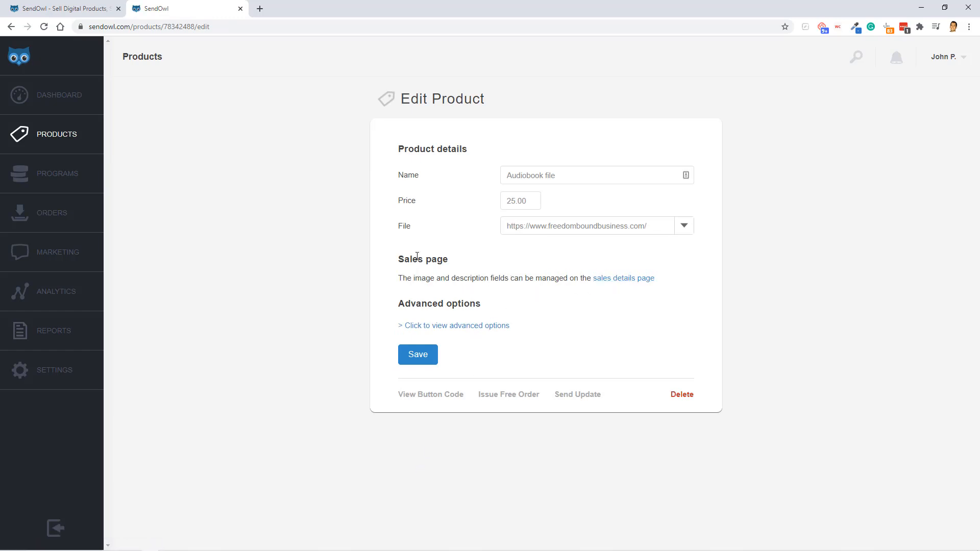
{"action": "mouse_move", "coordinate": [623, 278]}
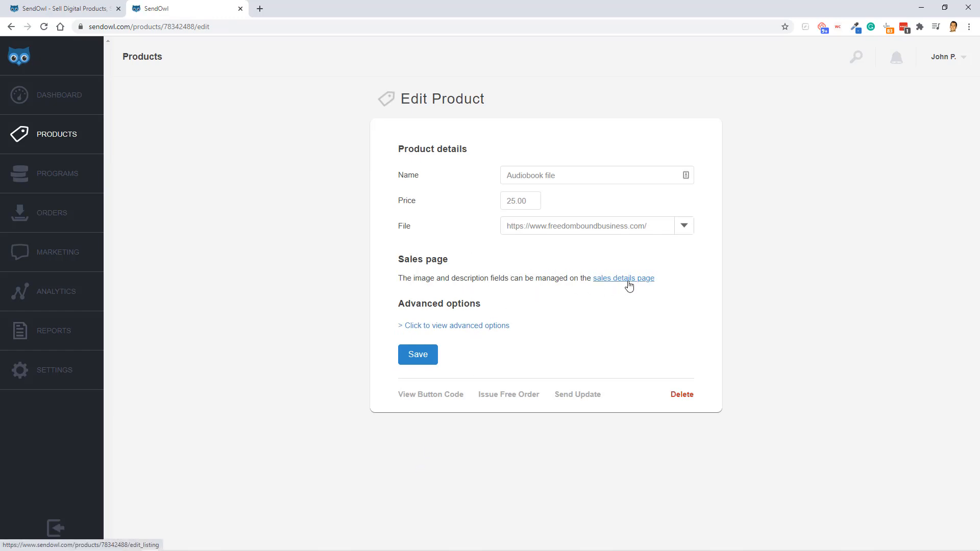
{"action": "left_click", "coordinate": [623, 278]}
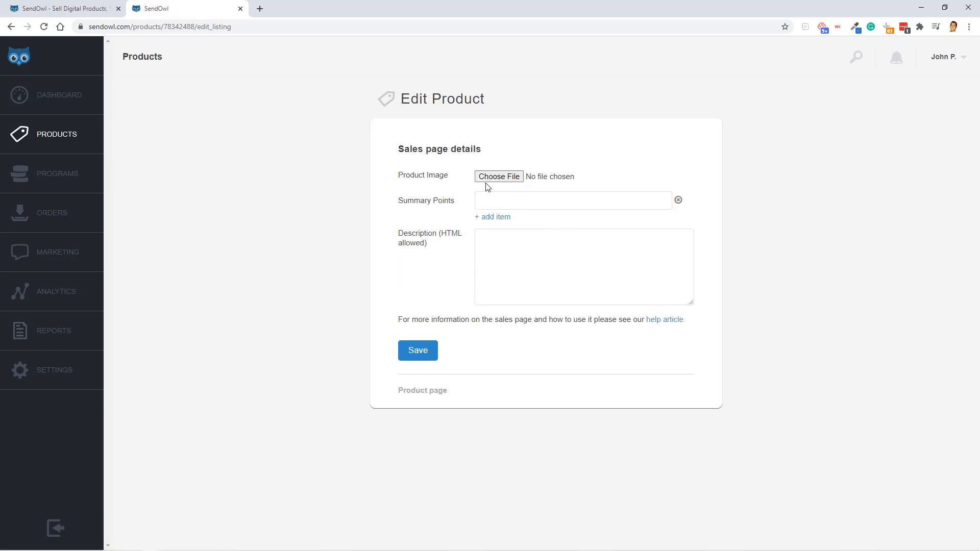
{"action": "mouse_move", "coordinate": [499, 176]}
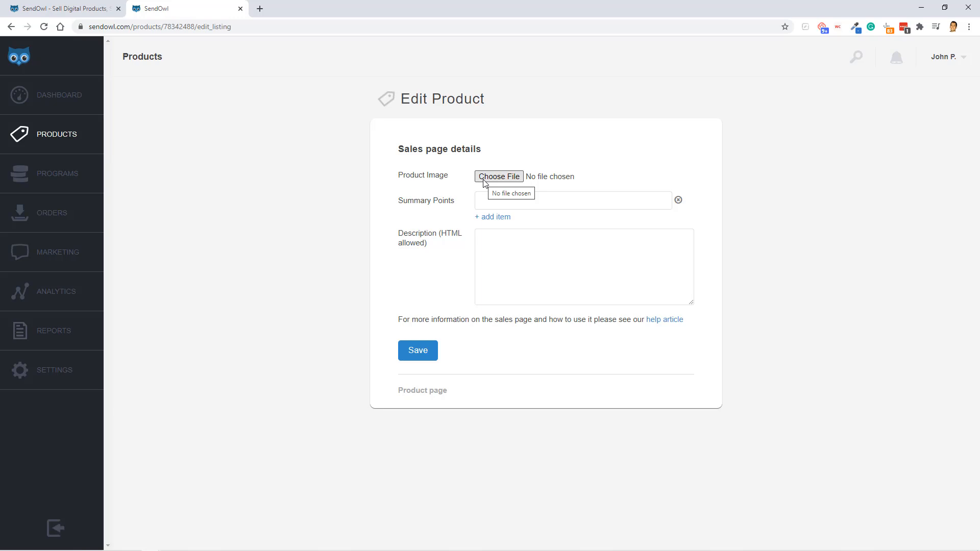
{"action": "mouse_move", "coordinate": [504, 223]}
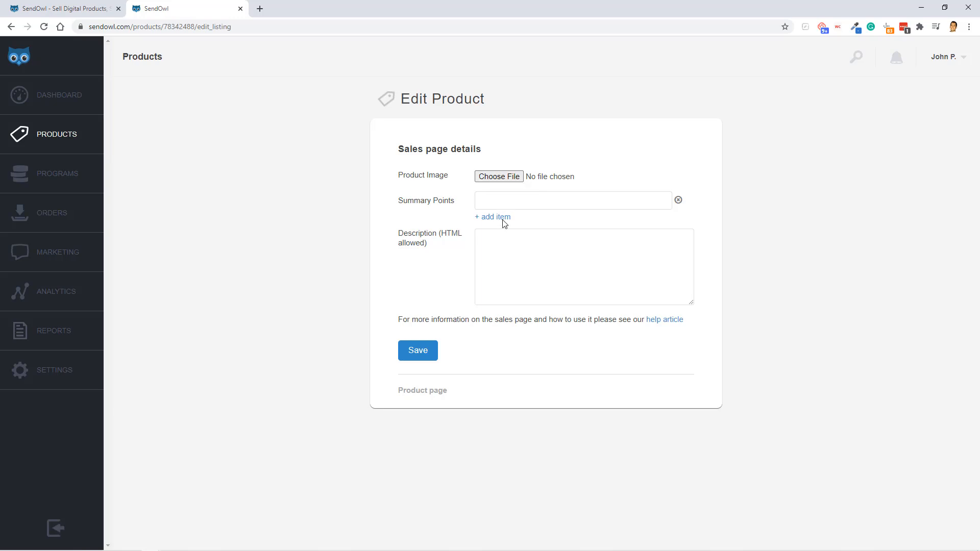
{"action": "left_click", "coordinate": [492, 216]}
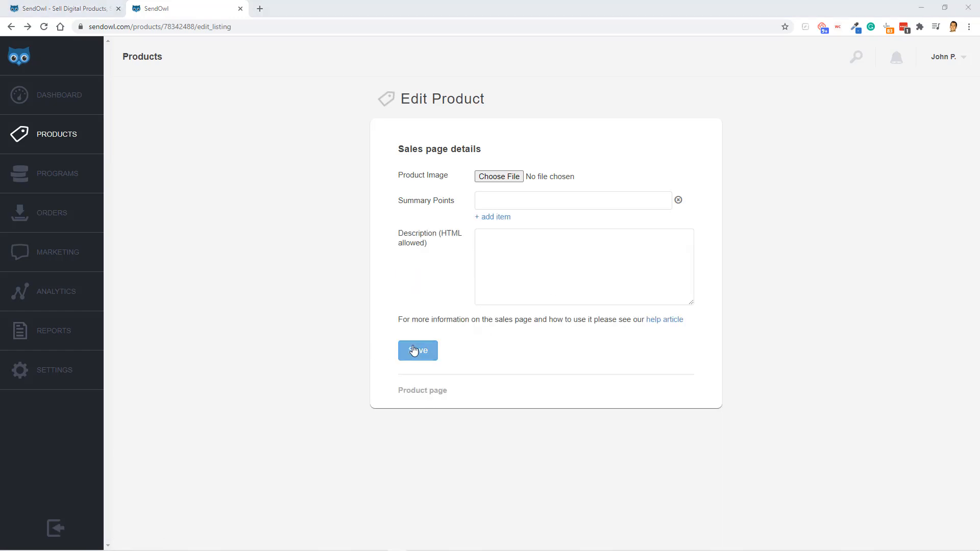
{"action": "left_click", "coordinate": [417, 350]}
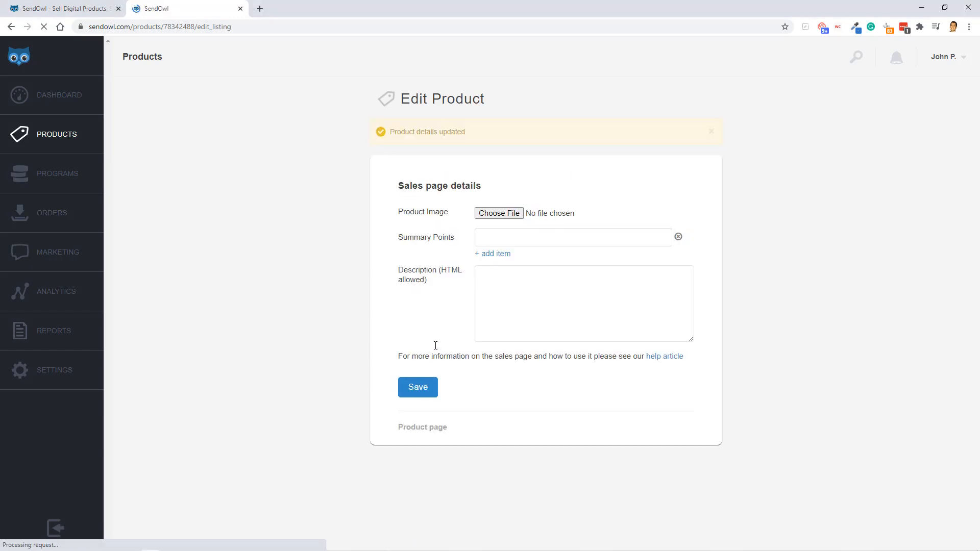
{"action": "mouse_move", "coordinate": [67, 216]}
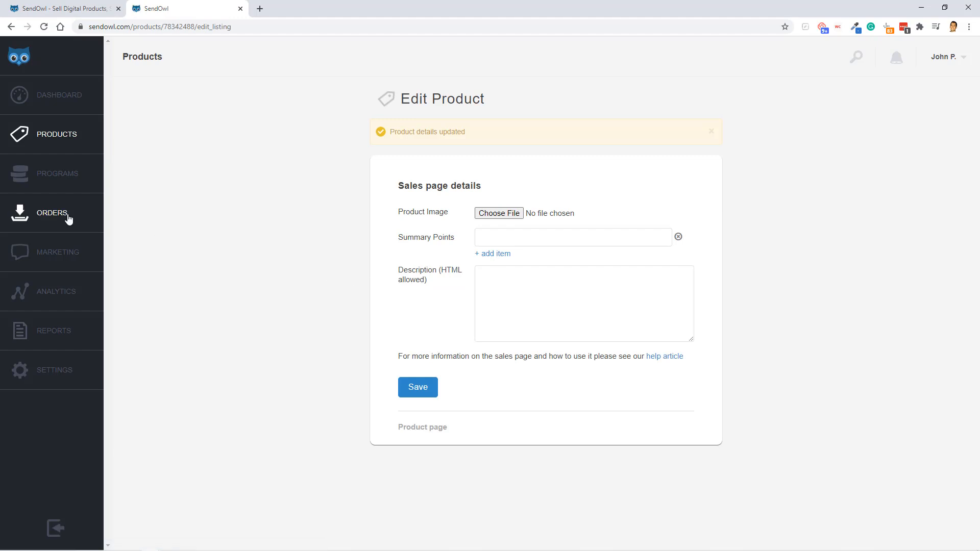
Check the empty Orders list, then go to the Marketing Discounts page
{"action": "left_click", "coordinate": [52, 212]}
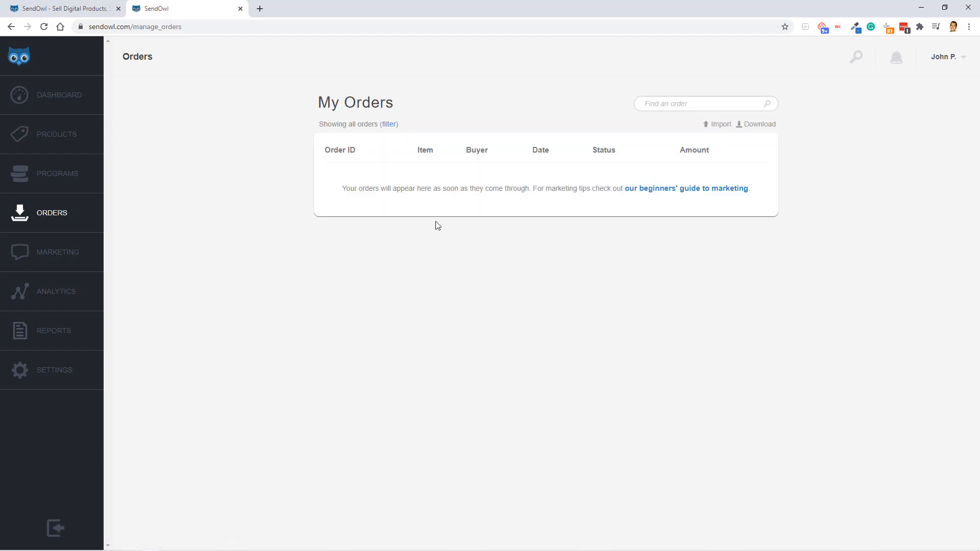
{"action": "mouse_move", "coordinate": [446, 228]}
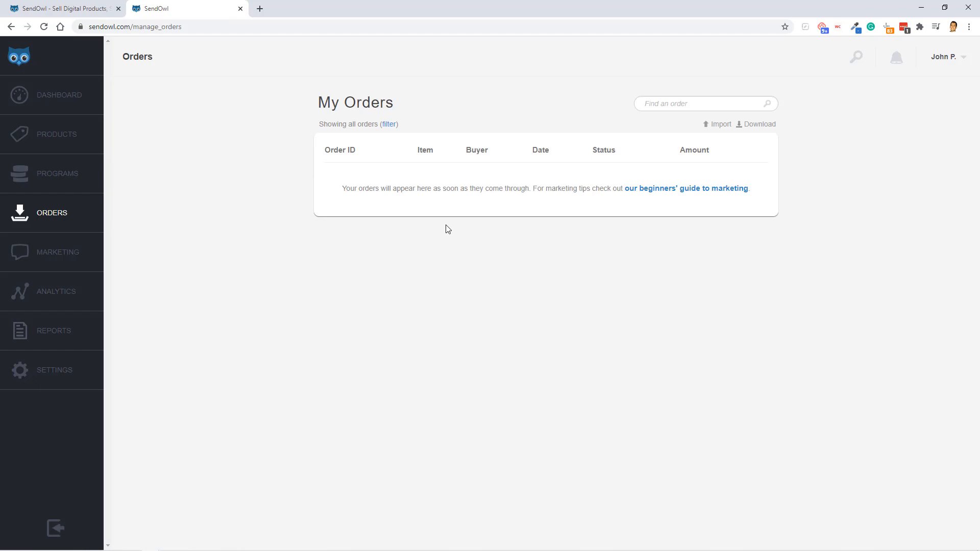
{"action": "mouse_move", "coordinate": [740, 163]}
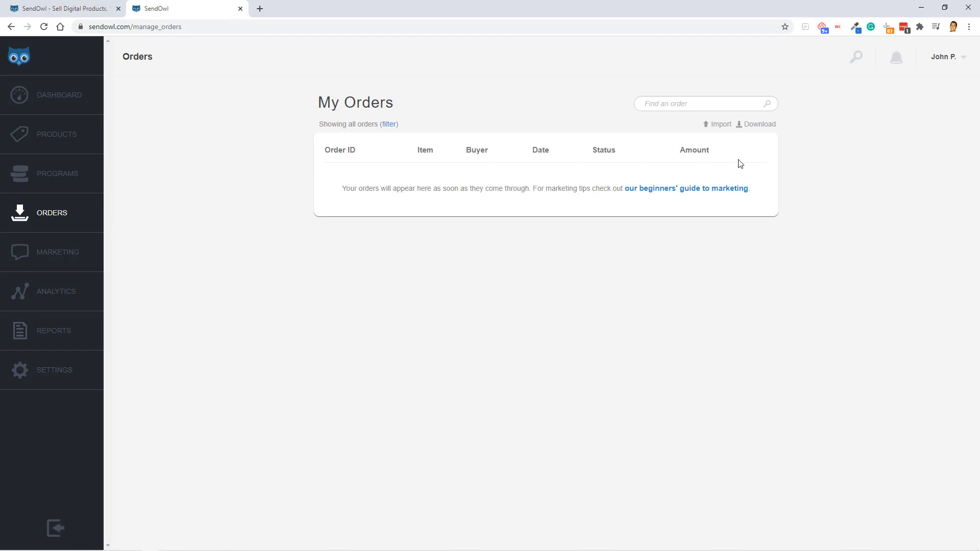
{"action": "mouse_move", "coordinate": [58, 251]}
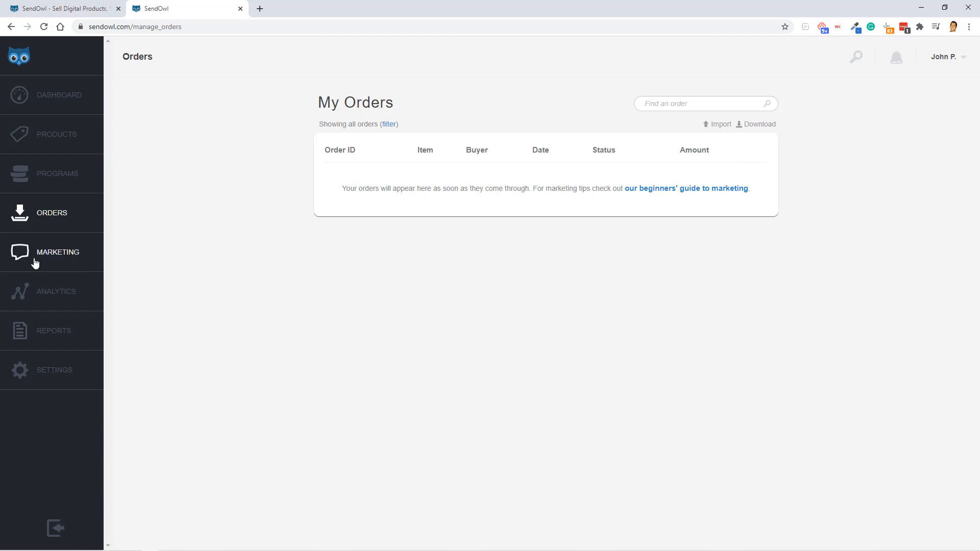
{"action": "left_click", "coordinate": [58, 252]}
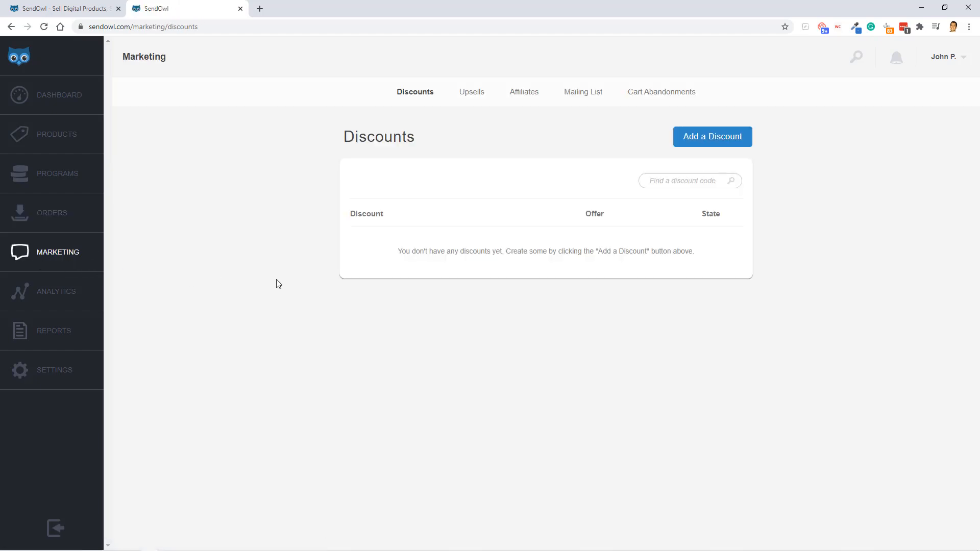
{"action": "mouse_move", "coordinate": [287, 280]}
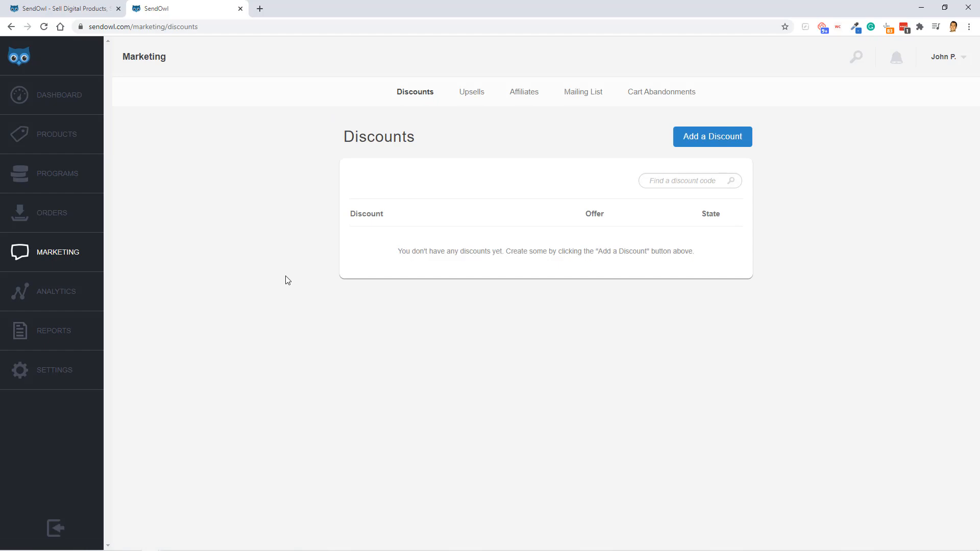
{"action": "mouse_move", "coordinate": [243, 402]}
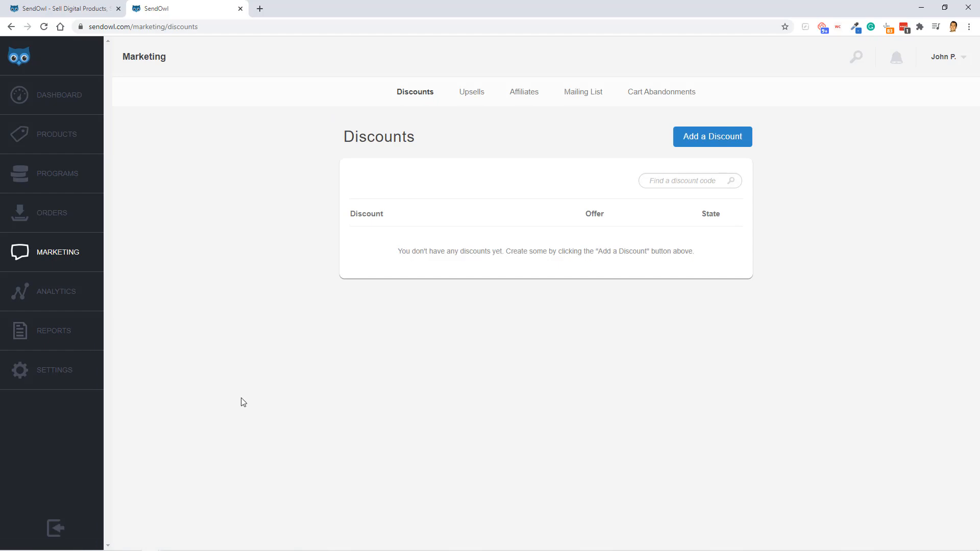
{"action": "mouse_move", "coordinate": [240, 398]}
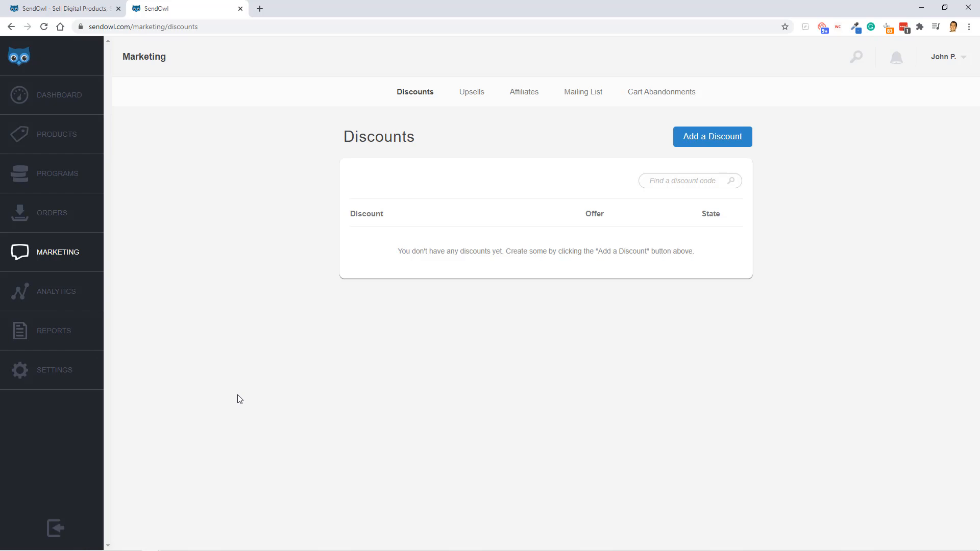
{"action": "mouse_move", "coordinate": [613, 206]}
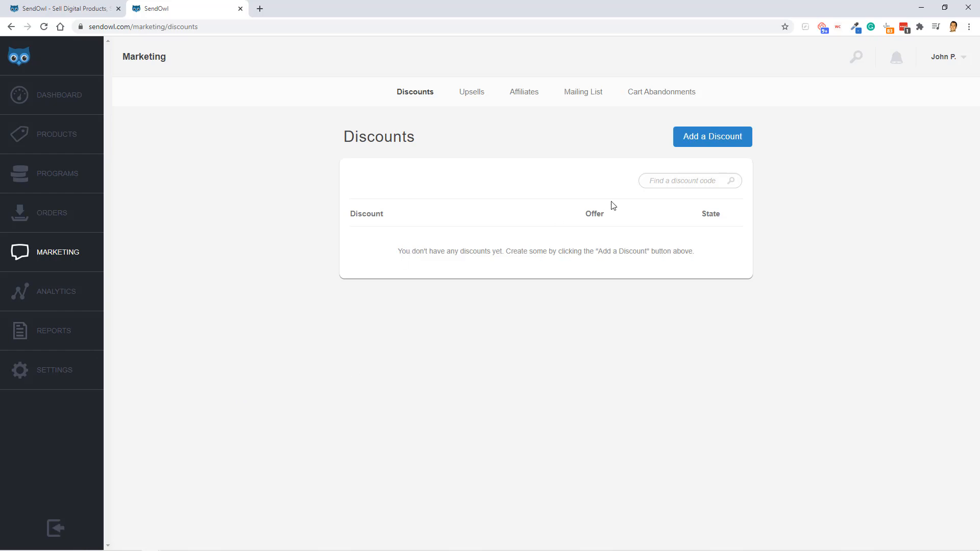
Start a Percentage discount with a Custom code, after briefly trying Fixed Amount
{"action": "left_click", "coordinate": [712, 136]}
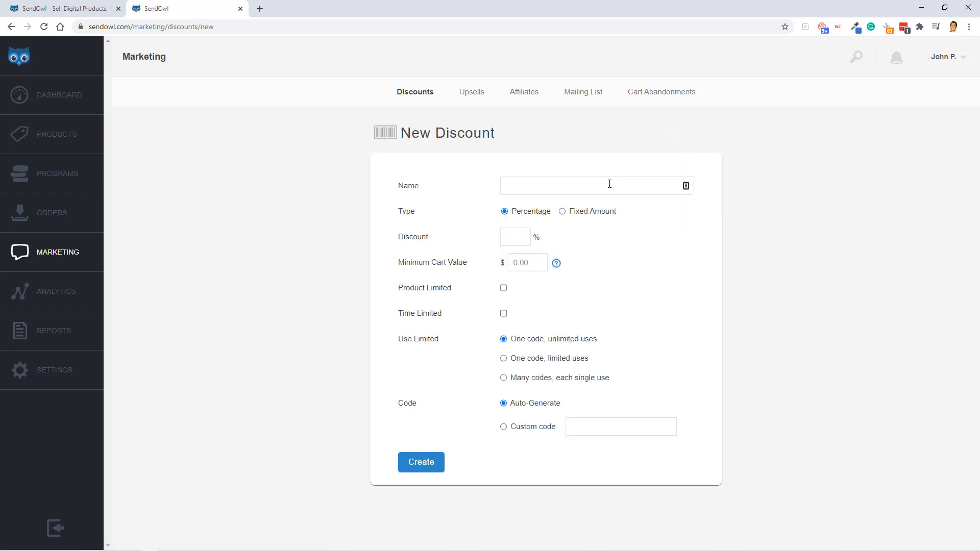
{"action": "mouse_move", "coordinate": [504, 211]}
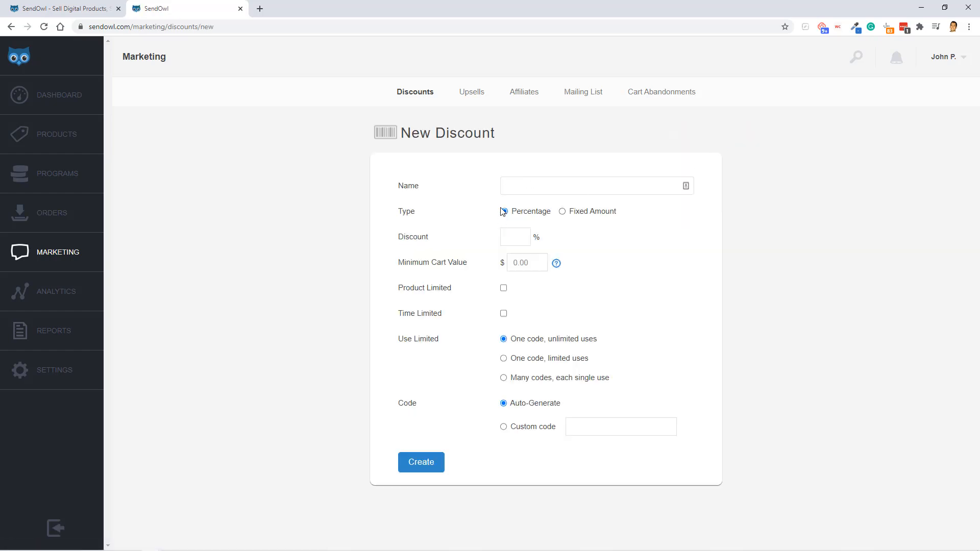
{"action": "left_click", "coordinate": [503, 211]}
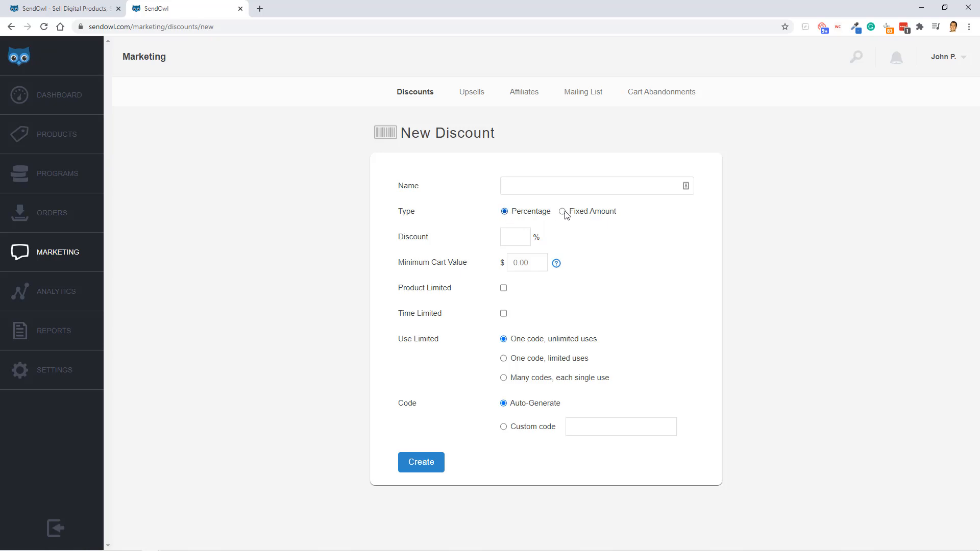
{"action": "left_click", "coordinate": [563, 211]}
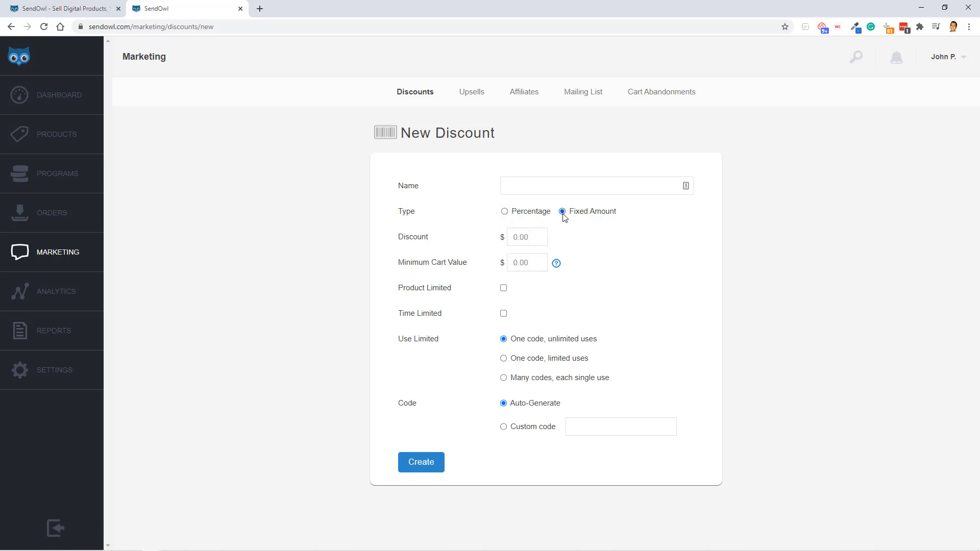
{"action": "left_click", "coordinate": [504, 211]}
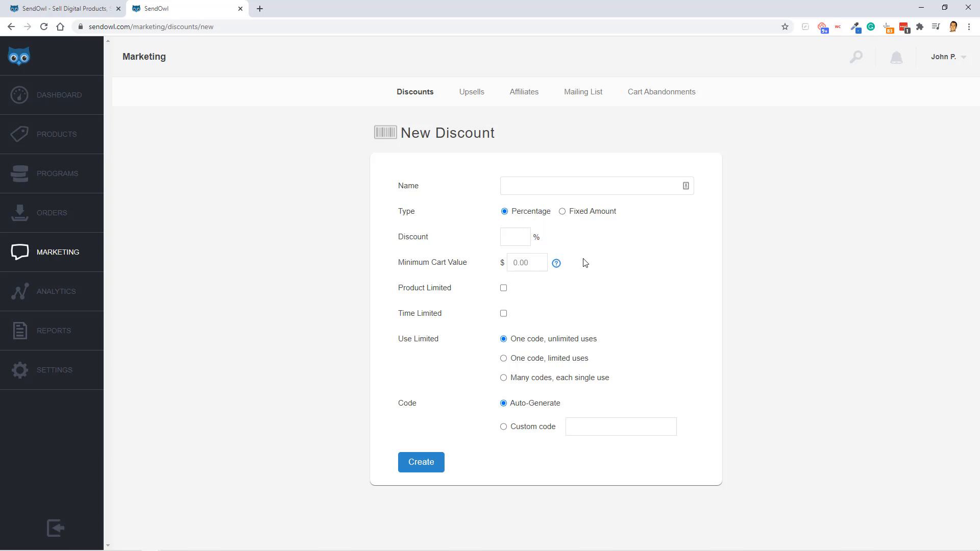
{"action": "mouse_move", "coordinate": [503, 287]}
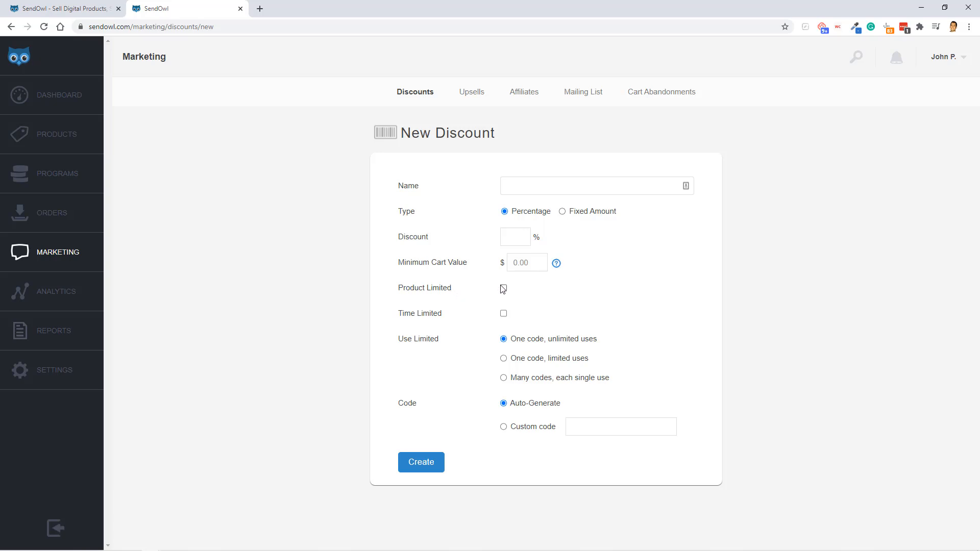
{"action": "mouse_move", "coordinate": [478, 319]}
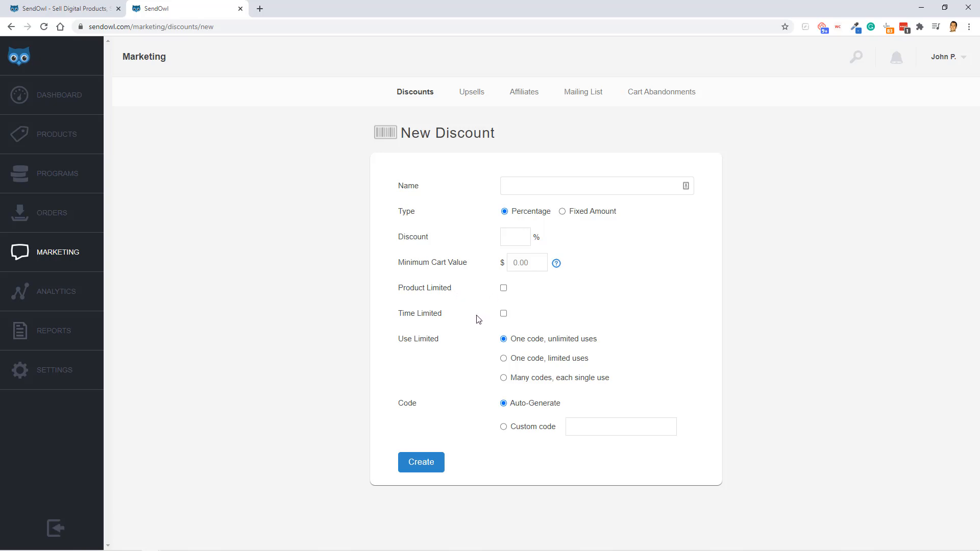
{"action": "left_click", "coordinate": [504, 426]}
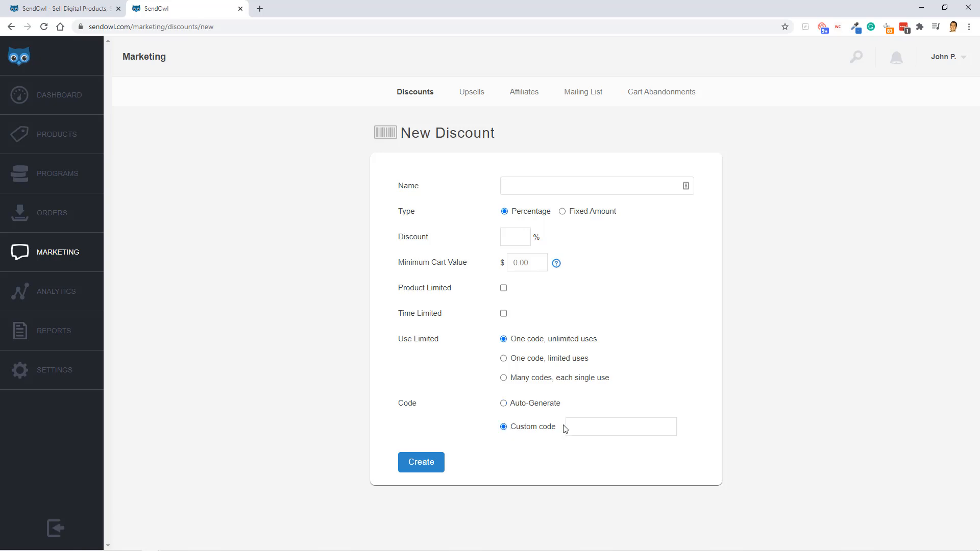
{"action": "mouse_move", "coordinate": [588, 443]}
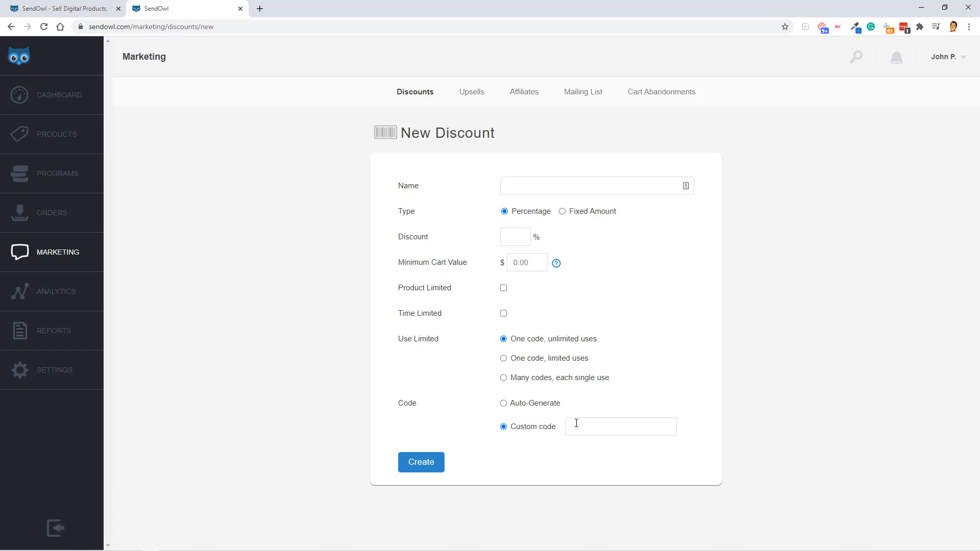
{"action": "left_click", "coordinate": [471, 91]}
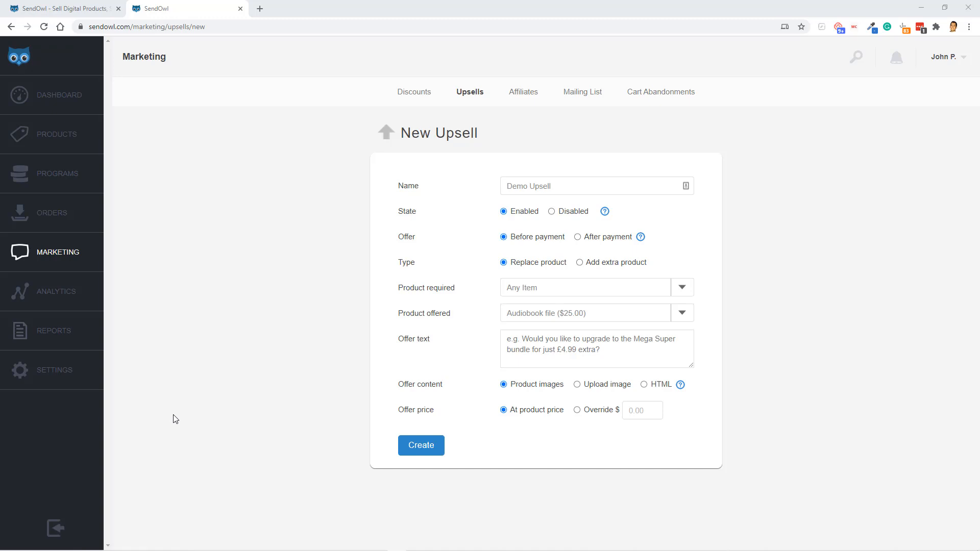
{"action": "mouse_move", "coordinate": [418, 128]}
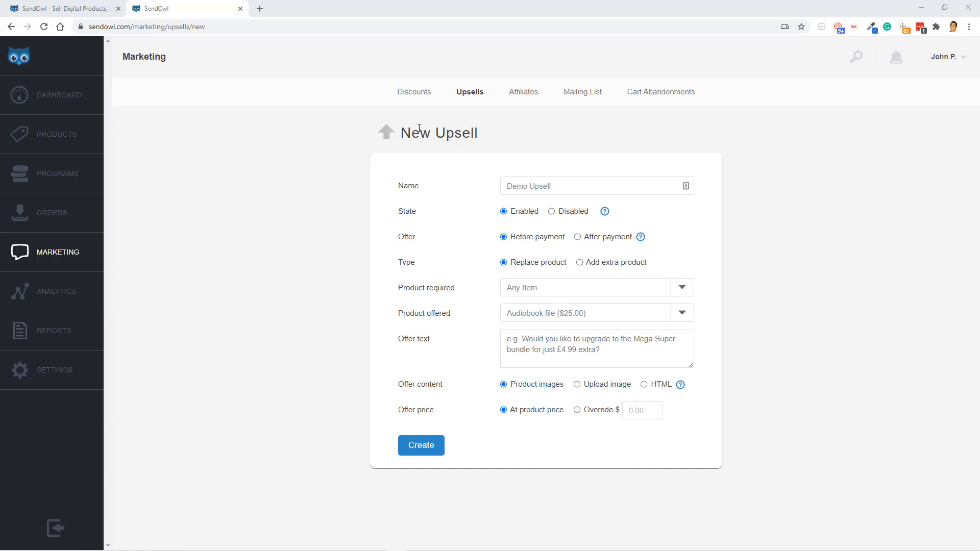
{"action": "mouse_move", "coordinate": [414, 228]}
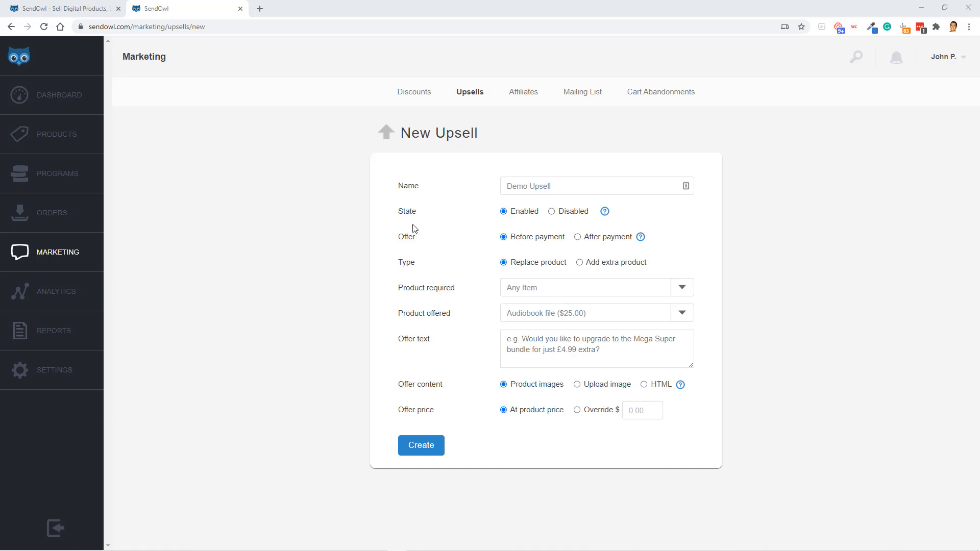
{"action": "mouse_move", "coordinate": [505, 223]}
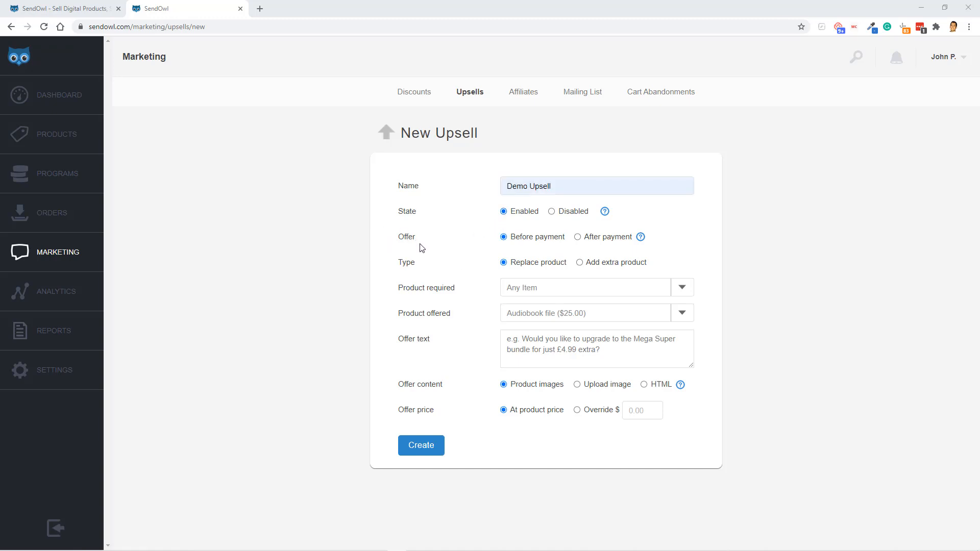
{"action": "mouse_move", "coordinate": [239, 287]}
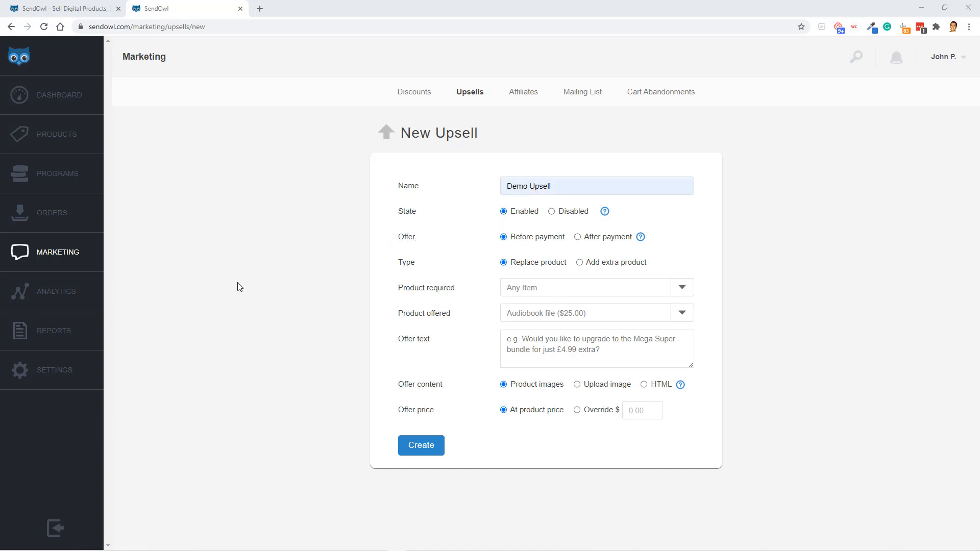
Set the Demo Upsell's offer timing to 'After payment'
{"action": "left_click", "coordinate": [578, 237]}
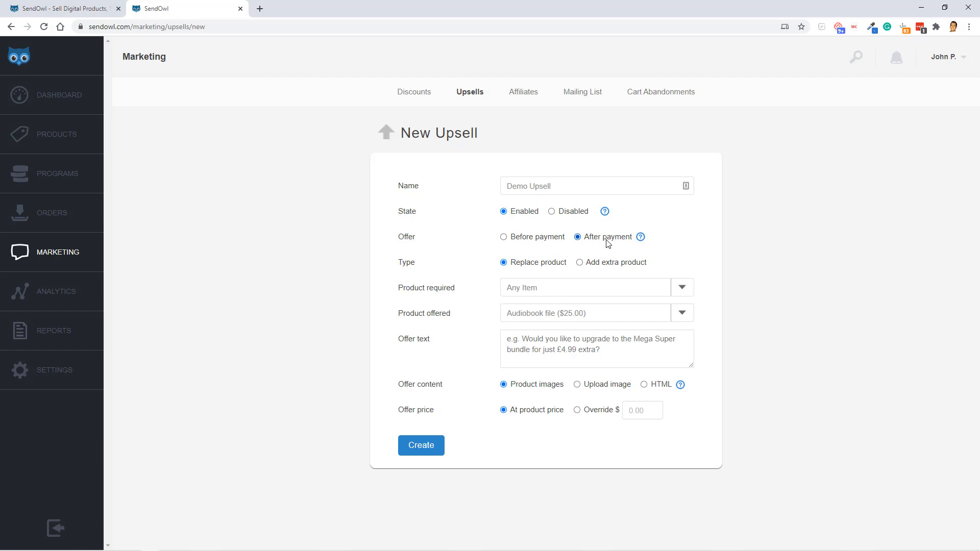
{"action": "left_click", "coordinate": [504, 237]}
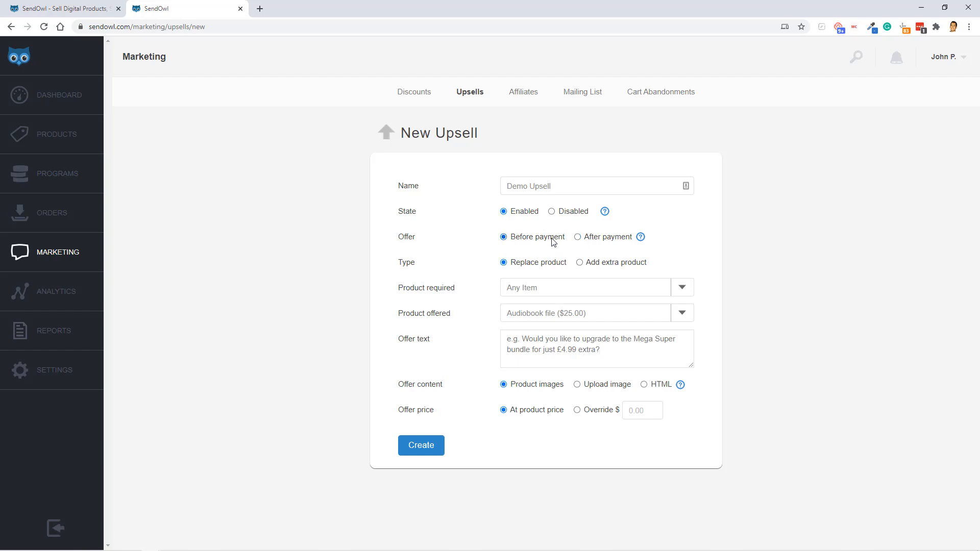
{"action": "left_click", "coordinate": [420, 445]}
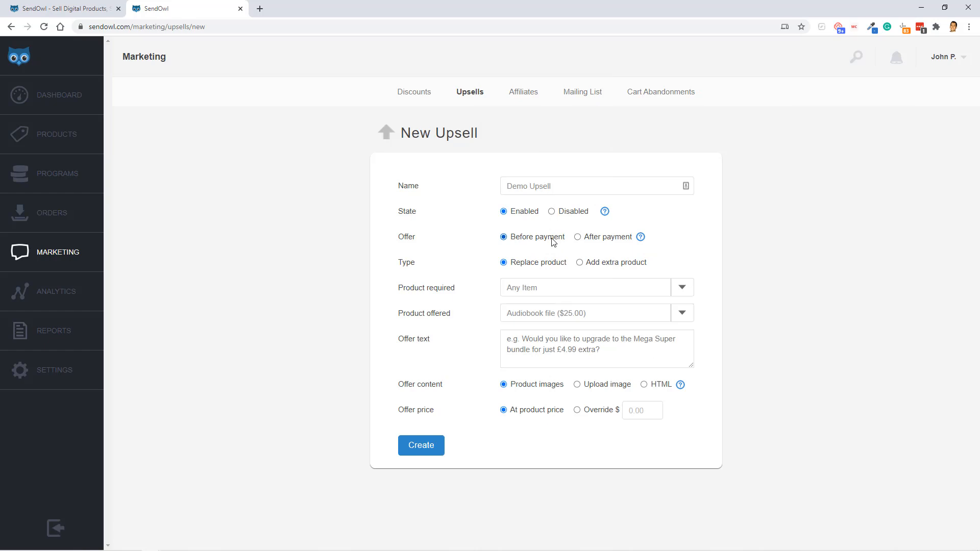
{"action": "mouse_move", "coordinate": [577, 237]}
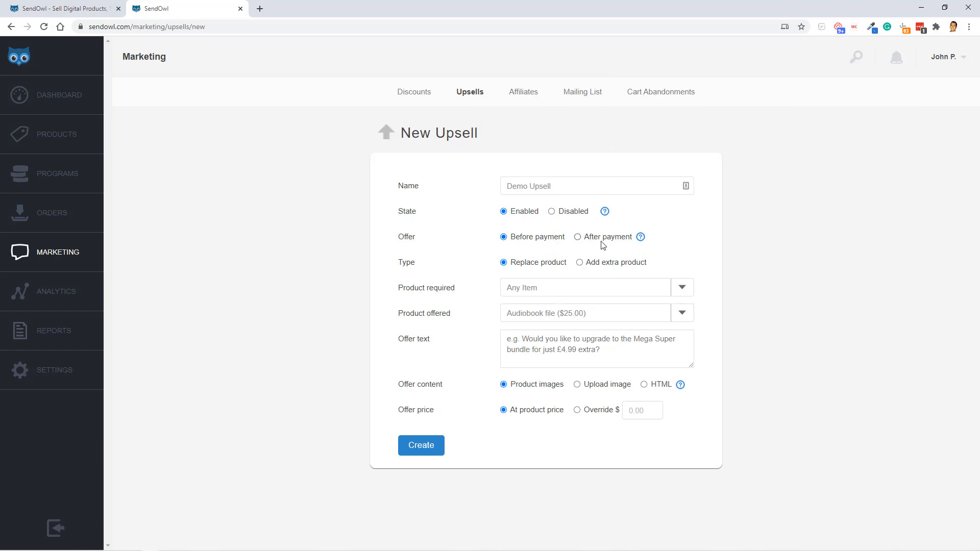
{"action": "left_click", "coordinate": [576, 236]}
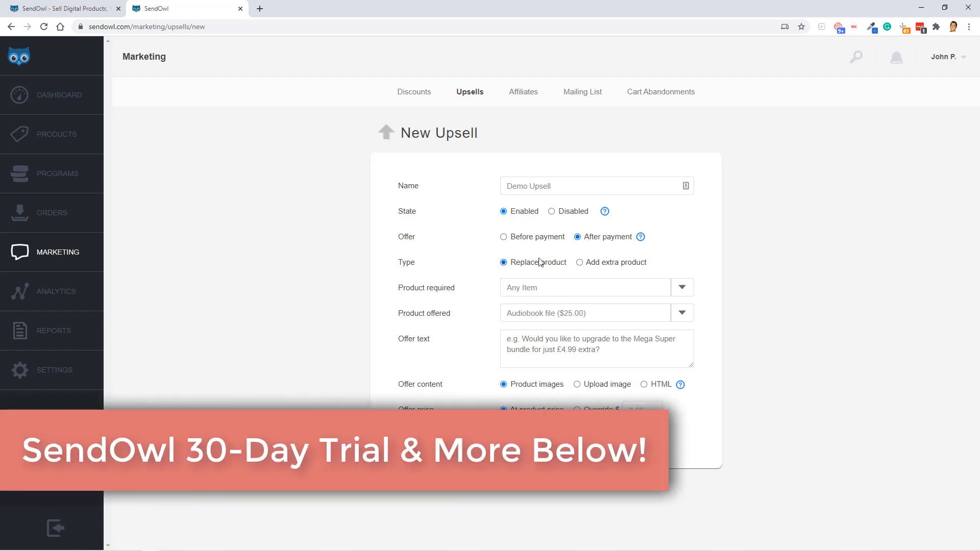
{"action": "mouse_move", "coordinate": [529, 267]}
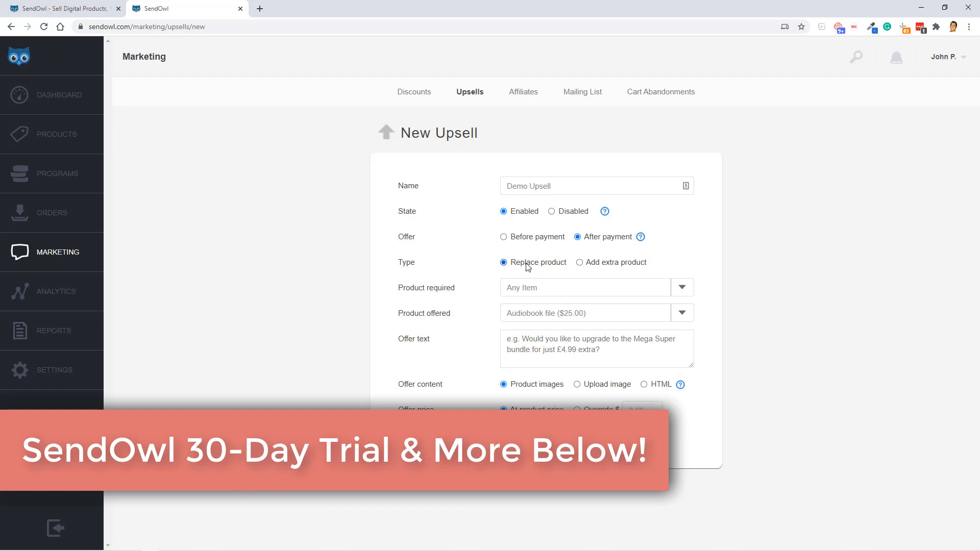
Set upsell type 'Add extra product', requiring Audiobook file and offering hardcover book ($45.00)
{"action": "left_click", "coordinate": [579, 261]}
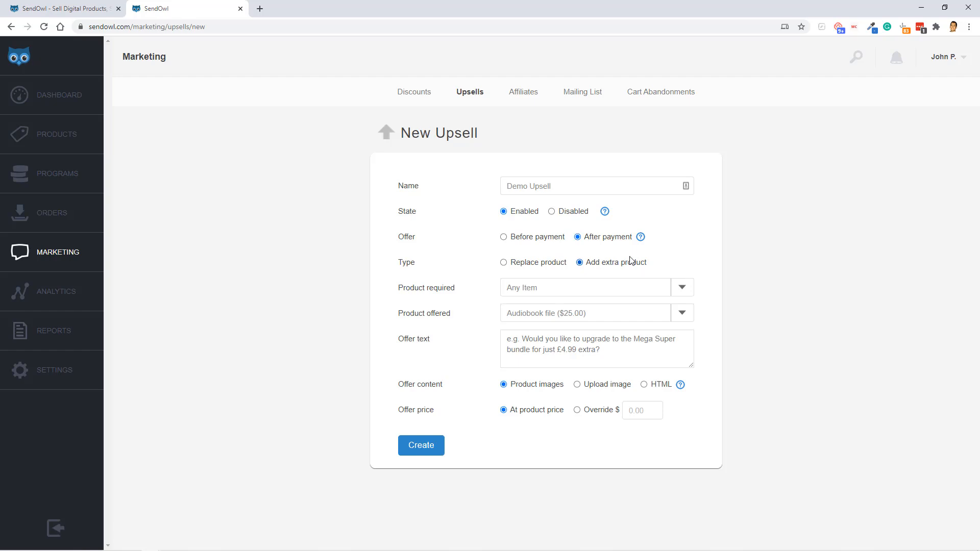
{"action": "mouse_move", "coordinate": [437, 297]}
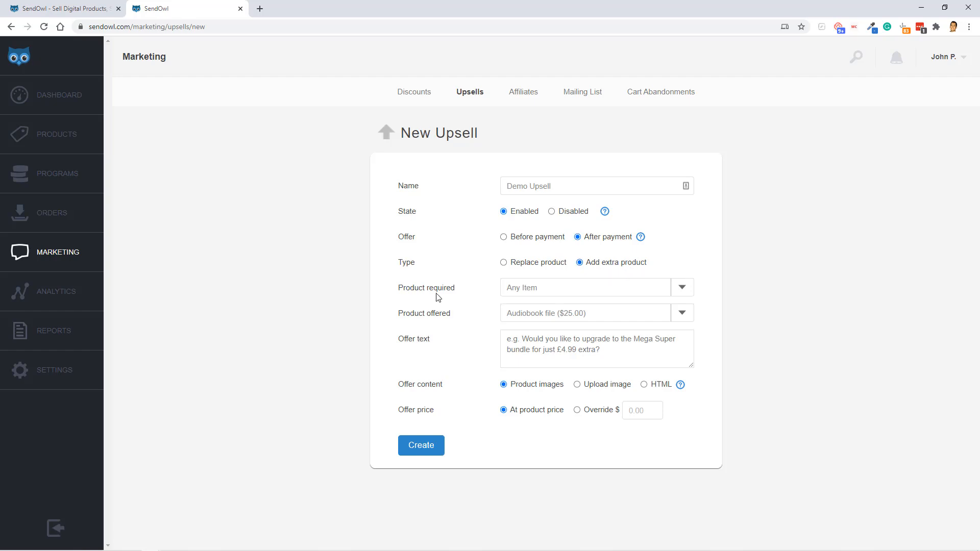
{"action": "mouse_move", "coordinate": [439, 133]}
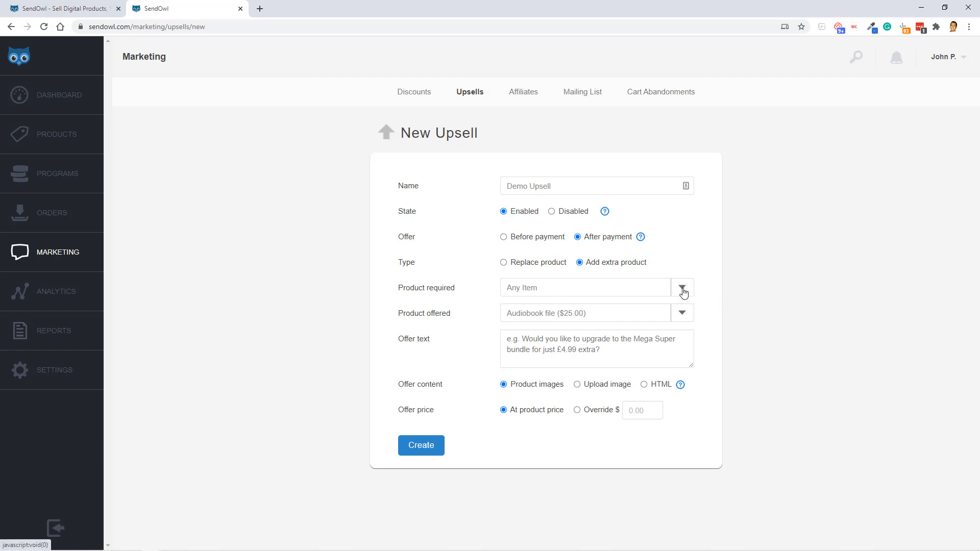
{"action": "left_click", "coordinate": [682, 288]}
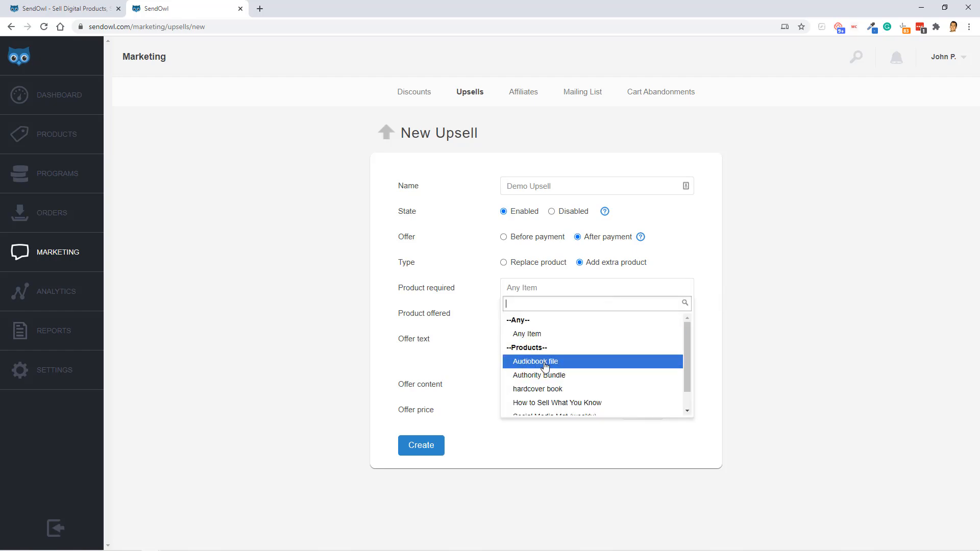
{"action": "left_click", "coordinate": [534, 362]}
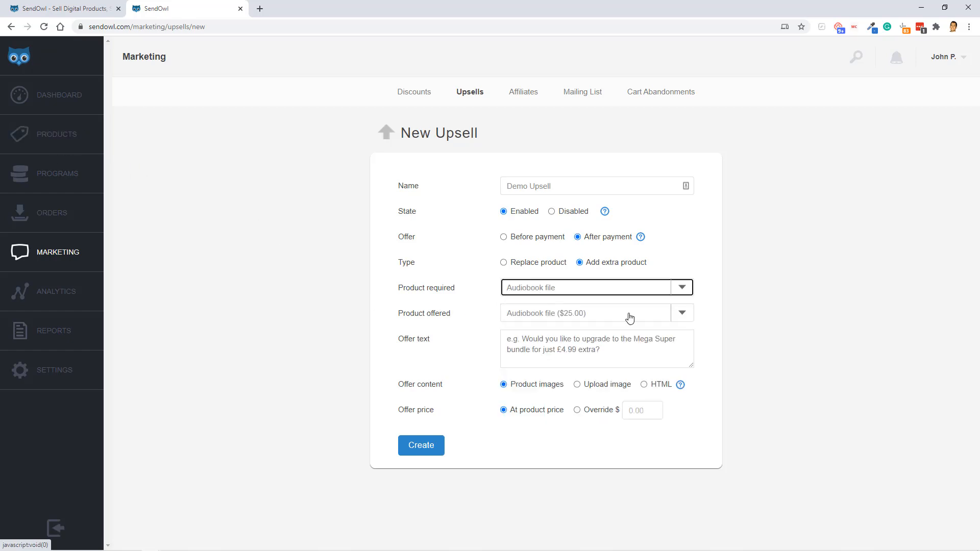
{"action": "left_click", "coordinate": [680, 313]}
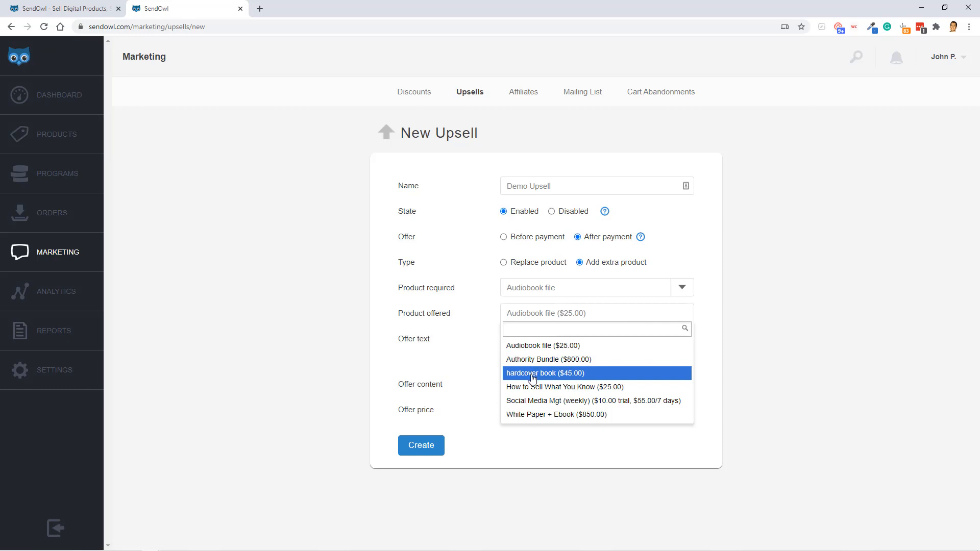
{"action": "left_click", "coordinate": [545, 373]}
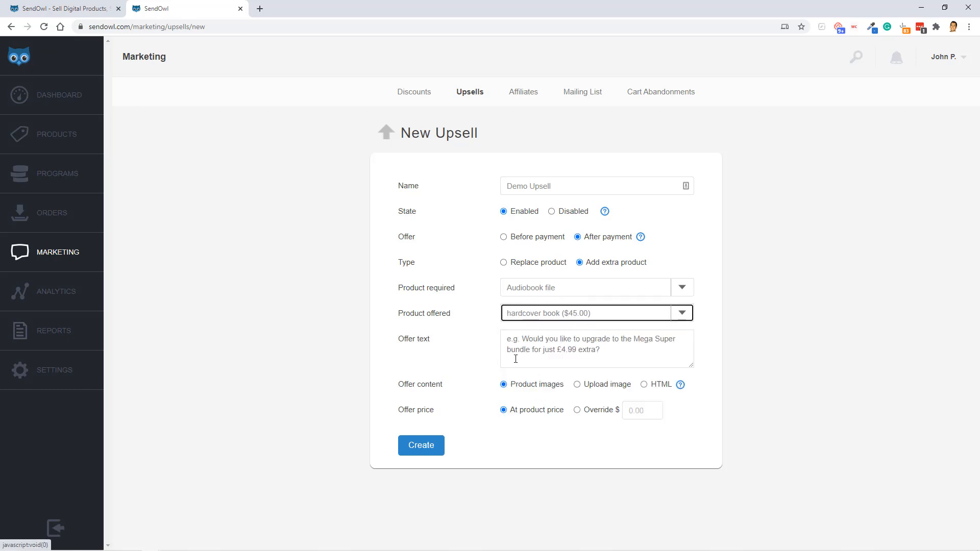
{"action": "mouse_move", "coordinate": [439, 345]}
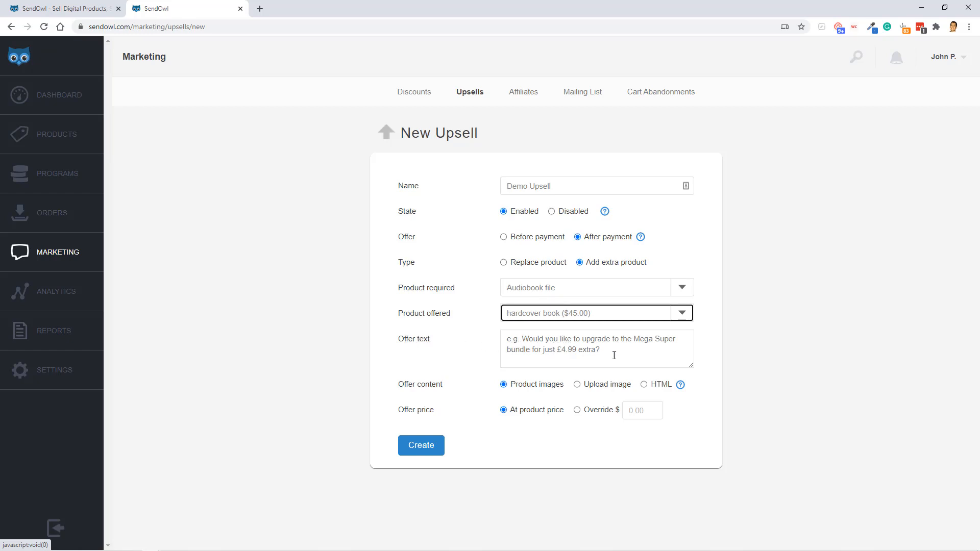
{"action": "mouse_move", "coordinate": [511, 379]}
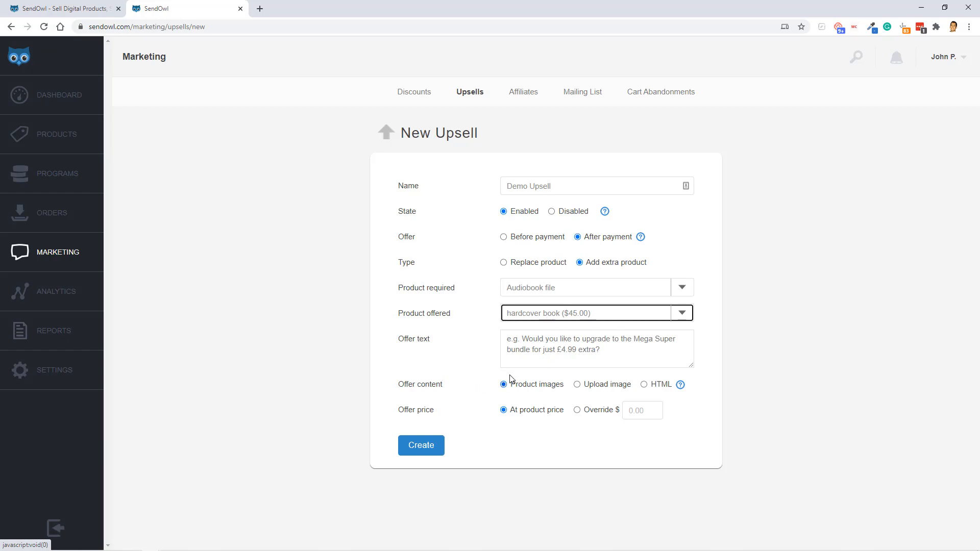
{"action": "mouse_move", "coordinate": [563, 390]}
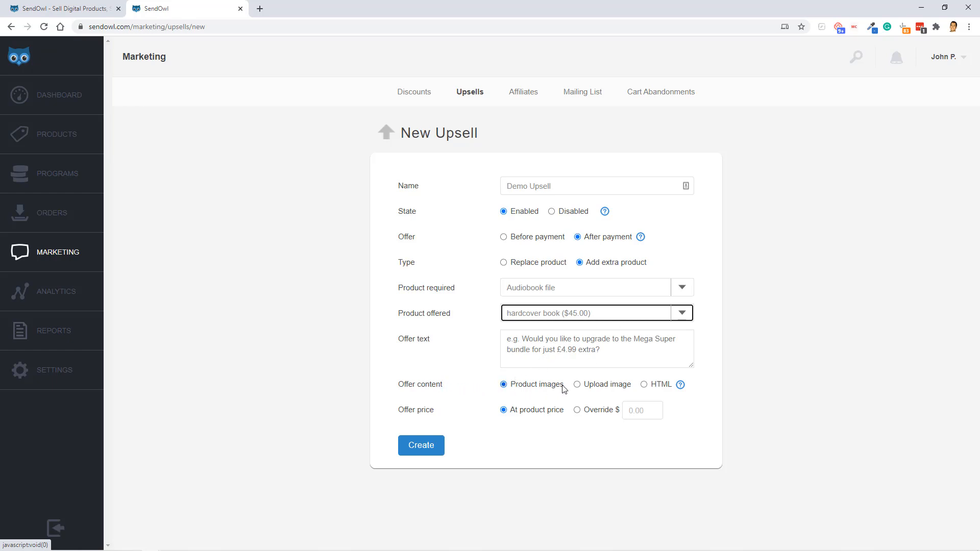
{"action": "mouse_move", "coordinate": [521, 389]}
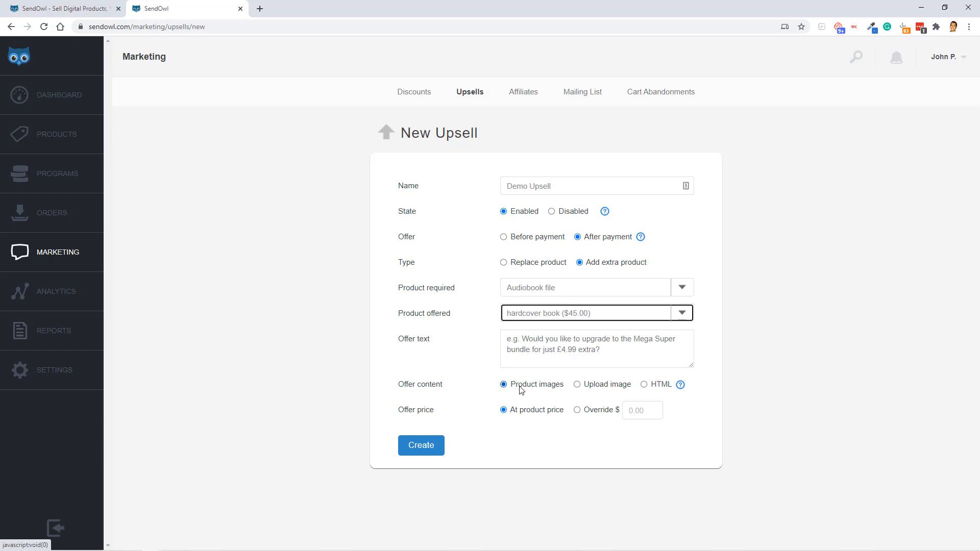
Set offer content to 'Upload image' and keep the offer 'At product price'
{"action": "left_click", "coordinate": [577, 384]}
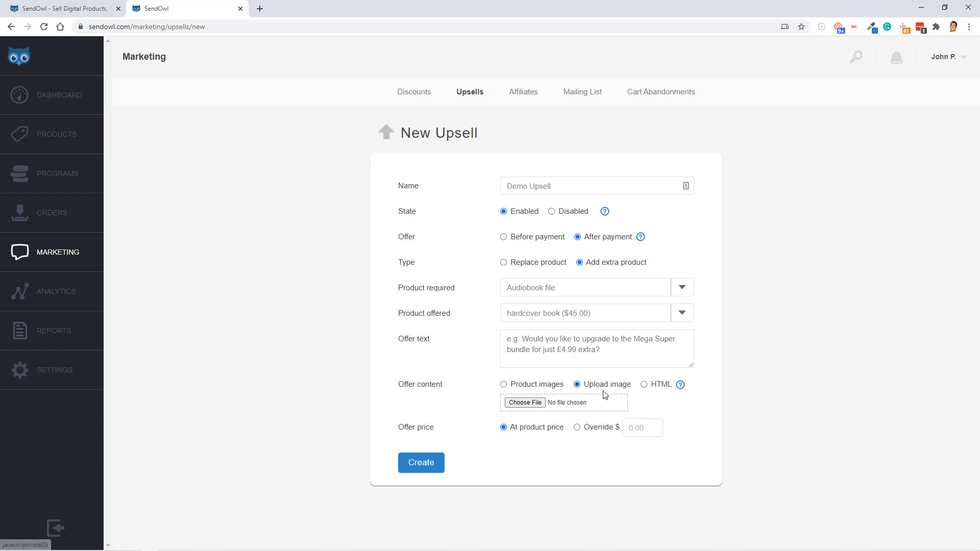
{"action": "left_click", "coordinate": [503, 384]}
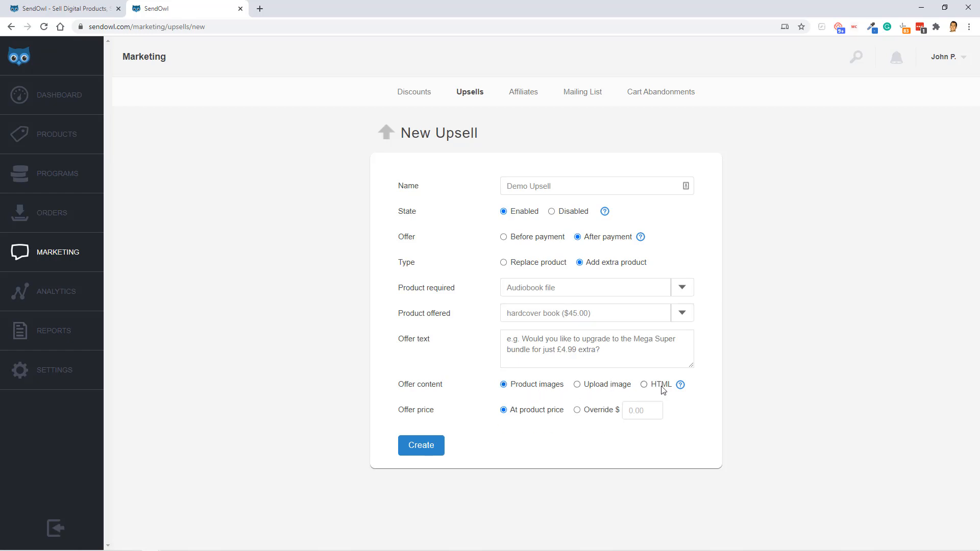
{"action": "left_click", "coordinate": [644, 385]}
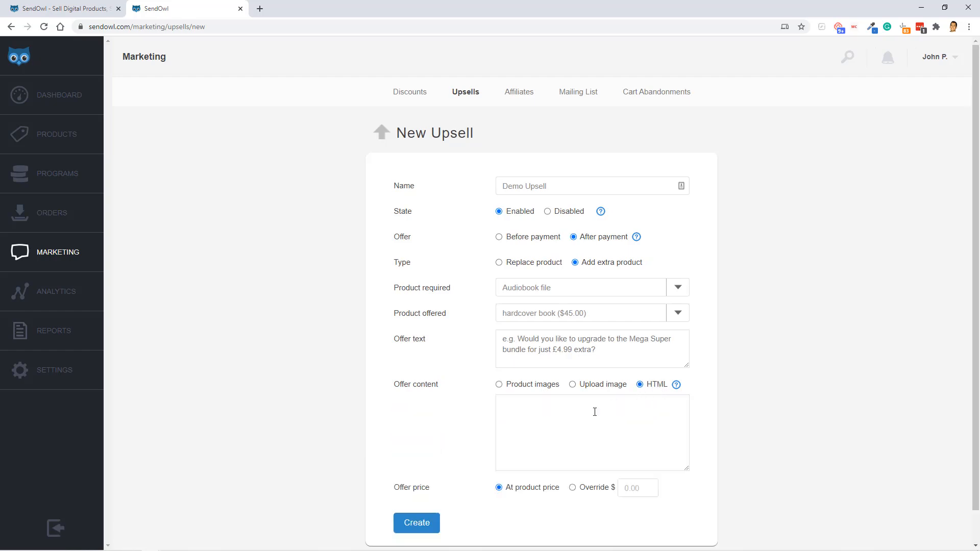
{"action": "left_click", "coordinate": [573, 384]}
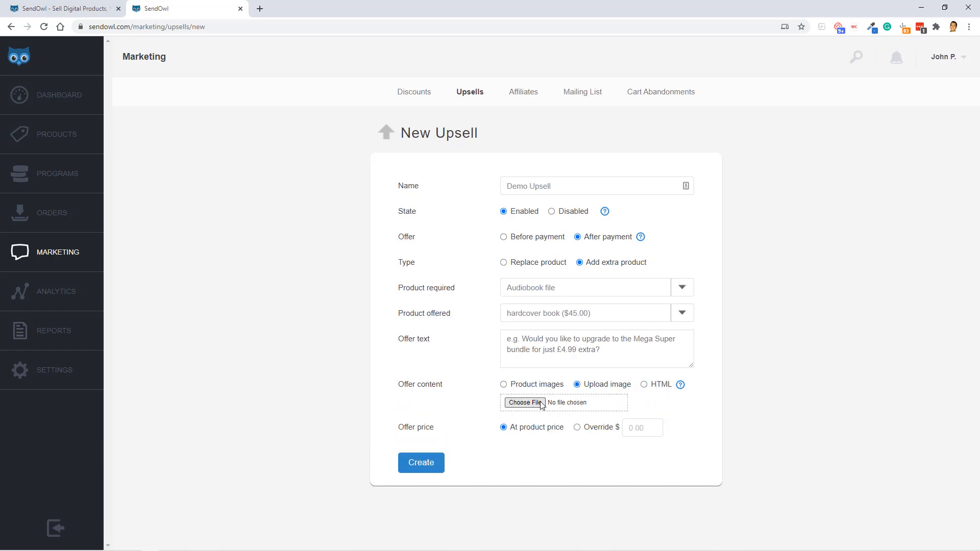
{"action": "mouse_move", "coordinate": [462, 428]}
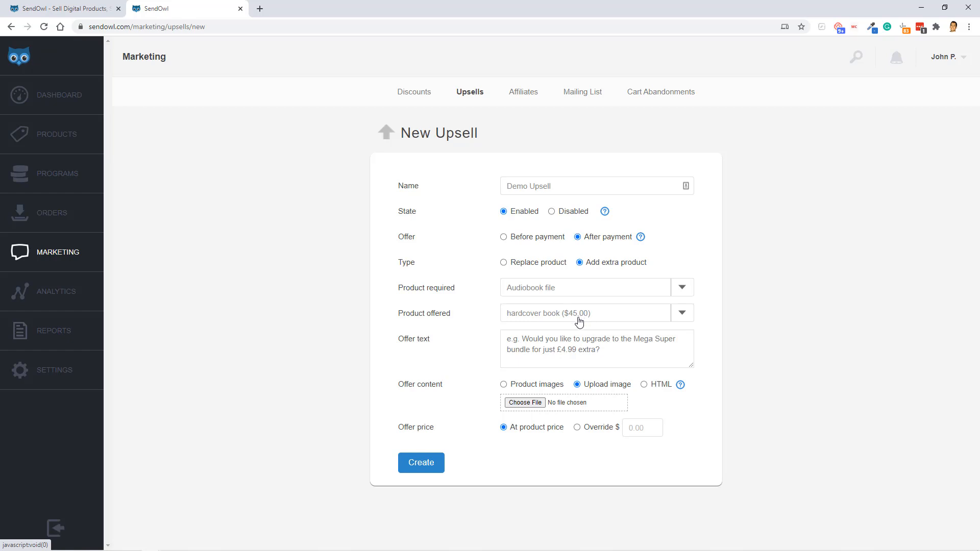
{"action": "left_click", "coordinate": [576, 427]}
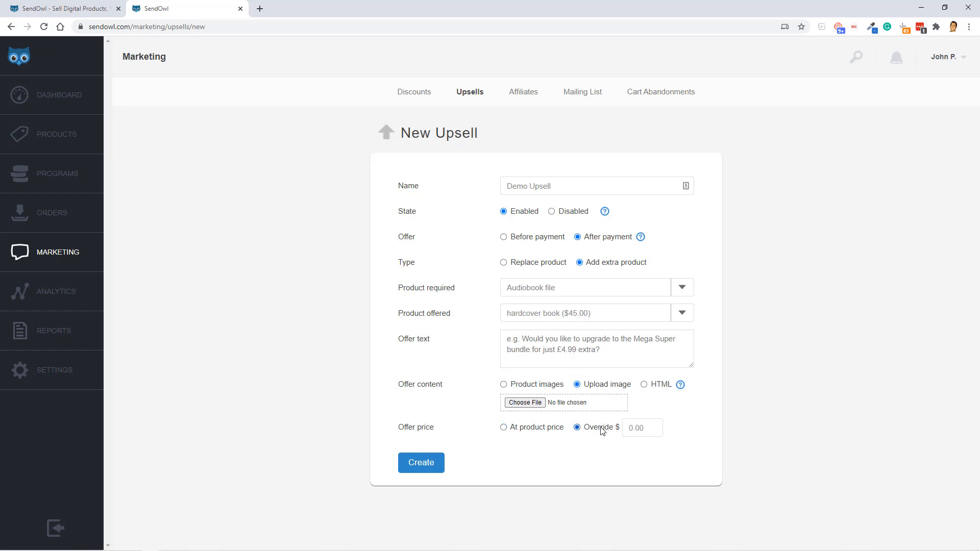
{"action": "mouse_move", "coordinate": [595, 255]}
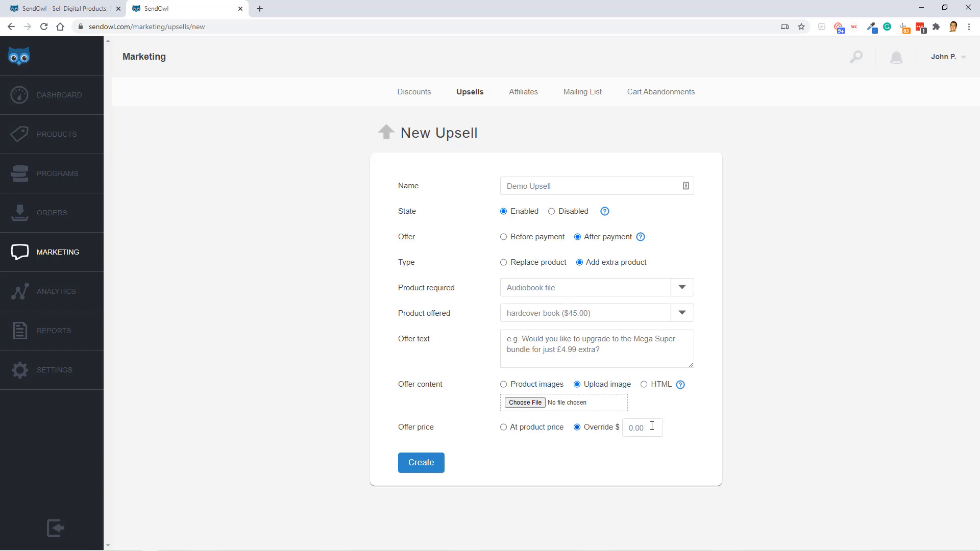
{"action": "left_click", "coordinate": [504, 427]}
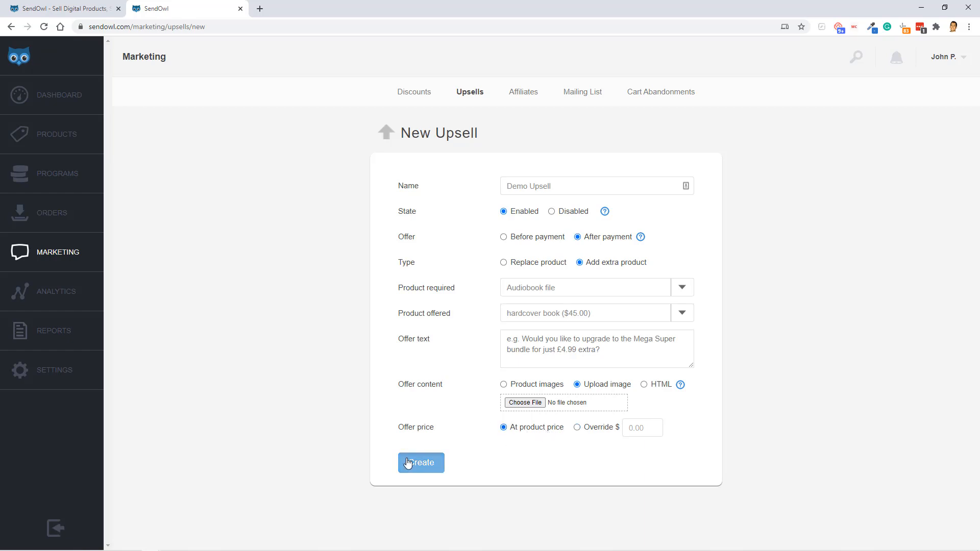
Enter offer text 'Get this book in hard copy!' and create the Demo Upsell
{"action": "left_click", "coordinate": [421, 463]}
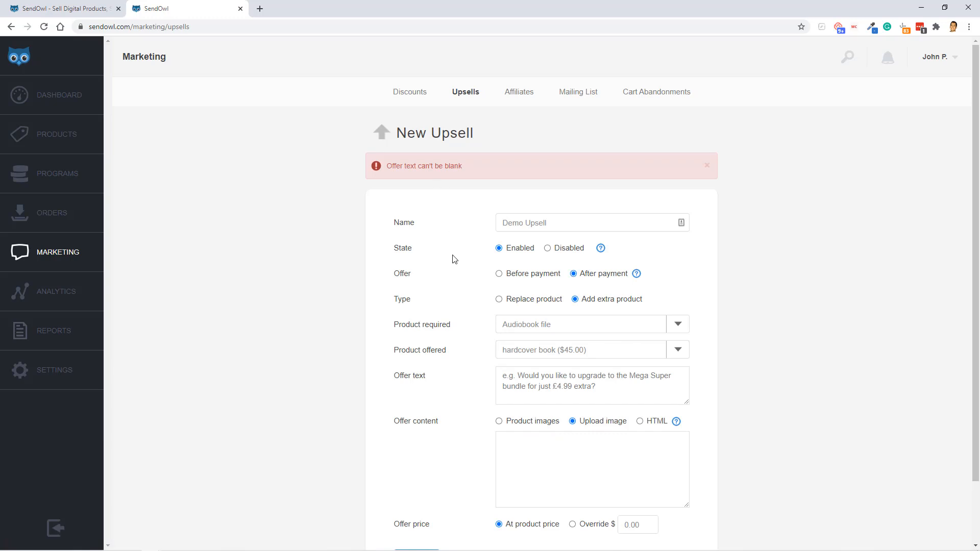
{"action": "mouse_move", "coordinate": [490, 376]}
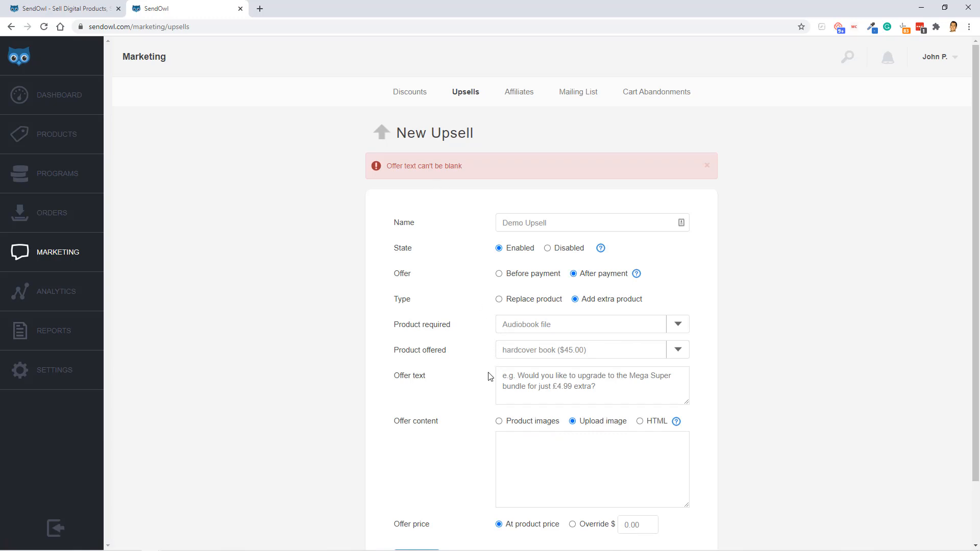
{"action": "type", "text": "Get this b"}
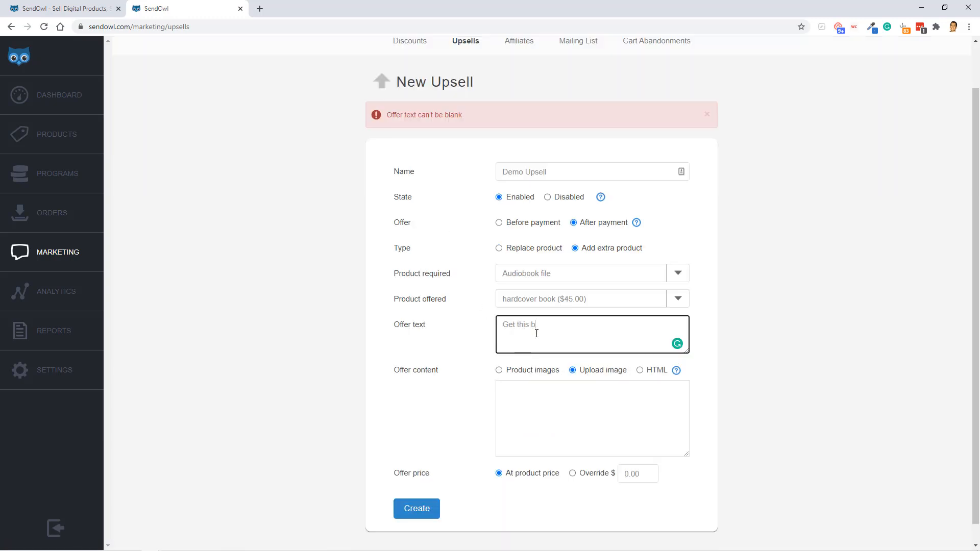
{"action": "type", "text": "ook in har"}
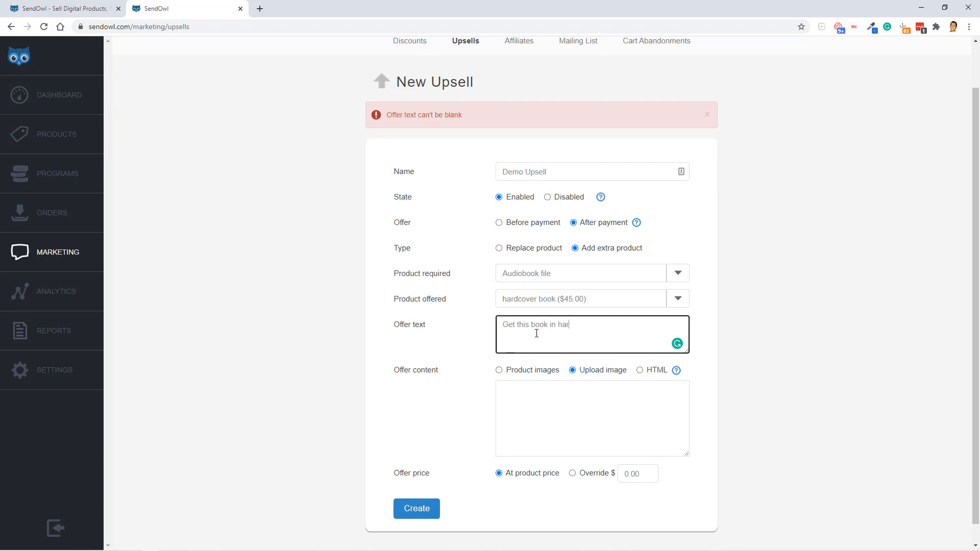
{"action": "type", "text": "d copy"}
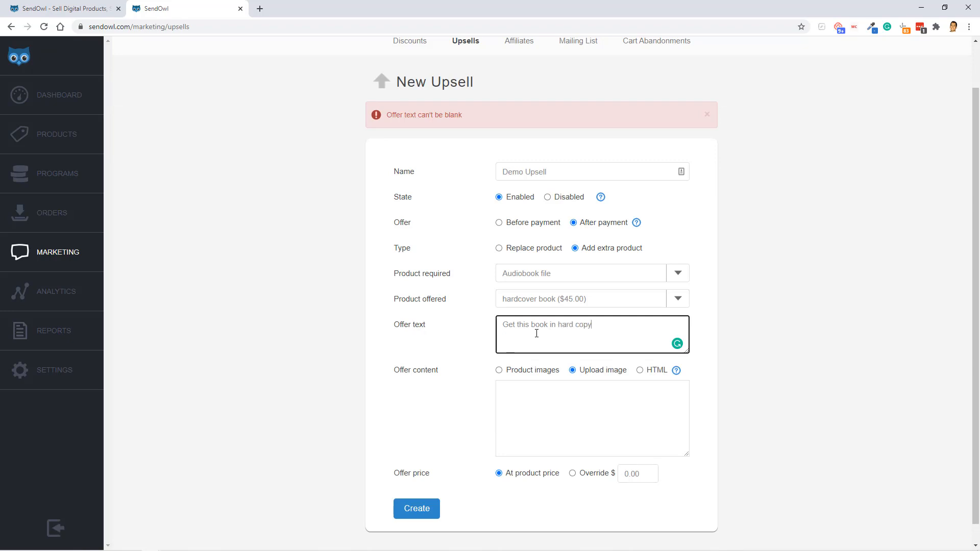
{"action": "left_click", "coordinate": [417, 508]}
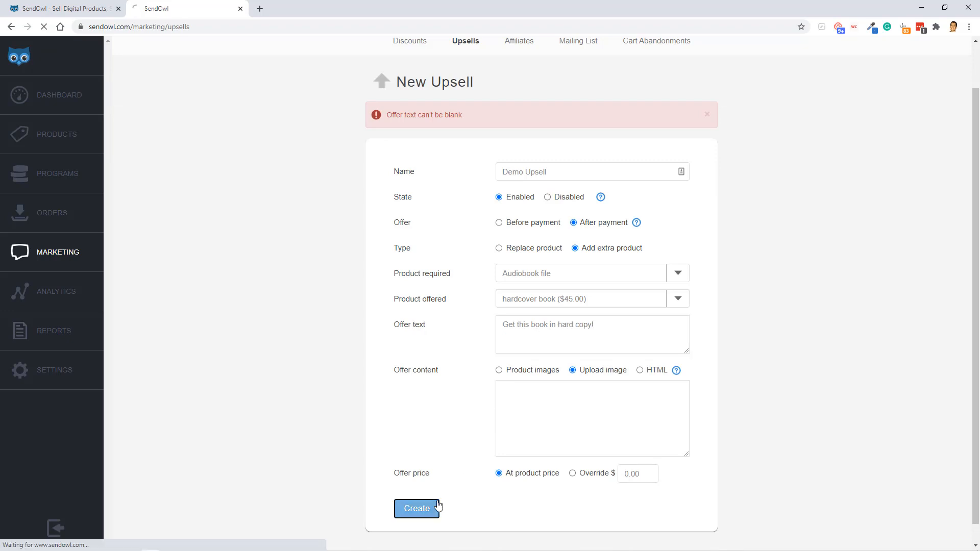
{"action": "left_click", "coordinate": [416, 509]}
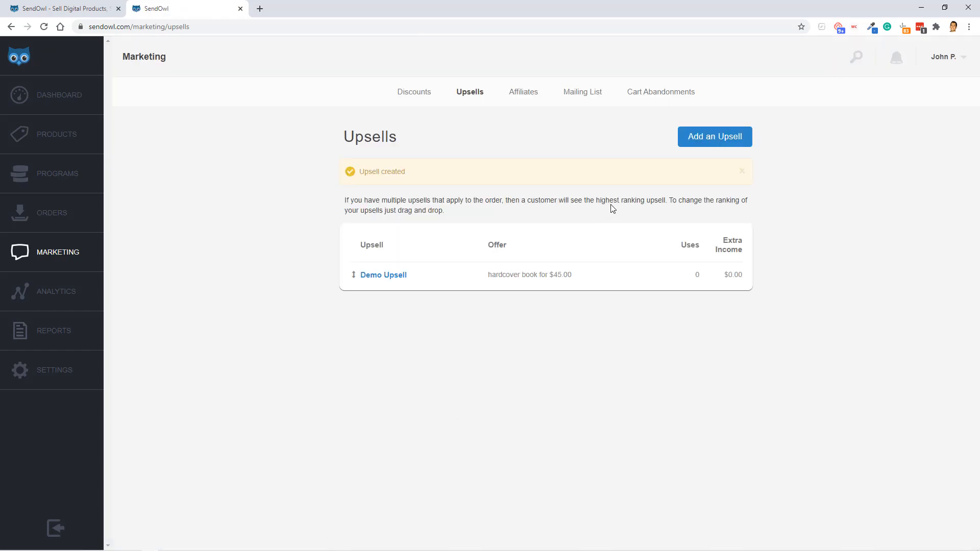
{"action": "mouse_move", "coordinate": [587, 88]}
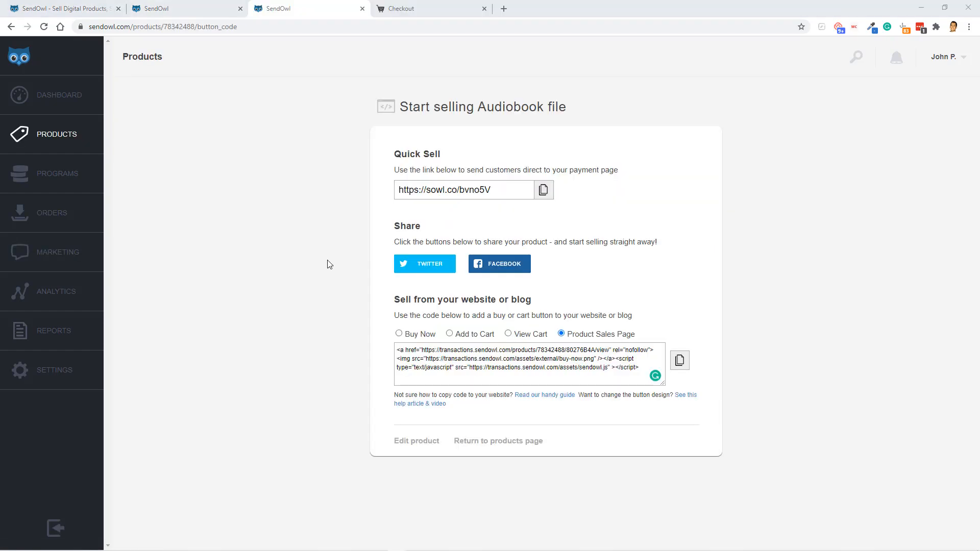
{"action": "mouse_move", "coordinate": [59, 277]}
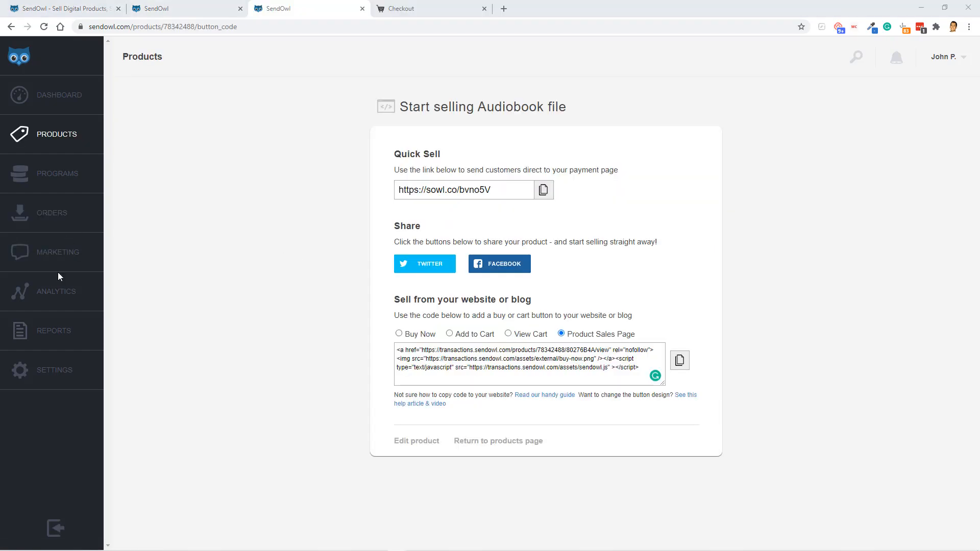
{"action": "mouse_move", "coordinate": [60, 252]}
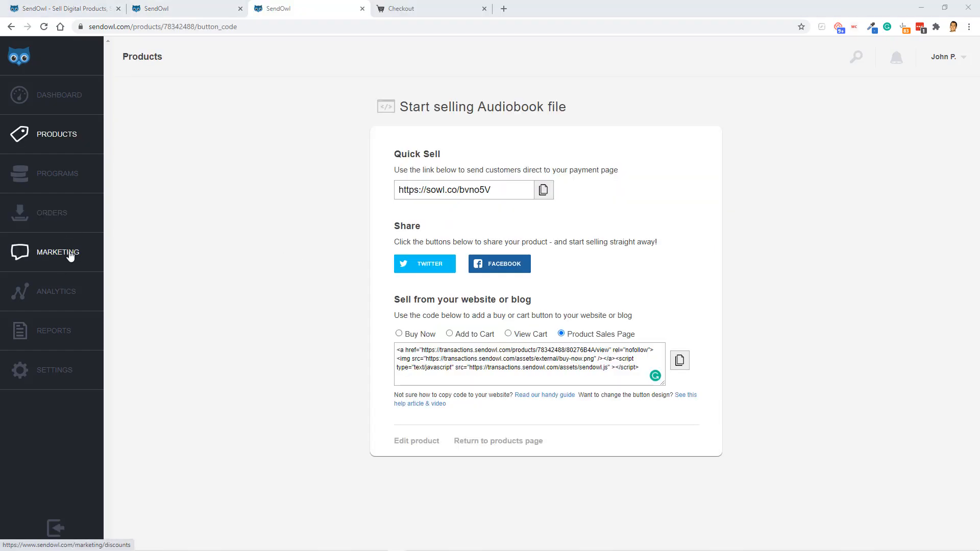
{"action": "mouse_move", "coordinate": [58, 113]}
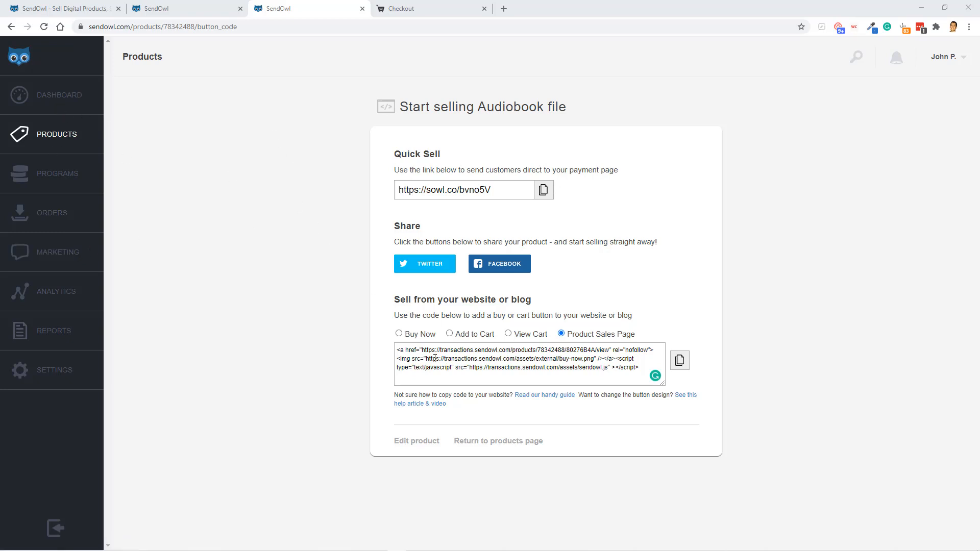
{"action": "mouse_move", "coordinate": [353, 167]}
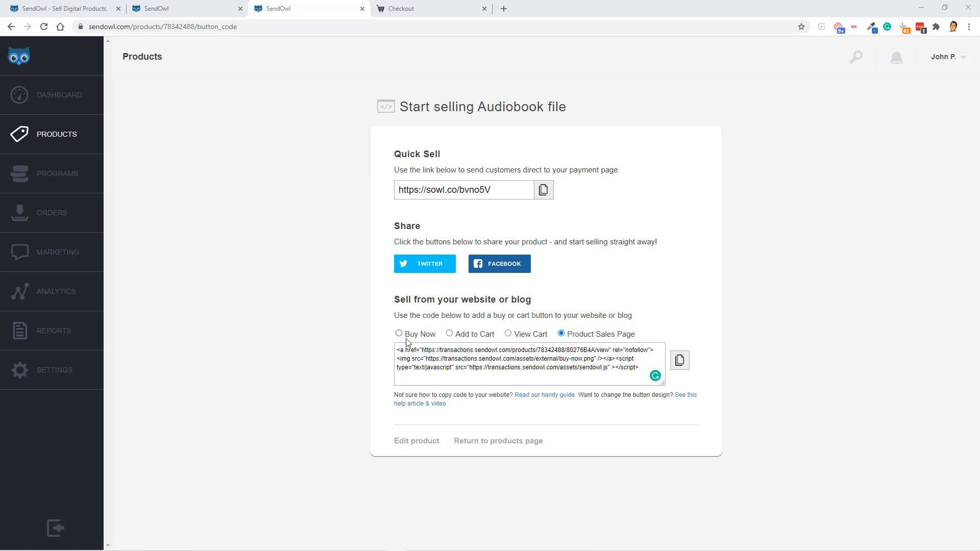
Open the Audiobook file's Product Sales Page link from its embed code in a new tab
{"action": "left_click", "coordinate": [449, 334]}
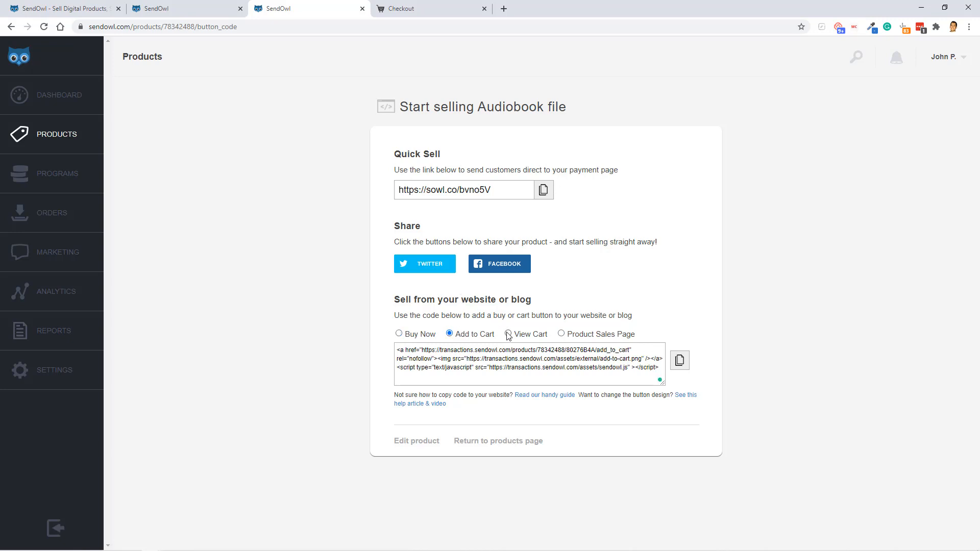
{"action": "left_click", "coordinate": [560, 334]}
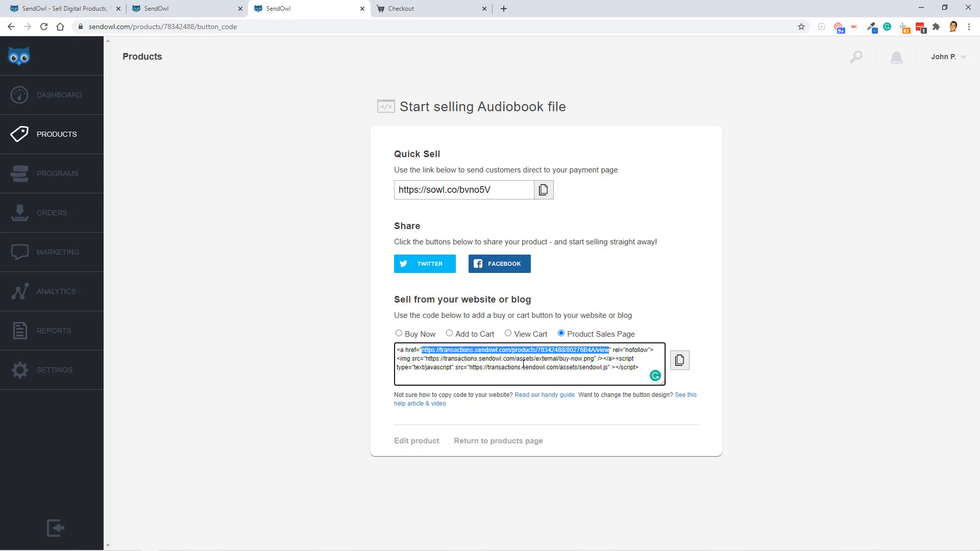
{"action": "right_click", "coordinate": [531, 362]}
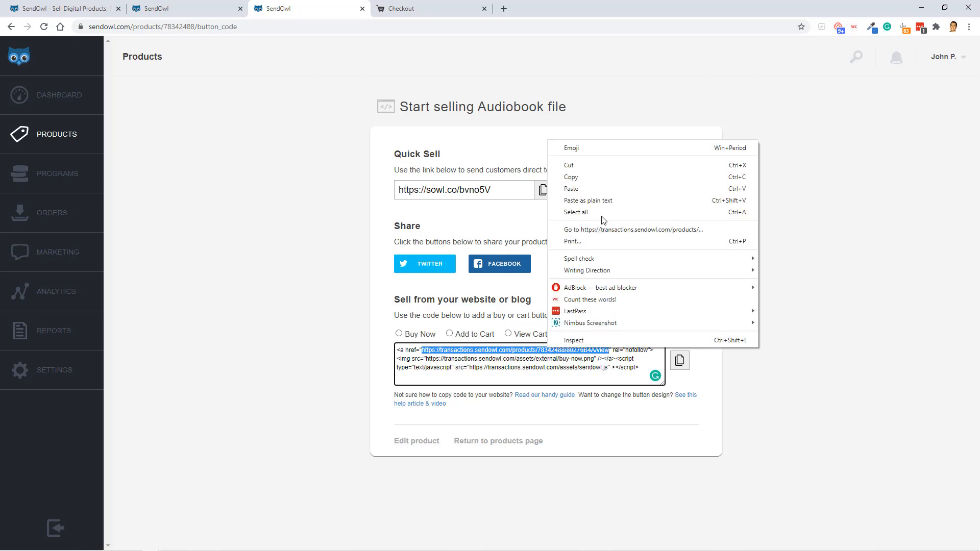
{"action": "left_click", "coordinate": [629, 233]}
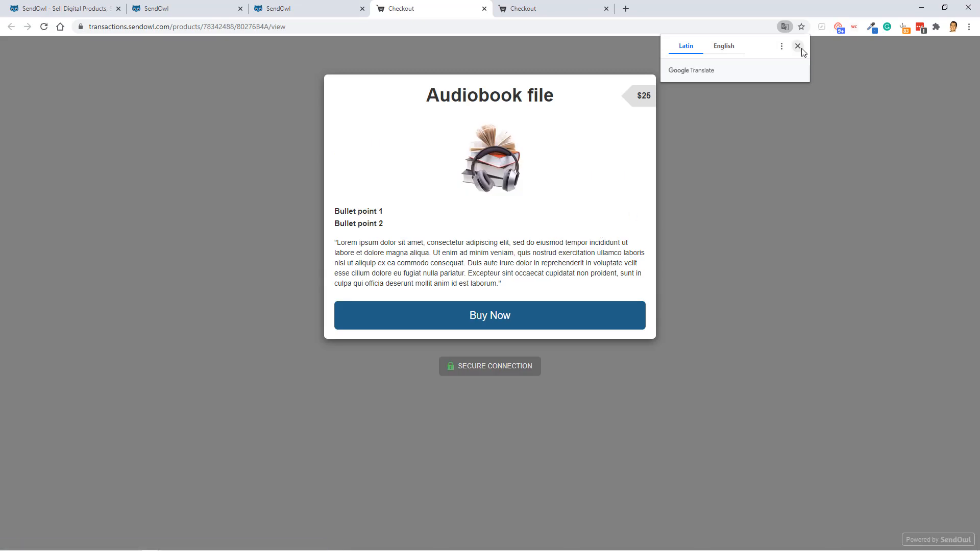
Dismiss the translate prompt, review the Audiobook sales page, and click Buy Now for Payment Details
{"action": "left_click", "coordinate": [798, 46]}
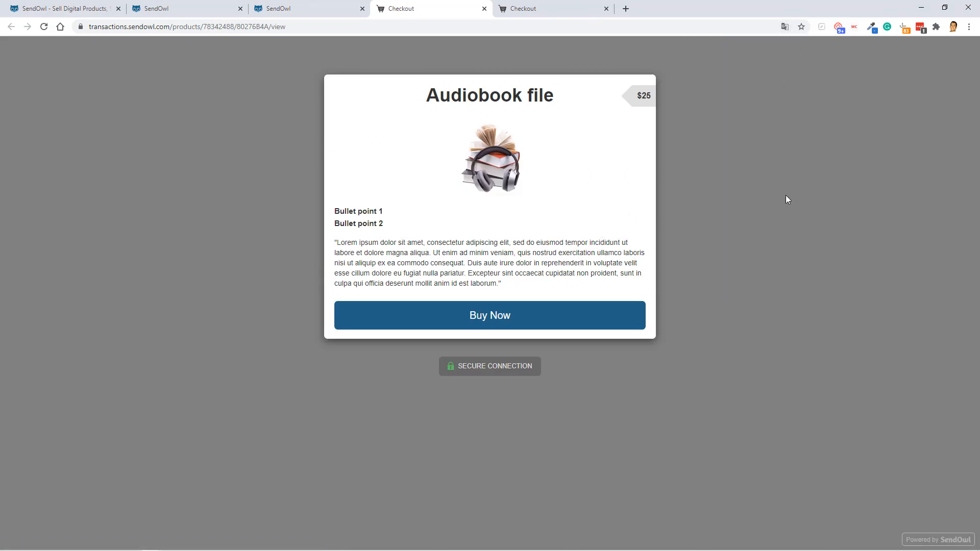
{"action": "mouse_move", "coordinate": [491, 265]}
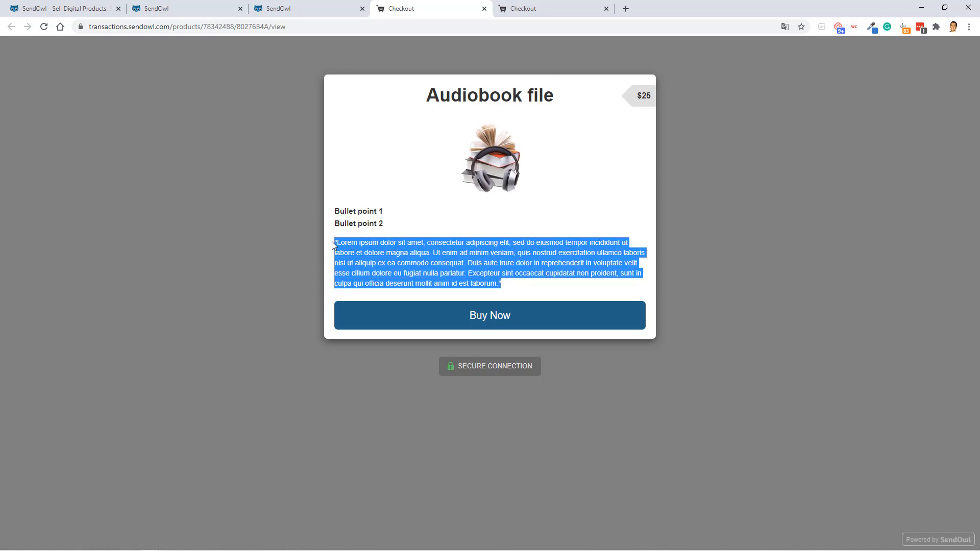
{"action": "mouse_move", "coordinate": [388, 245]}
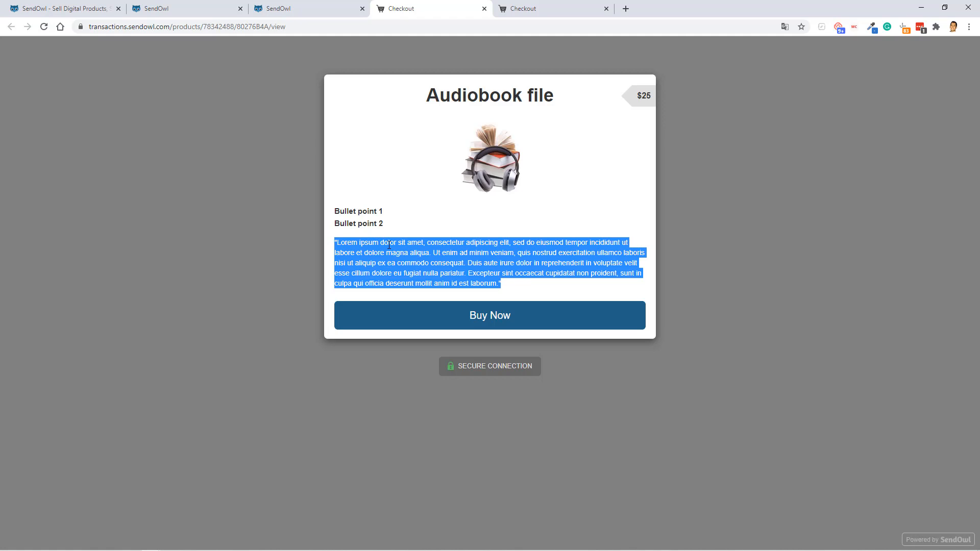
{"action": "left_click", "coordinate": [463, 153]}
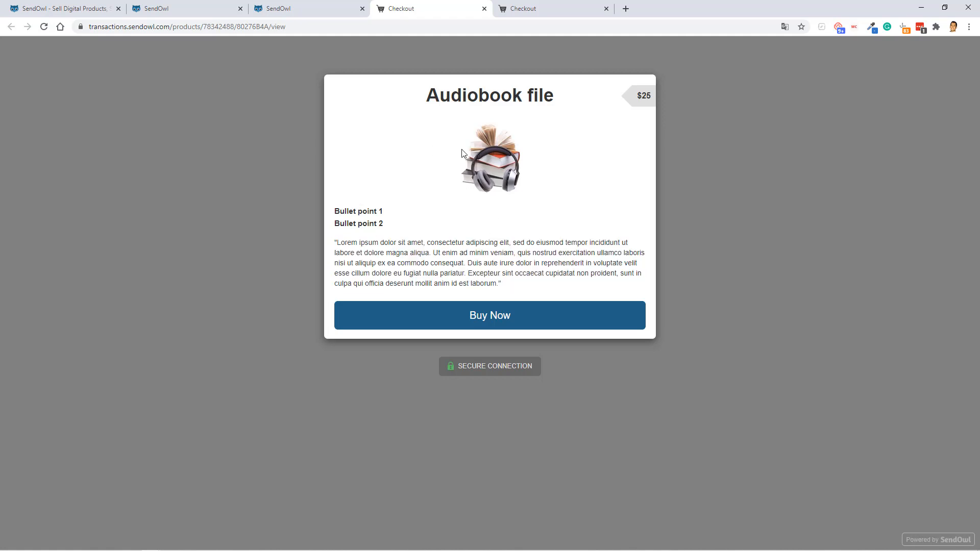
{"action": "mouse_move", "coordinate": [534, 175]}
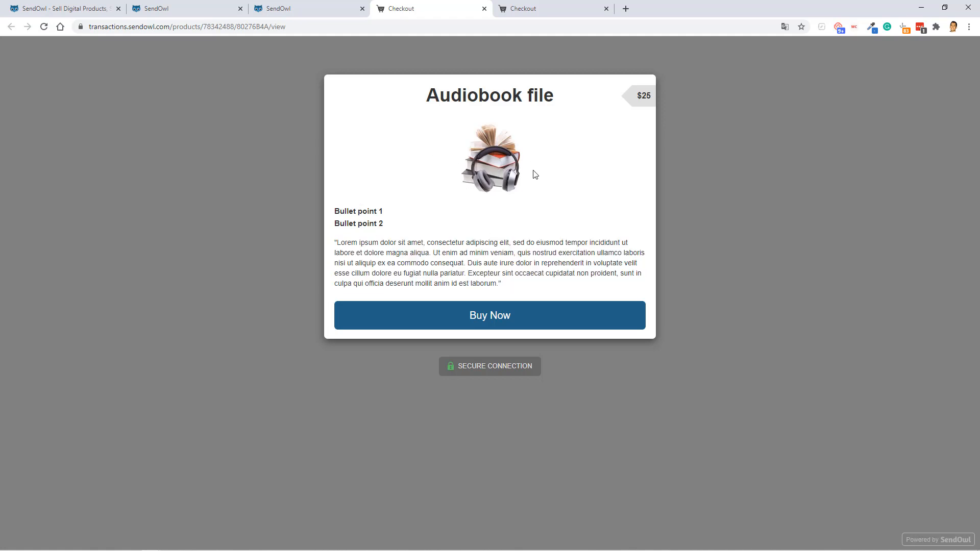
{"action": "mouse_move", "coordinate": [373, 211]}
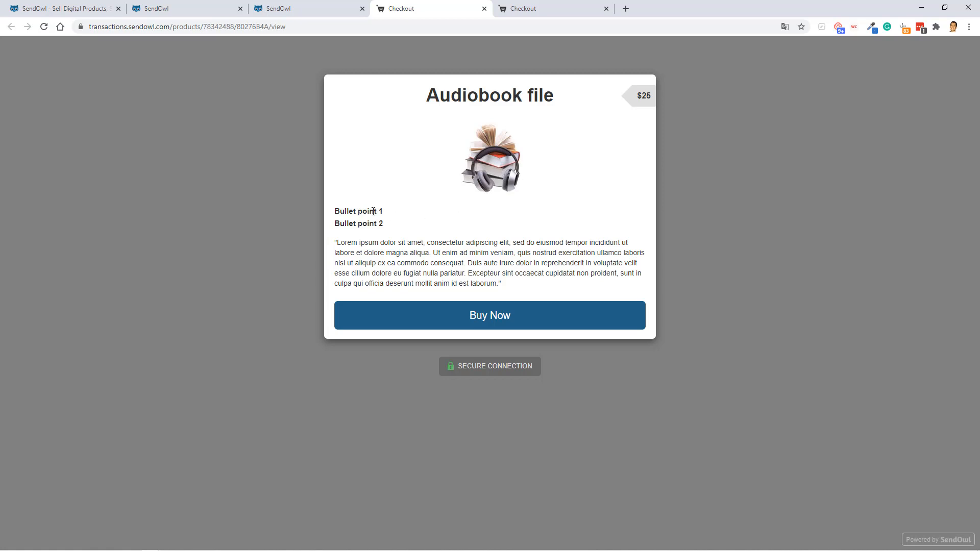
{"action": "left_click_drag", "start_coordinate": [334, 211], "coordinate": [384, 224]}
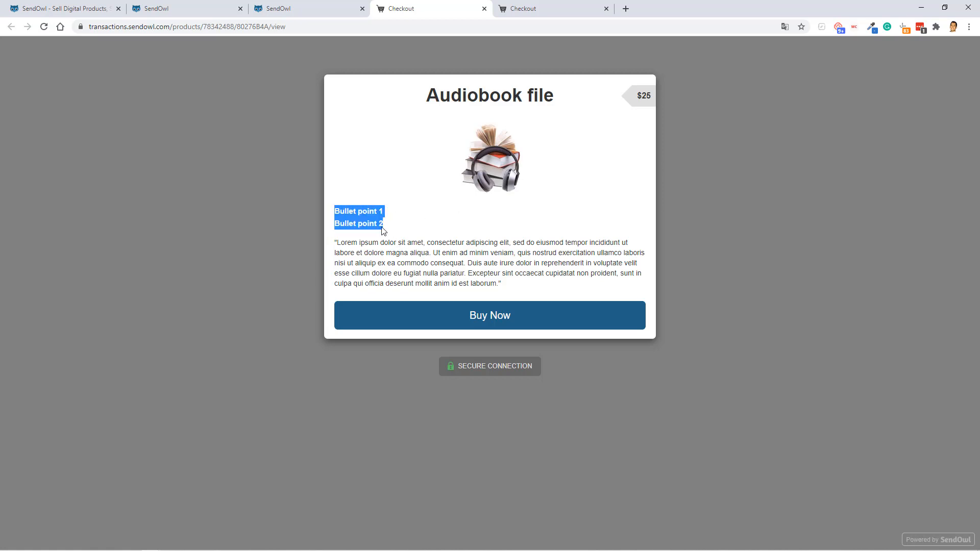
{"action": "left_click", "coordinate": [456, 252]}
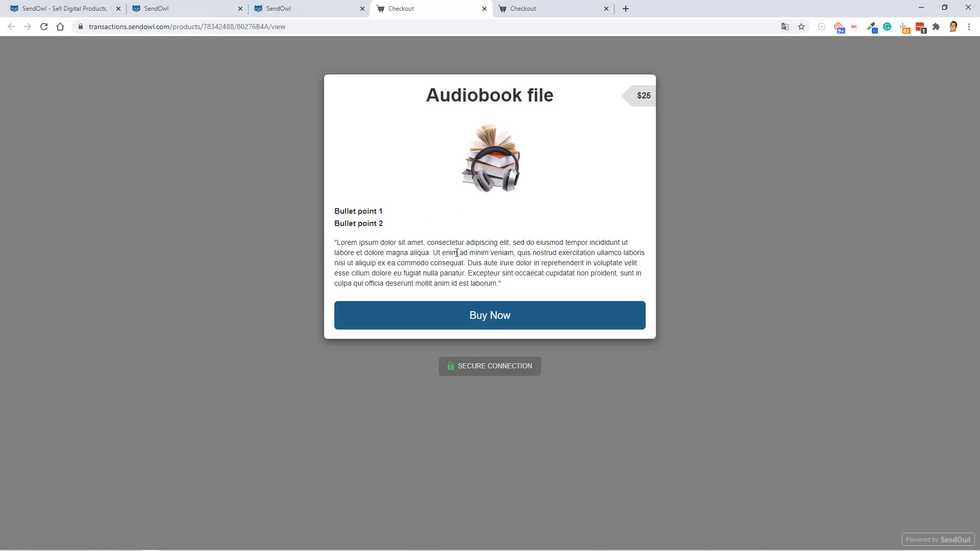
{"action": "left_click", "coordinate": [490, 315]}
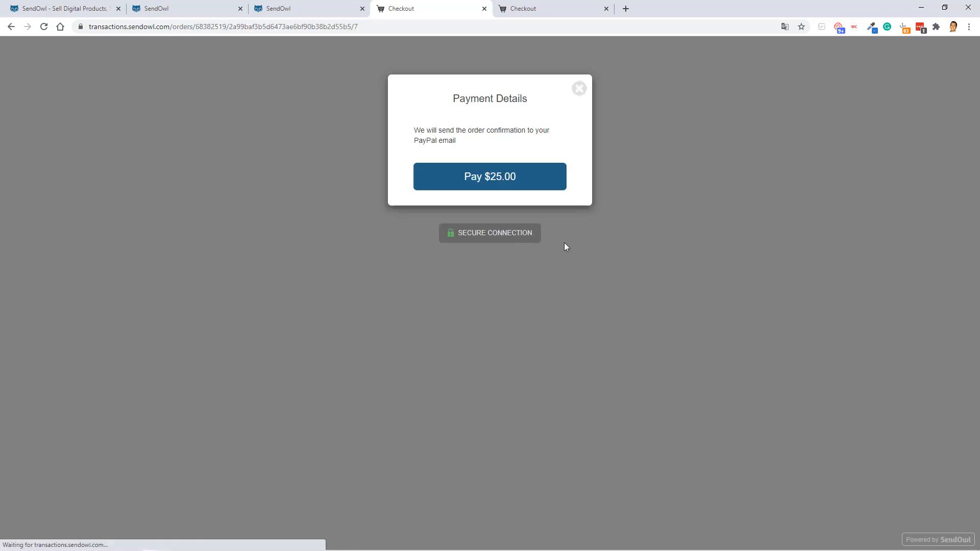
{"action": "mouse_move", "coordinate": [481, 131]}
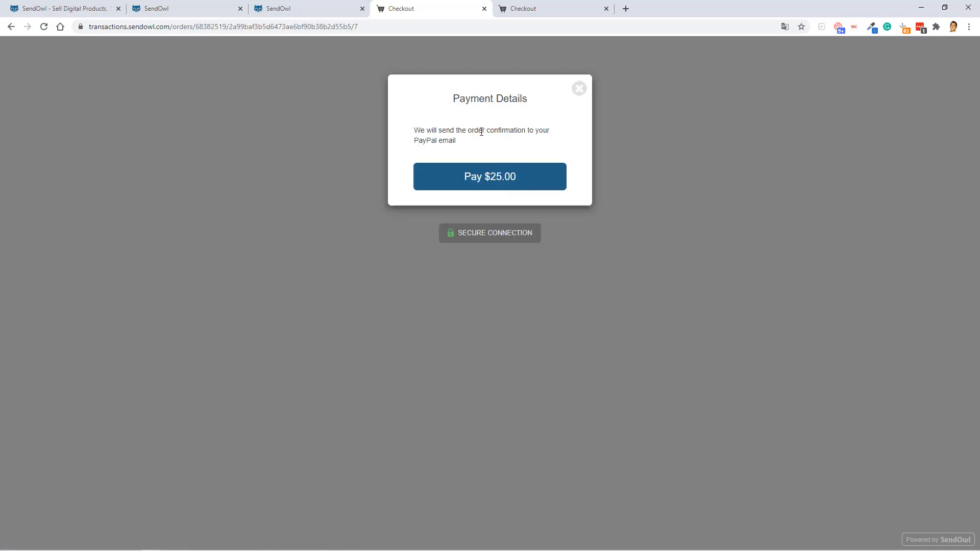
{"action": "mouse_move", "coordinate": [424, 83]}
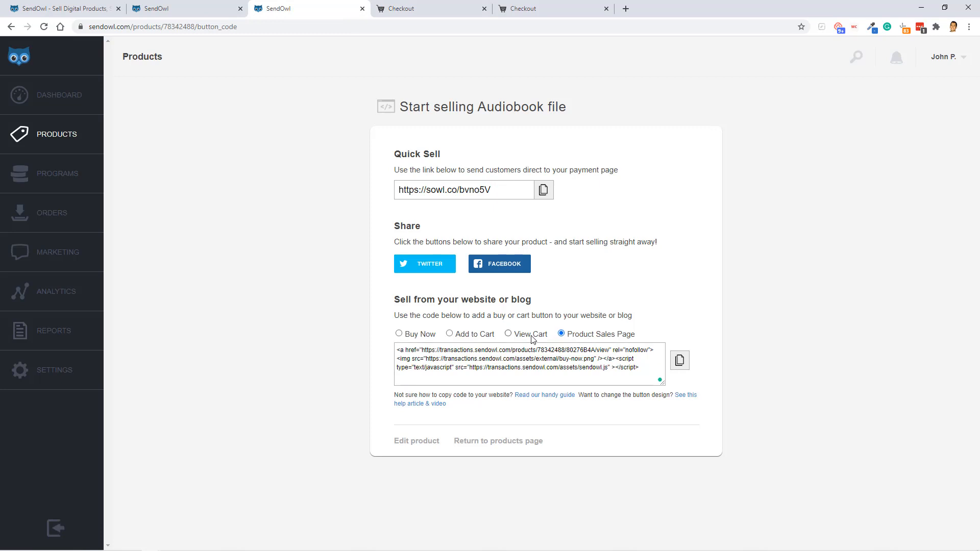
Switch the Audiobook file's embed code to the Add to Cart button version
{"action": "left_click", "coordinate": [449, 334]}
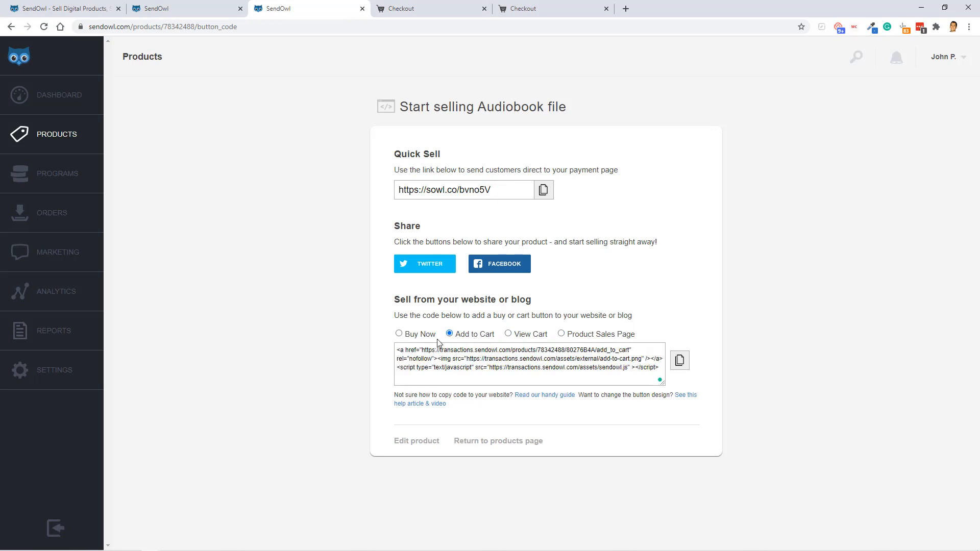
{"action": "mouse_move", "coordinate": [565, 426]}
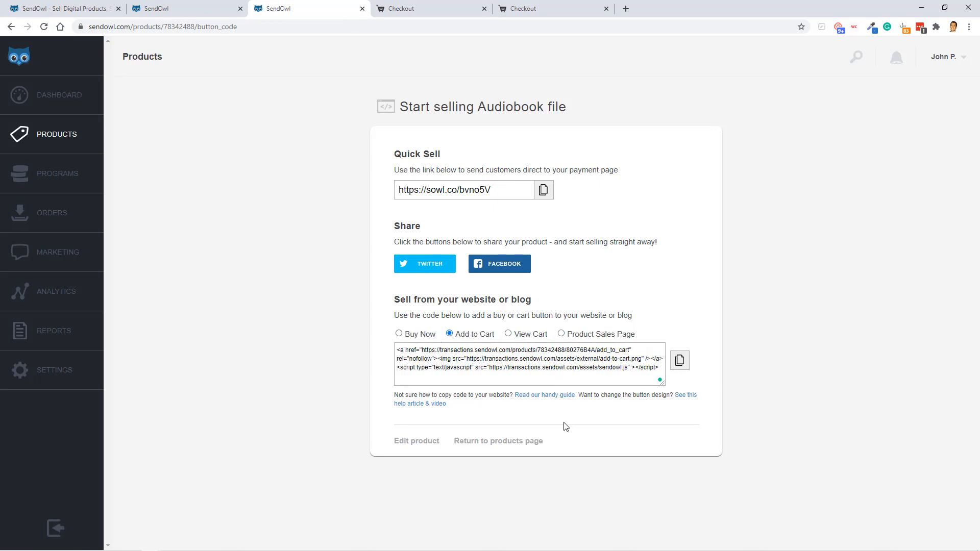
{"action": "mouse_move", "coordinate": [545, 395]}
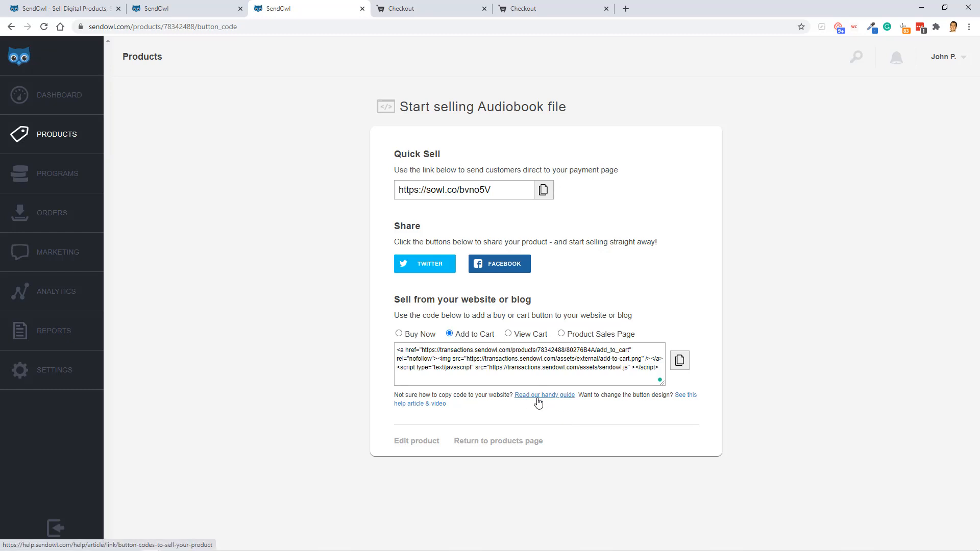
{"action": "mouse_move", "coordinate": [548, 403]}
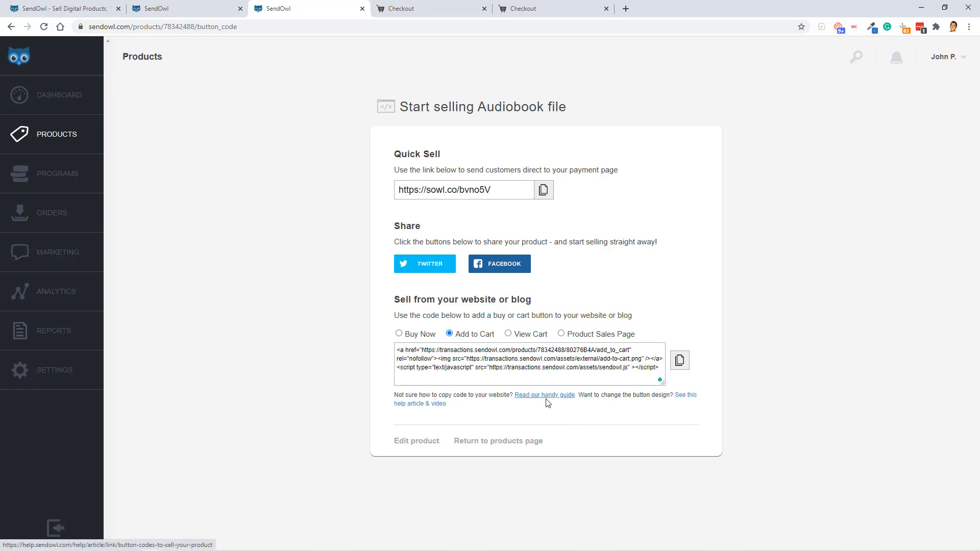
{"action": "mouse_move", "coordinate": [535, 398]}
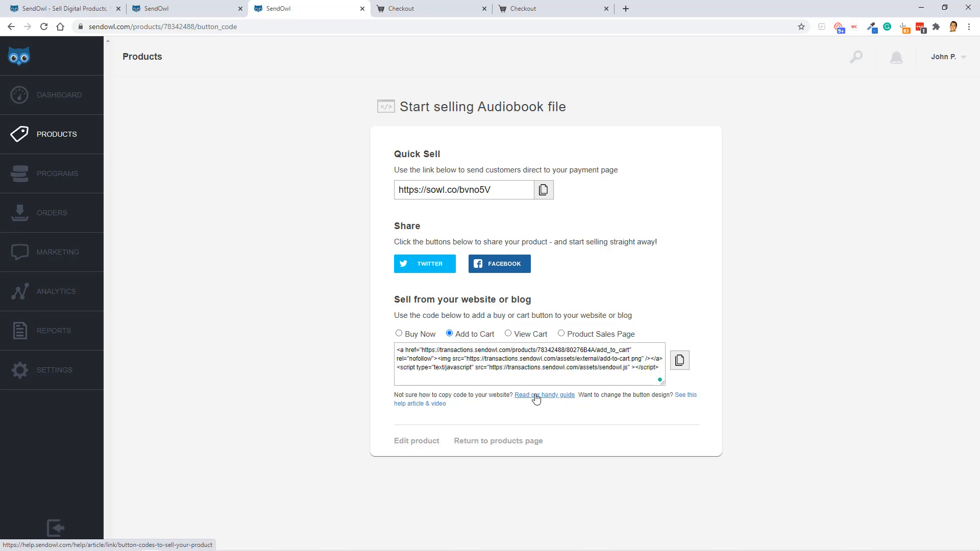
Open Affiliate Program Configuration from the affiliates overview and expand all options, including cookie and terms settings
{"action": "left_click", "coordinate": [59, 251]}
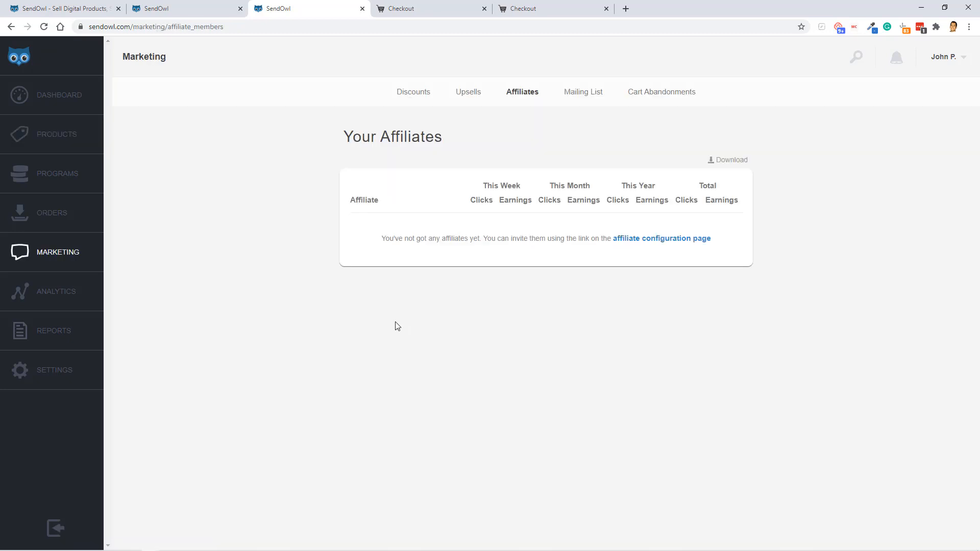
{"action": "mouse_move", "coordinate": [307, 261]}
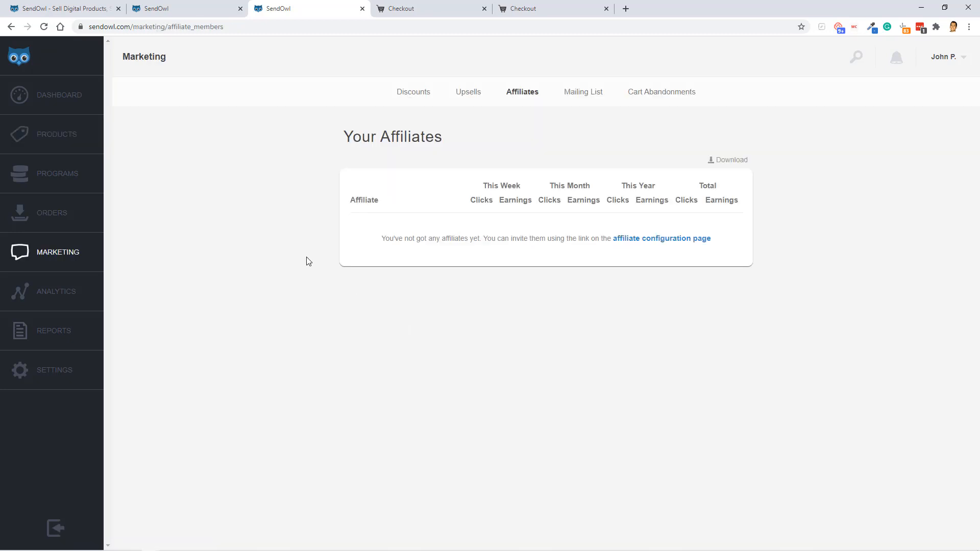
{"action": "mouse_move", "coordinate": [428, 141]}
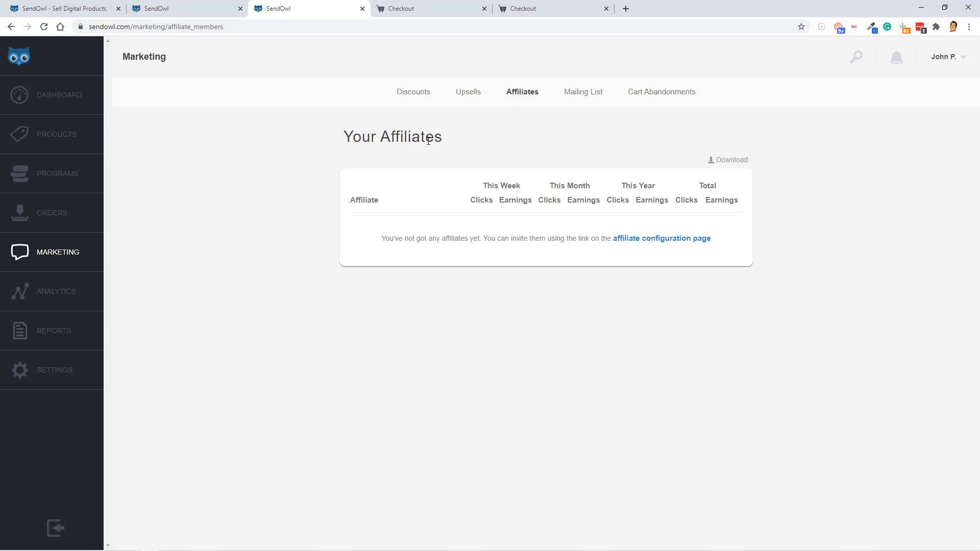
{"action": "mouse_move", "coordinate": [517, 95]}
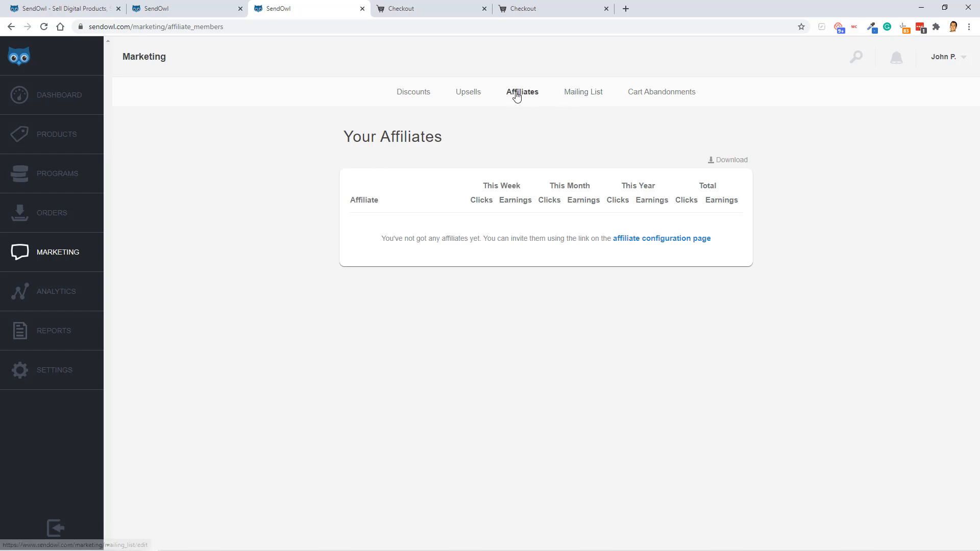
{"action": "left_click", "coordinate": [661, 238]}
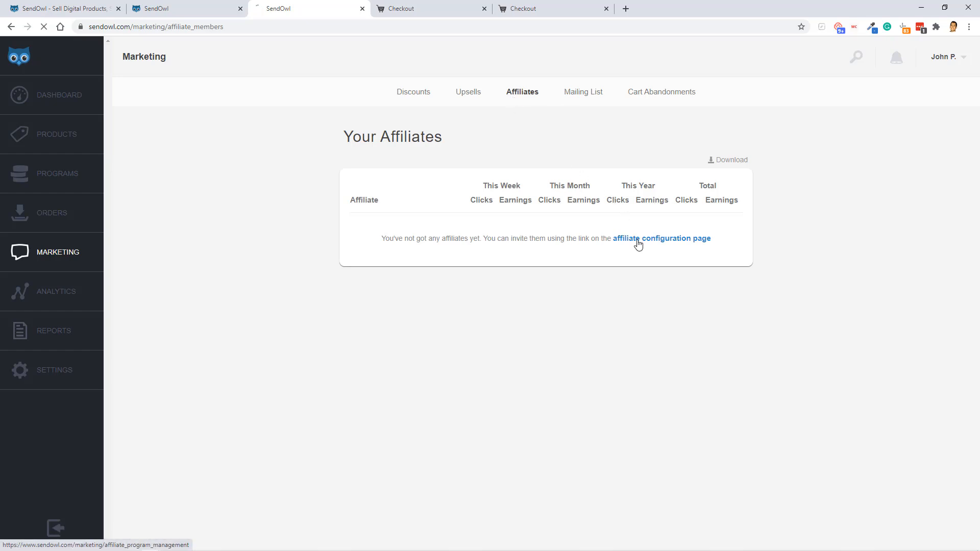
{"action": "left_click", "coordinate": [661, 238]}
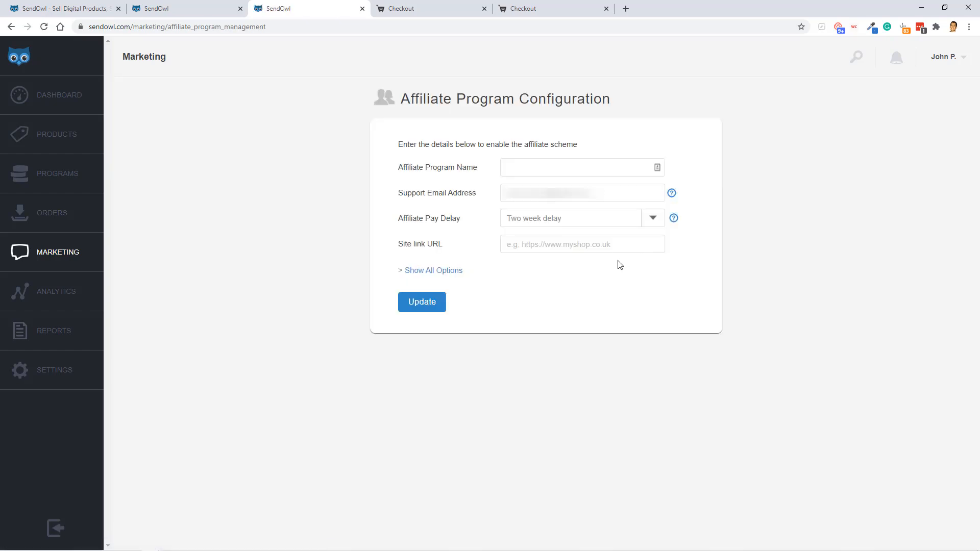
{"action": "mouse_move", "coordinate": [473, 175]}
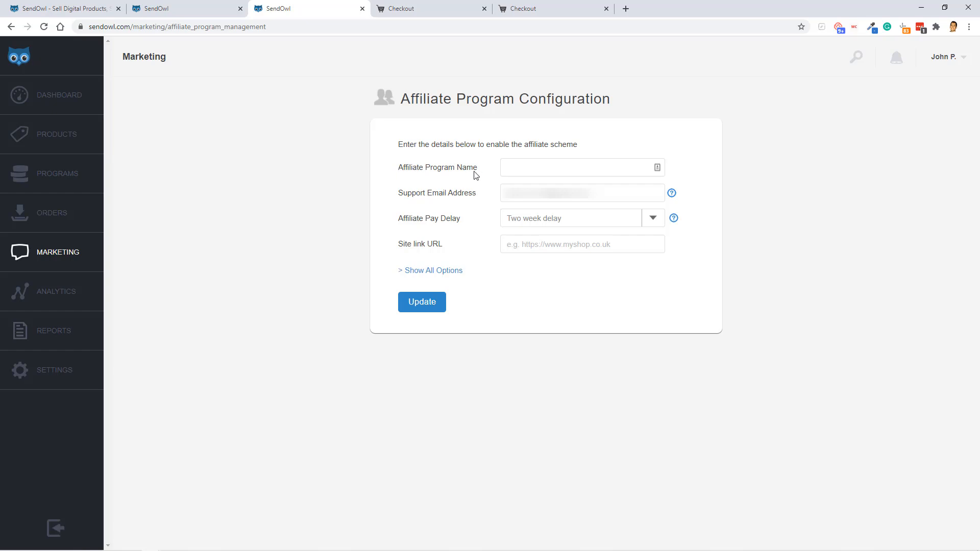
{"action": "mouse_move", "coordinate": [446, 198]}
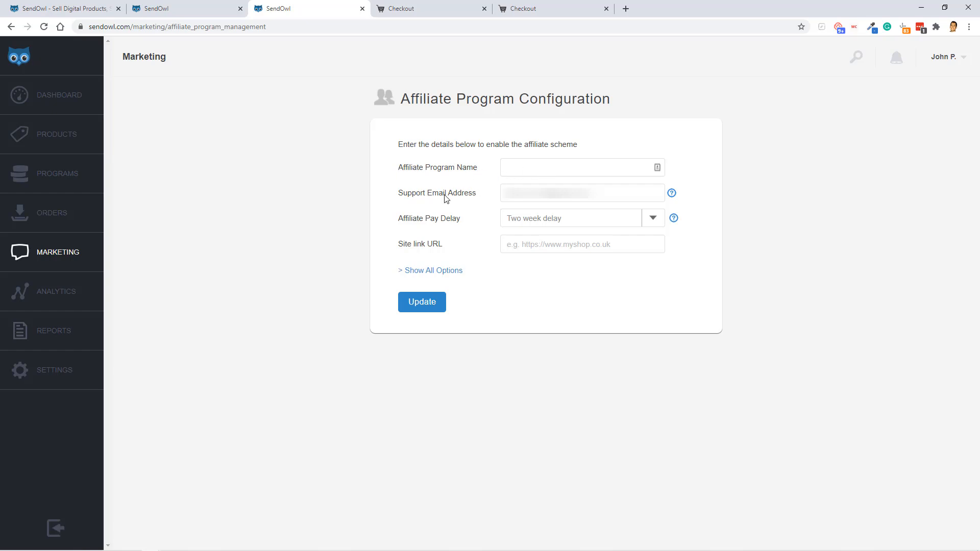
{"action": "left_click", "coordinate": [431, 270]}
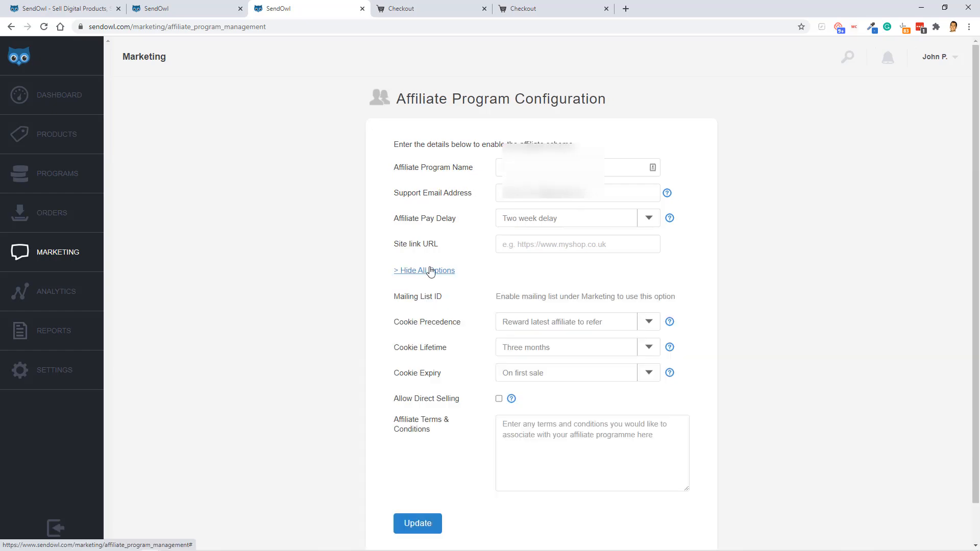
{"action": "scroll", "scroll_direction": "up", "scroll_amount": 3}
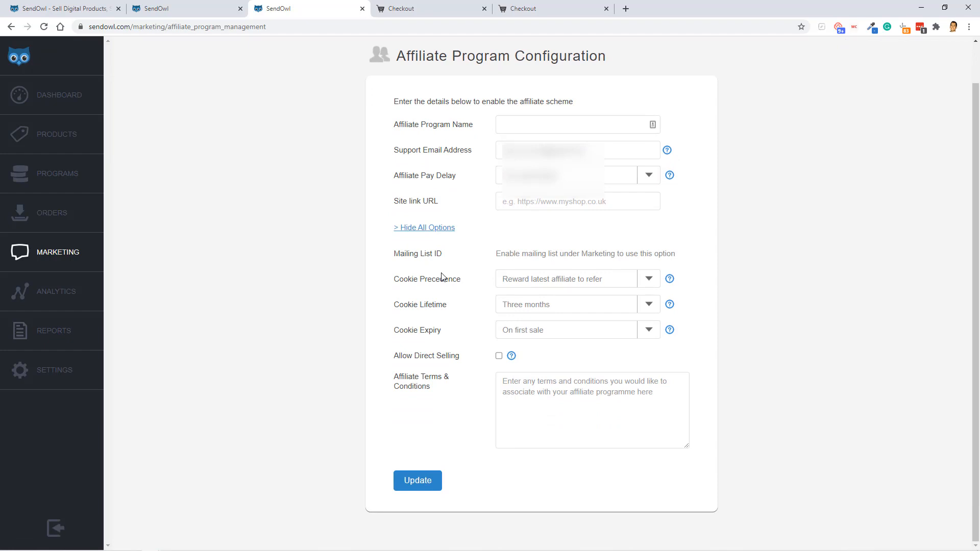
{"action": "mouse_move", "coordinate": [485, 342]}
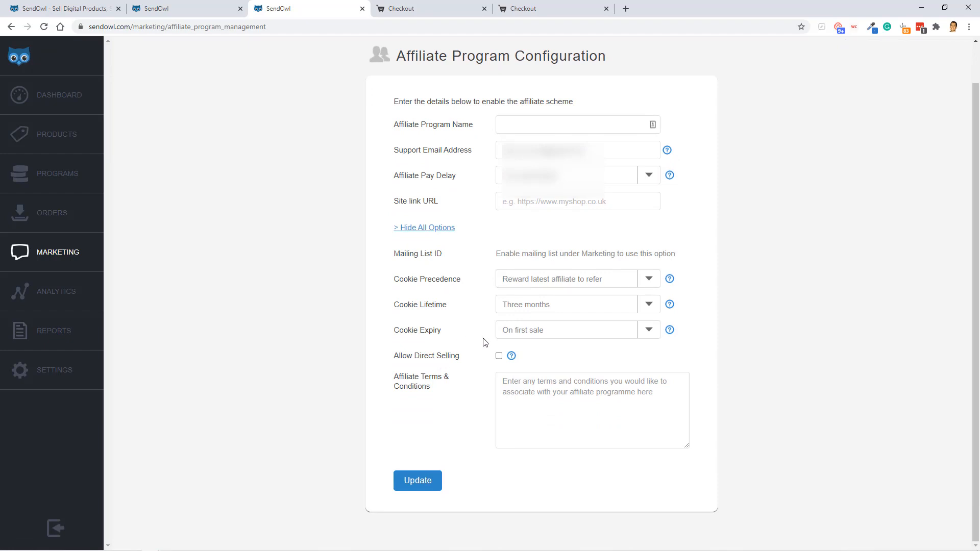
{"action": "scroll", "scroll_direction": "up", "scroll_amount": 3}
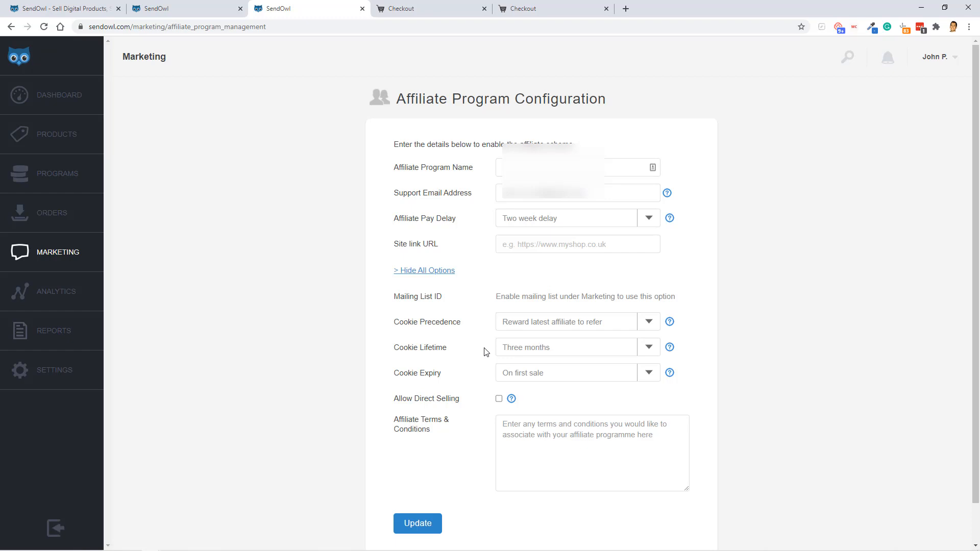
{"action": "mouse_move", "coordinate": [633, 297]}
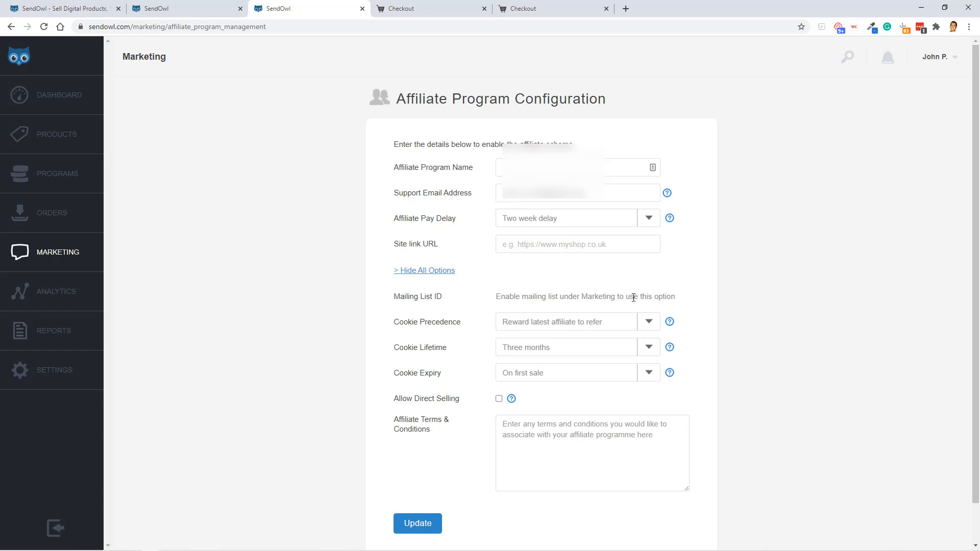
{"action": "mouse_move", "coordinate": [643, 281]}
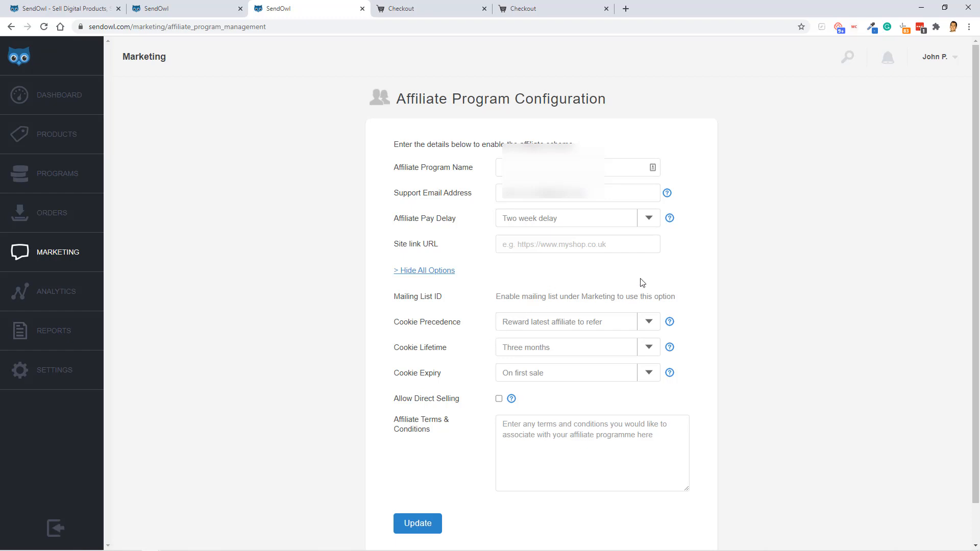
On the Mailing List tab, choose ActiveCampaign as the mailing list provider
{"action": "left_click", "coordinate": [581, 91]}
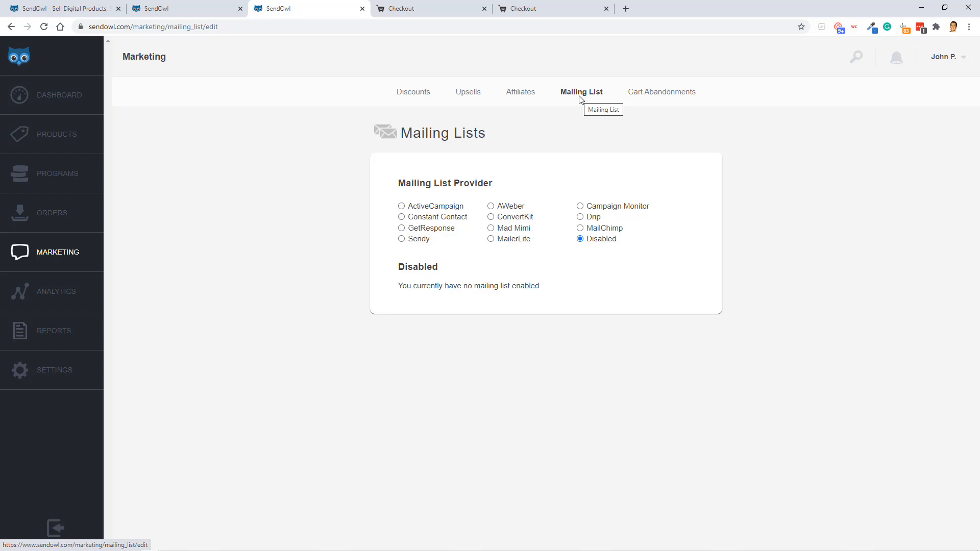
{"action": "mouse_move", "coordinate": [605, 215]}
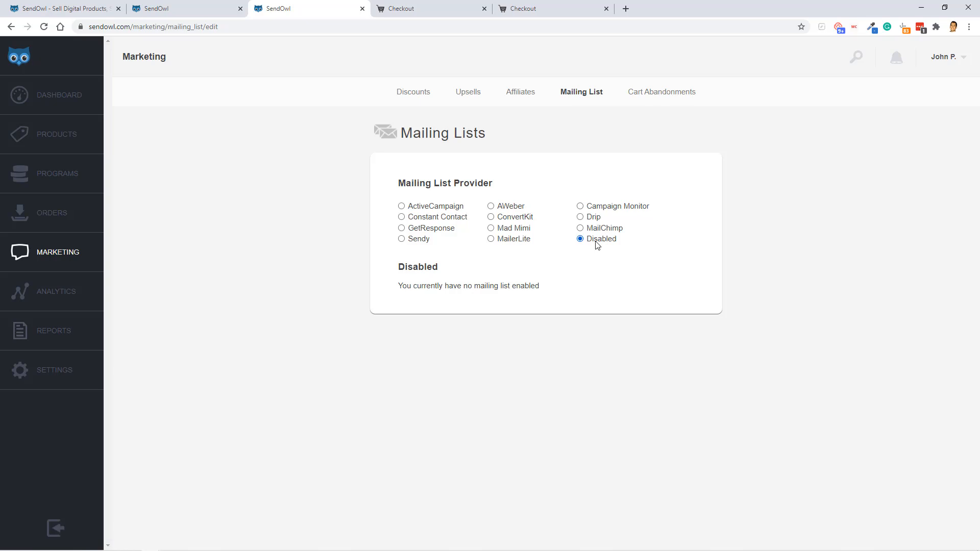
{"action": "left_click", "coordinate": [401, 206]}
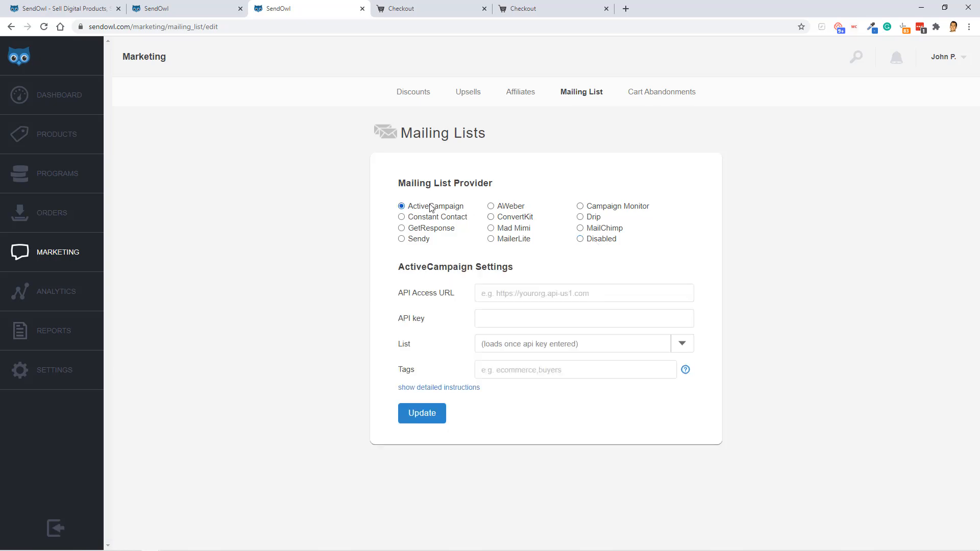
{"action": "mouse_move", "coordinate": [456, 306]}
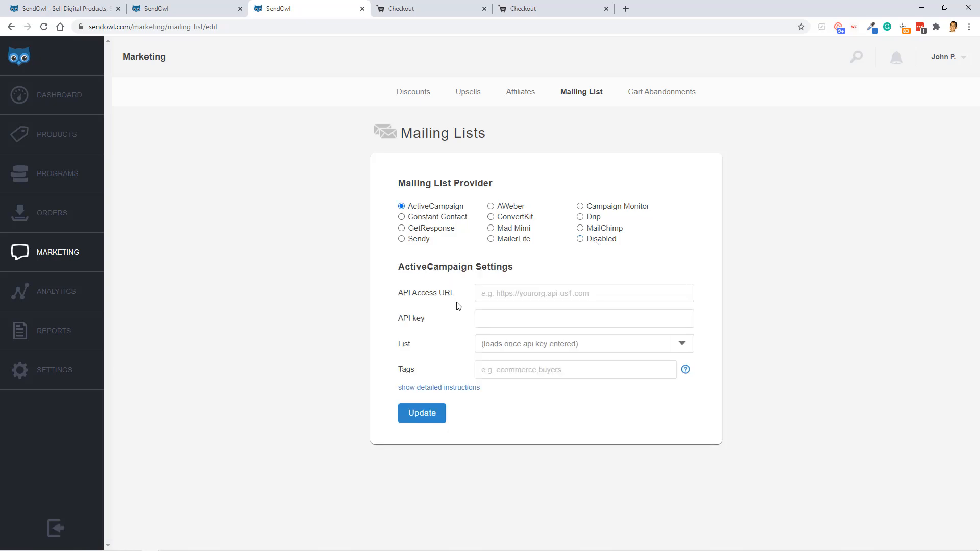
{"action": "mouse_move", "coordinate": [471, 307]}
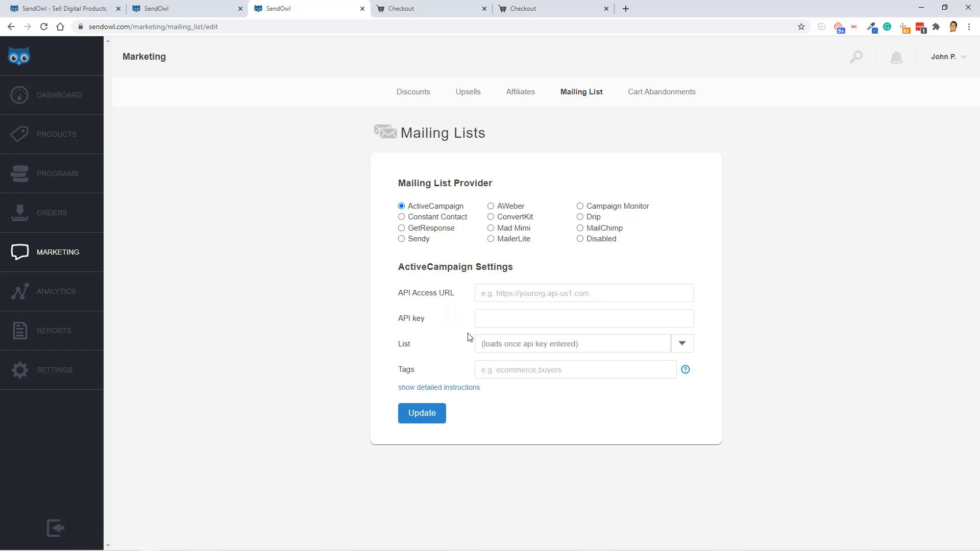
{"action": "mouse_move", "coordinate": [516, 169]}
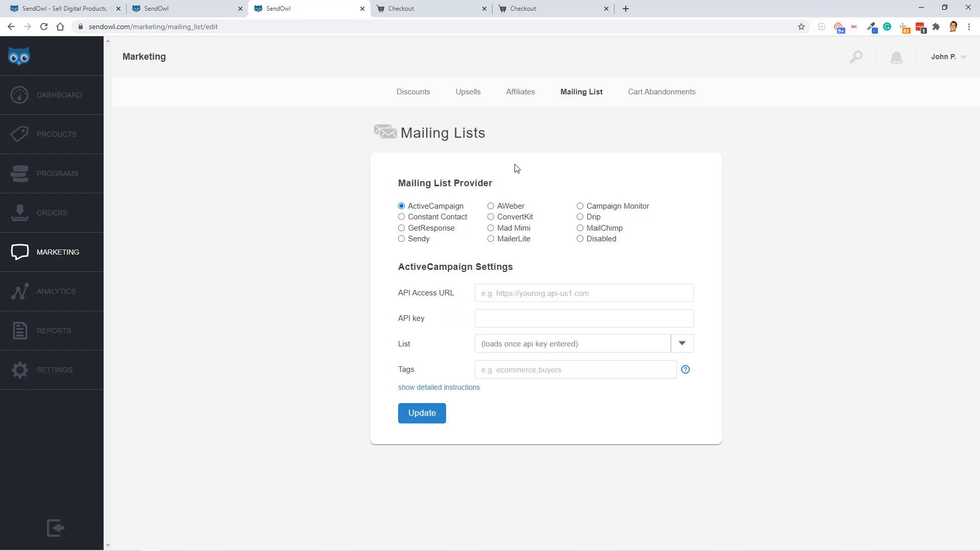
{"action": "mouse_move", "coordinate": [583, 138]}
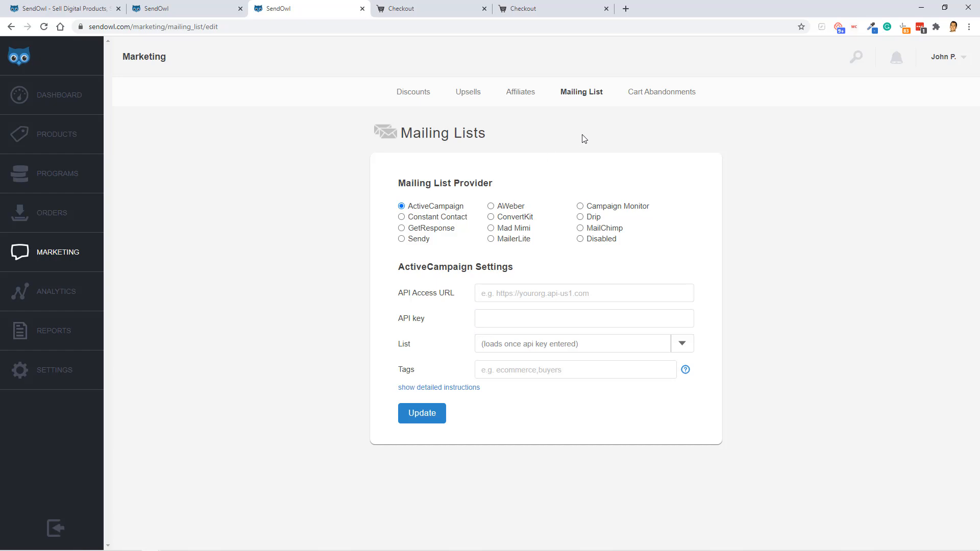
Open the empty Cart Abandonments list and start a new action
{"action": "left_click", "coordinate": [660, 92]}
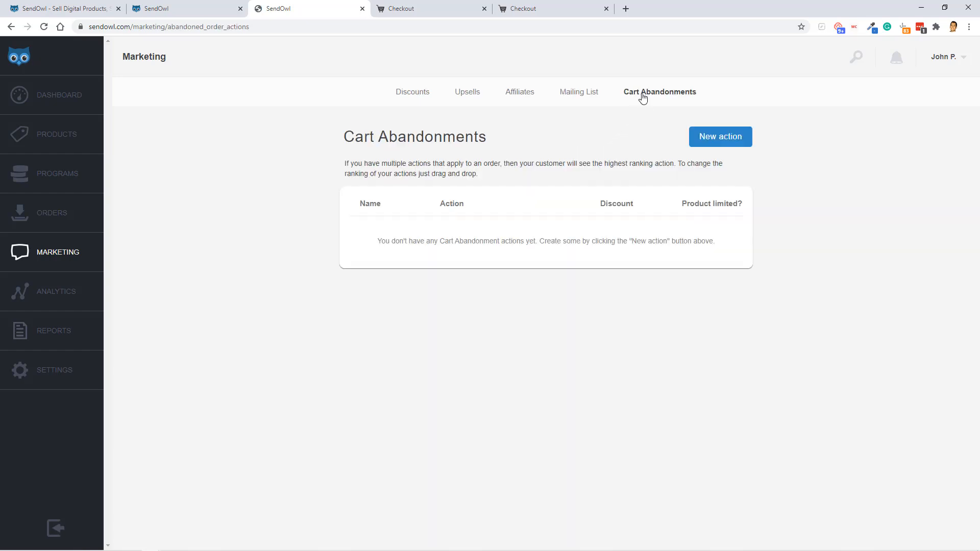
{"action": "mouse_move", "coordinate": [632, 96]}
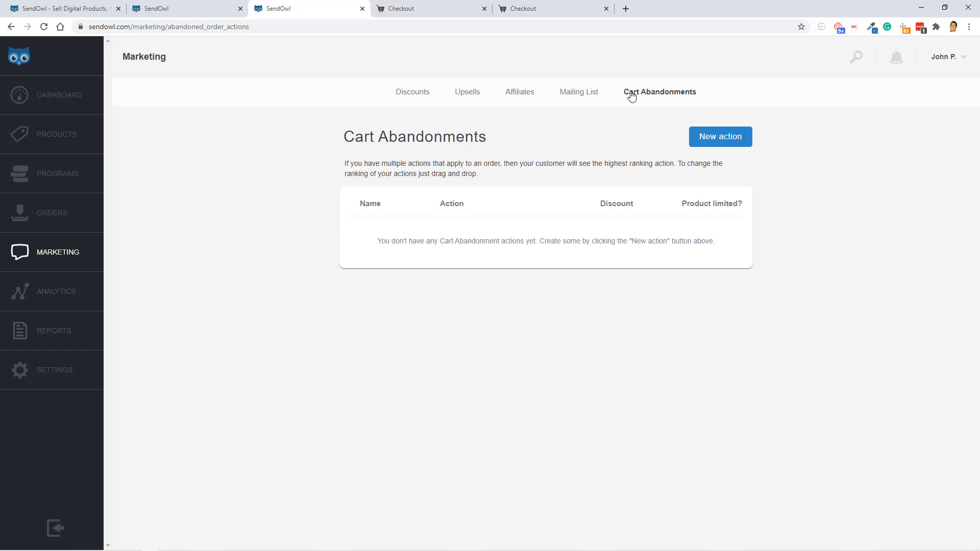
{"action": "mouse_move", "coordinate": [649, 104]}
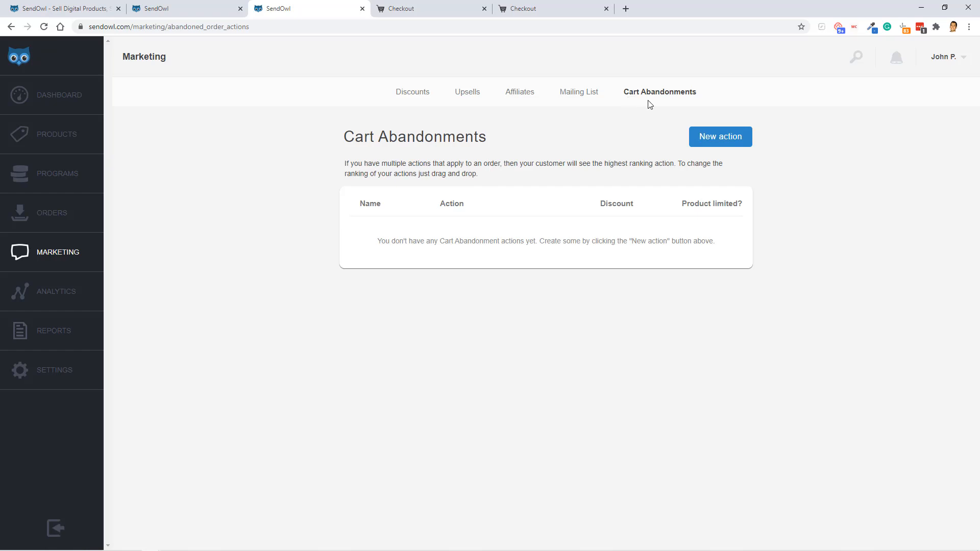
{"action": "left_click", "coordinate": [719, 137]}
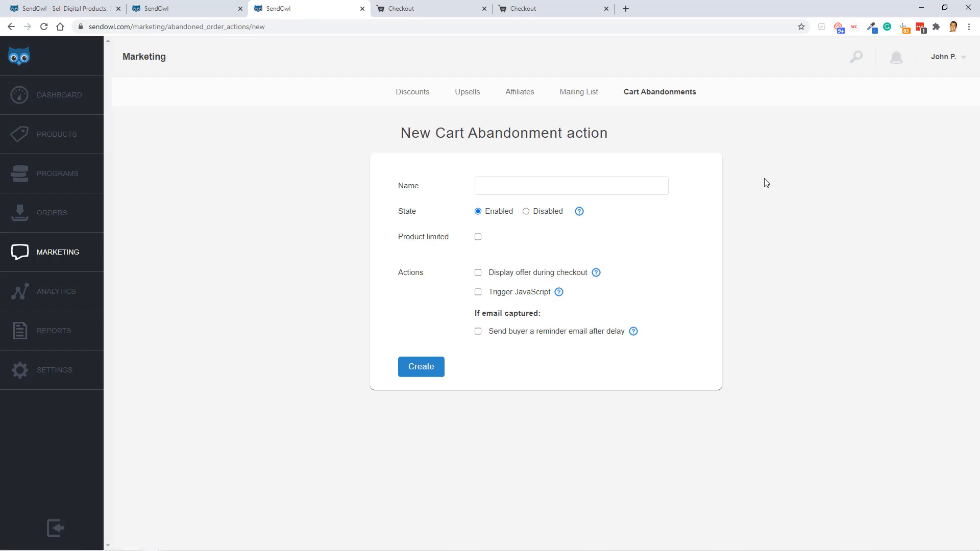
{"action": "mouse_move", "coordinate": [464, 323]}
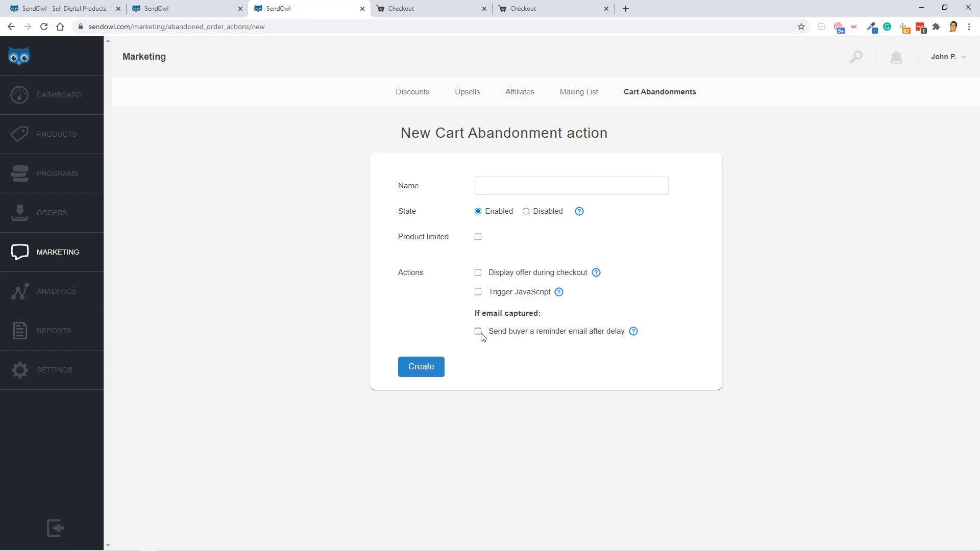
{"action": "mouse_move", "coordinate": [529, 322]}
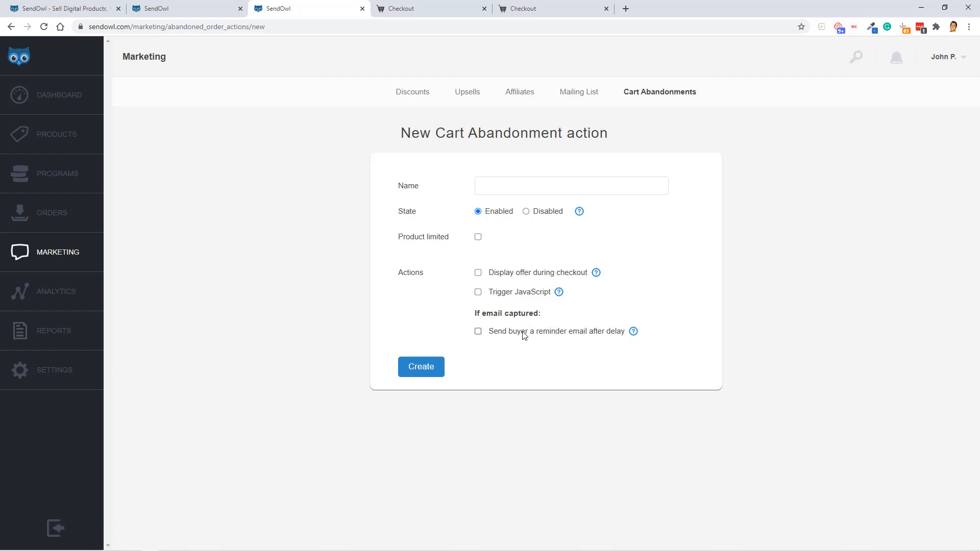
Tick 'Send buyer a reminder email after delay' to reveal the Delay (in hours) field
{"action": "left_click", "coordinate": [478, 331]}
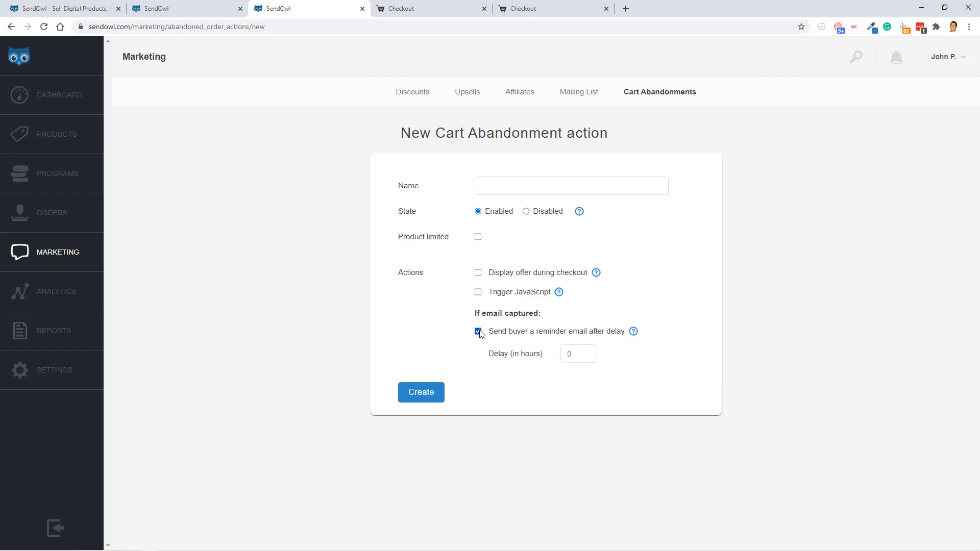
{"action": "mouse_move", "coordinate": [821, 289]}
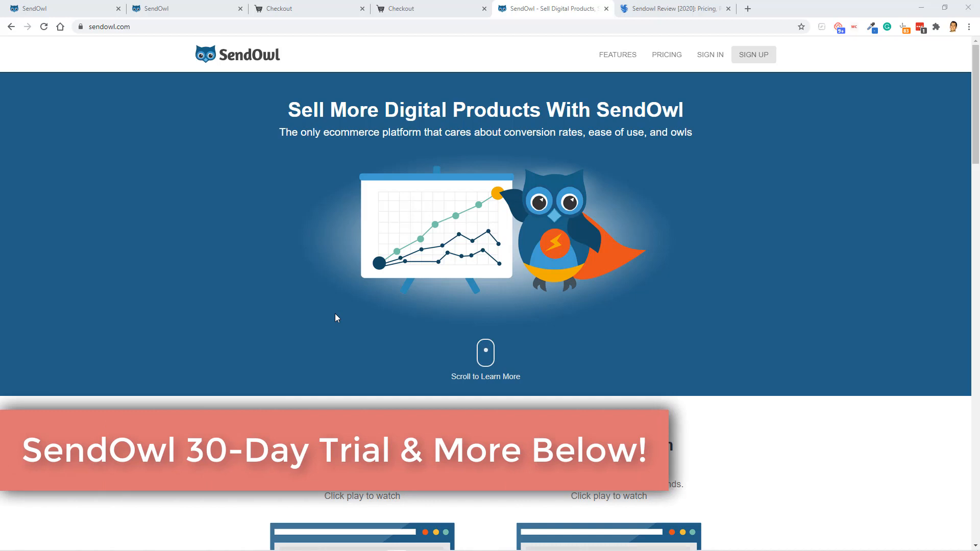
Switch to the 'Sendowl Review (2020)' article tab
{"action": "left_click", "coordinate": [674, 8]}
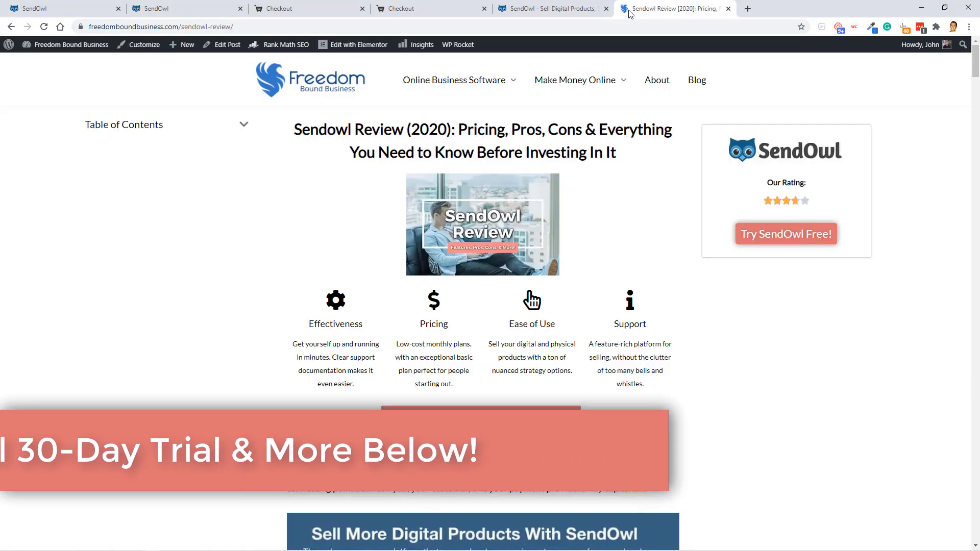